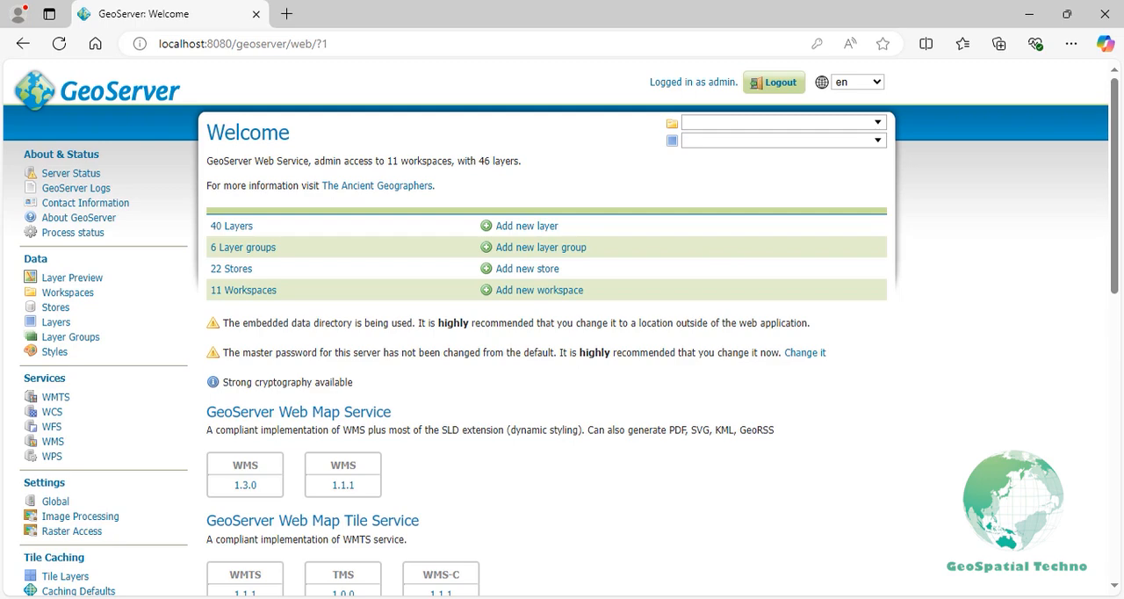
- Reach the WPS request builder from the Demos collection on the Welcome page
{"action": "scroll", "scroll_direction": "down", "scroll_amount": 3}
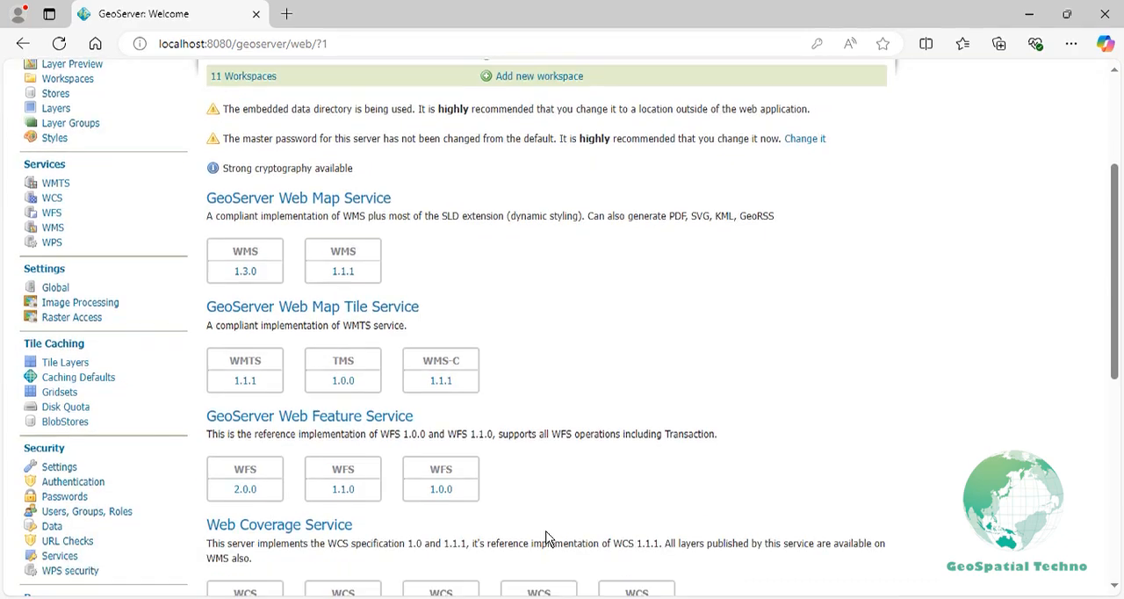
{"action": "scroll", "scroll_direction": "down", "scroll_amount": 3}
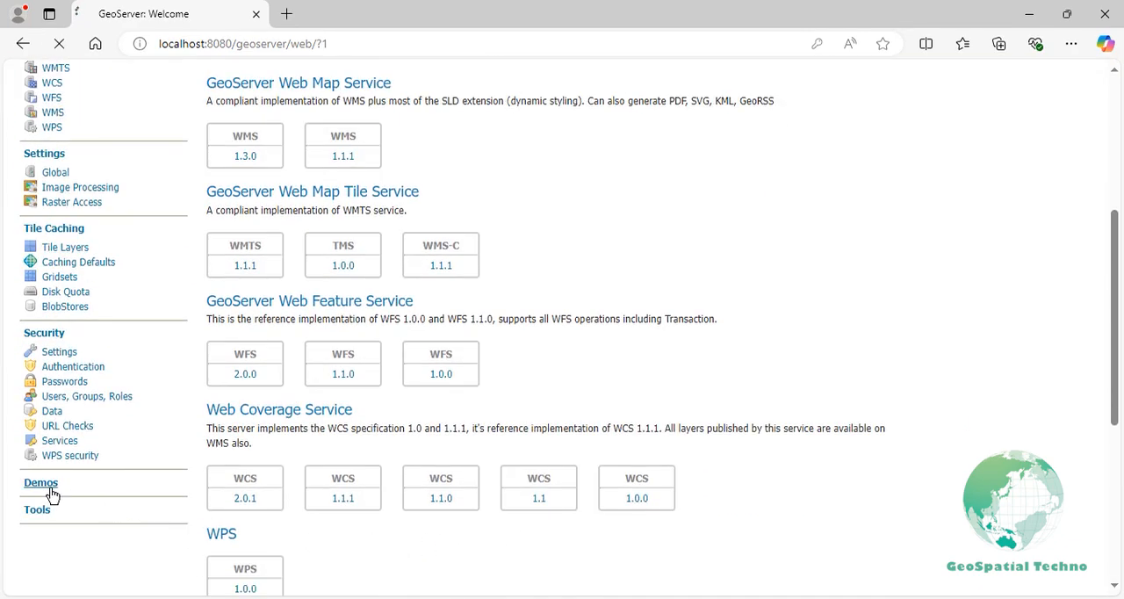
{"action": "left_click", "coordinate": [41, 481]}
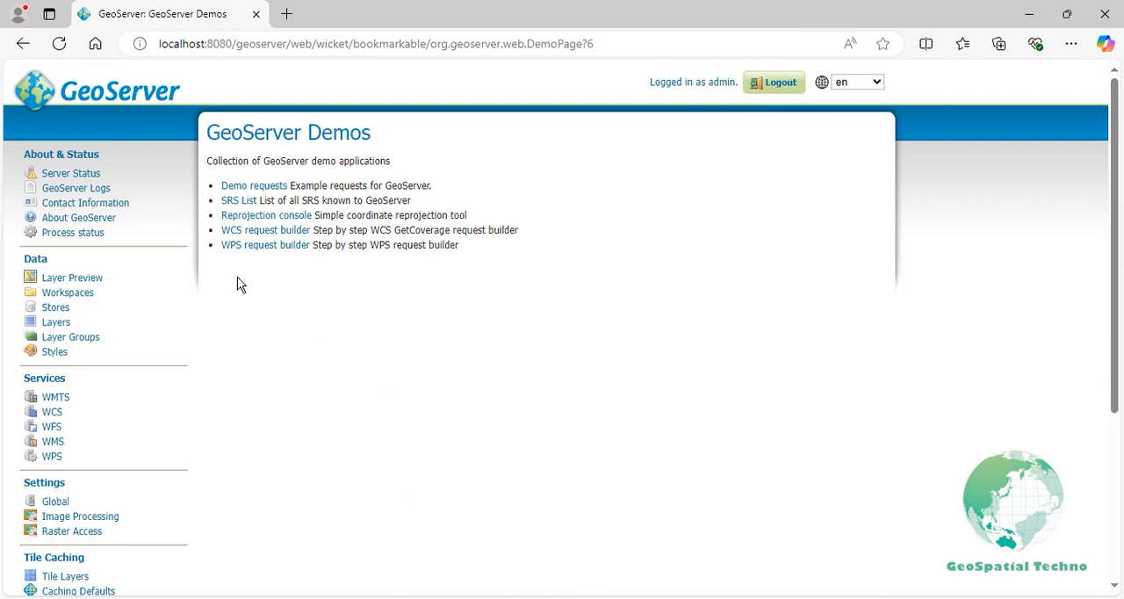
{"action": "left_click", "coordinate": [263, 246]}
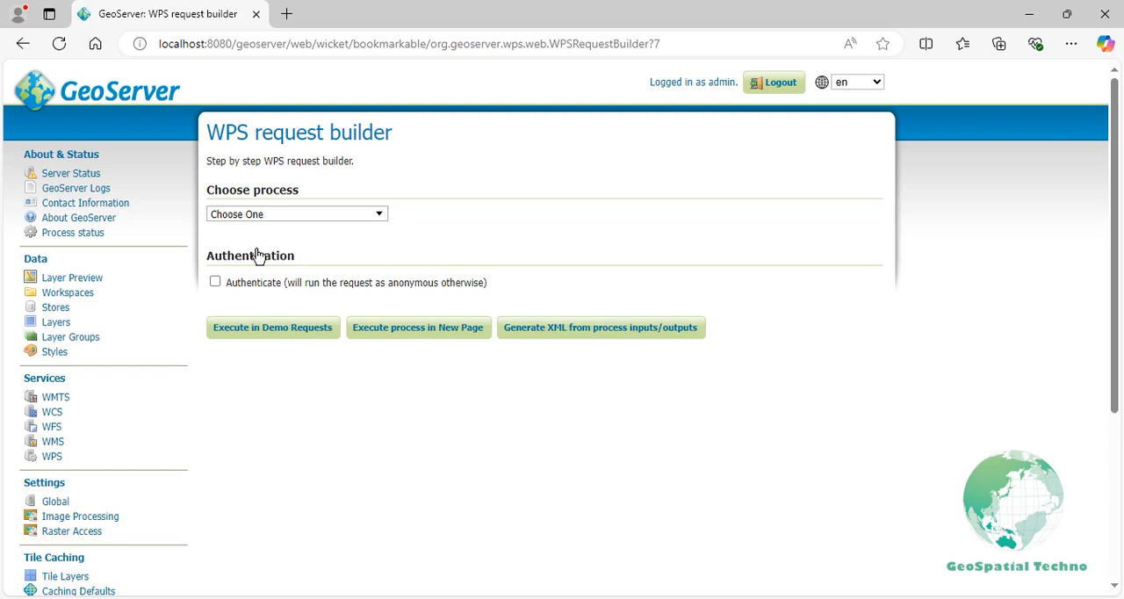
- Choose the ras:CropCoverage process and set wps:us_dem as its input coverage
{"action": "left_click", "coordinate": [295, 214]}
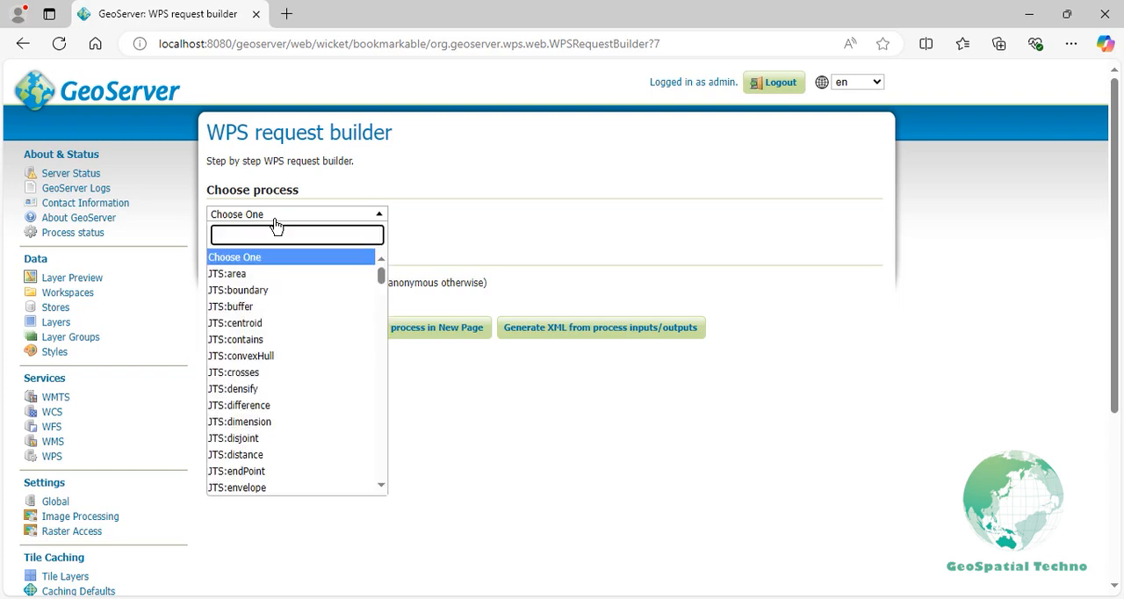
{"action": "type", "text": "crop"}
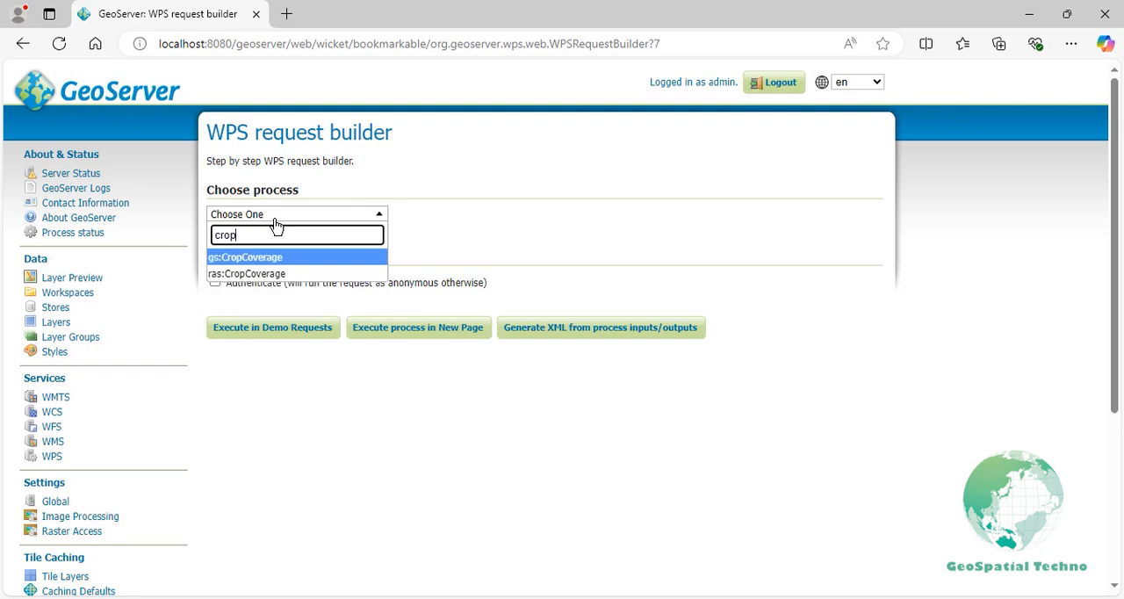
{"action": "left_click", "coordinate": [246, 274]}
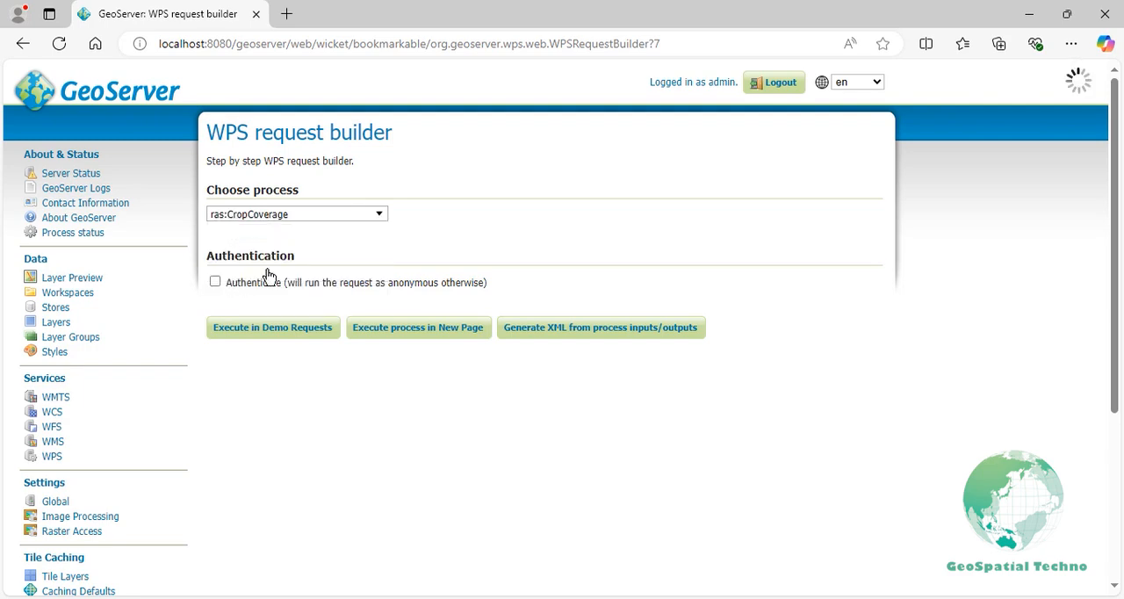
{"action": "left_click", "coordinate": [295, 215]}
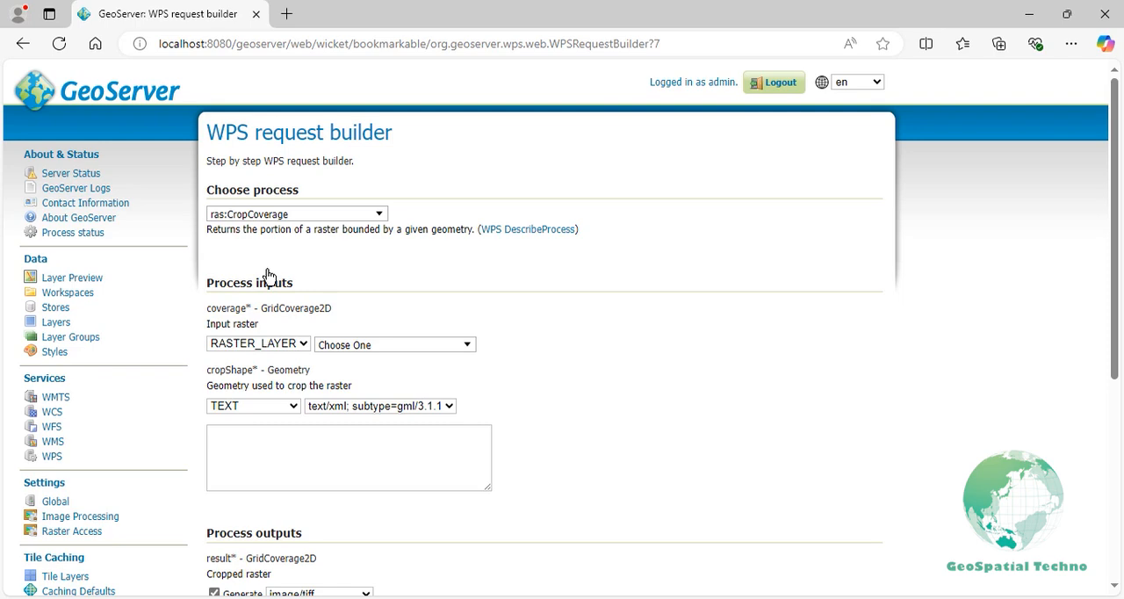
{"action": "left_click", "coordinate": [393, 345]}
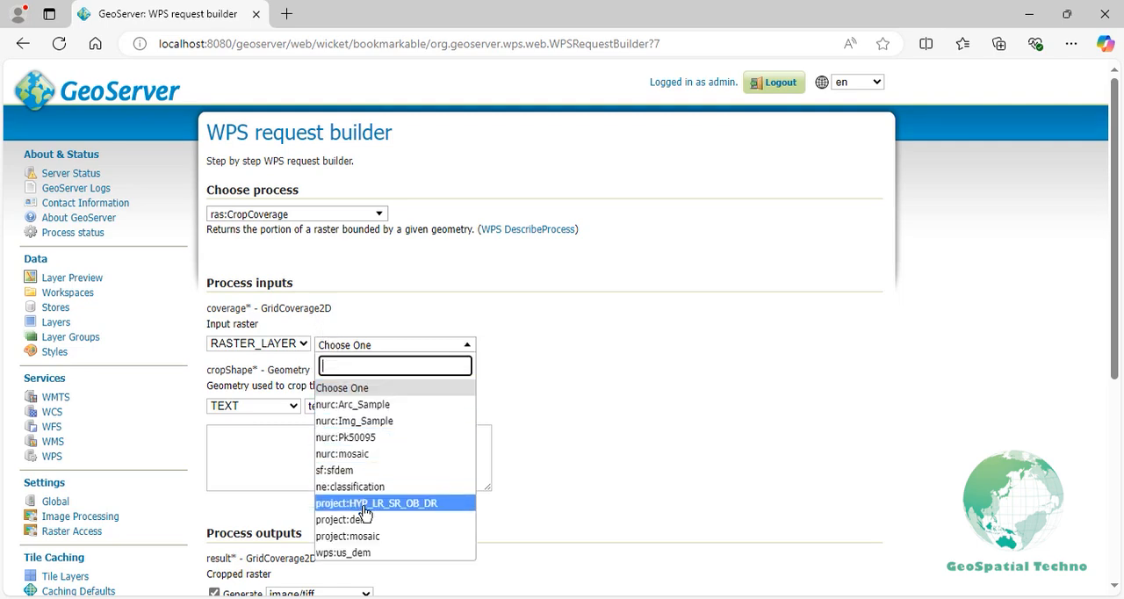
{"action": "left_click", "coordinate": [341, 552]}
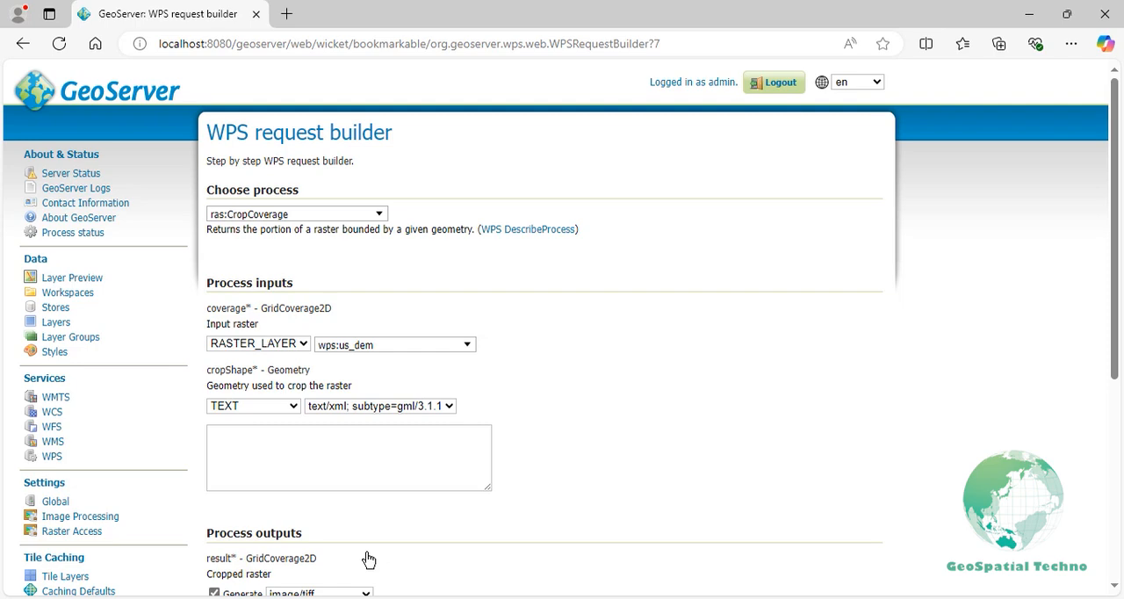
{"action": "mouse_move", "coordinate": [362, 499]}
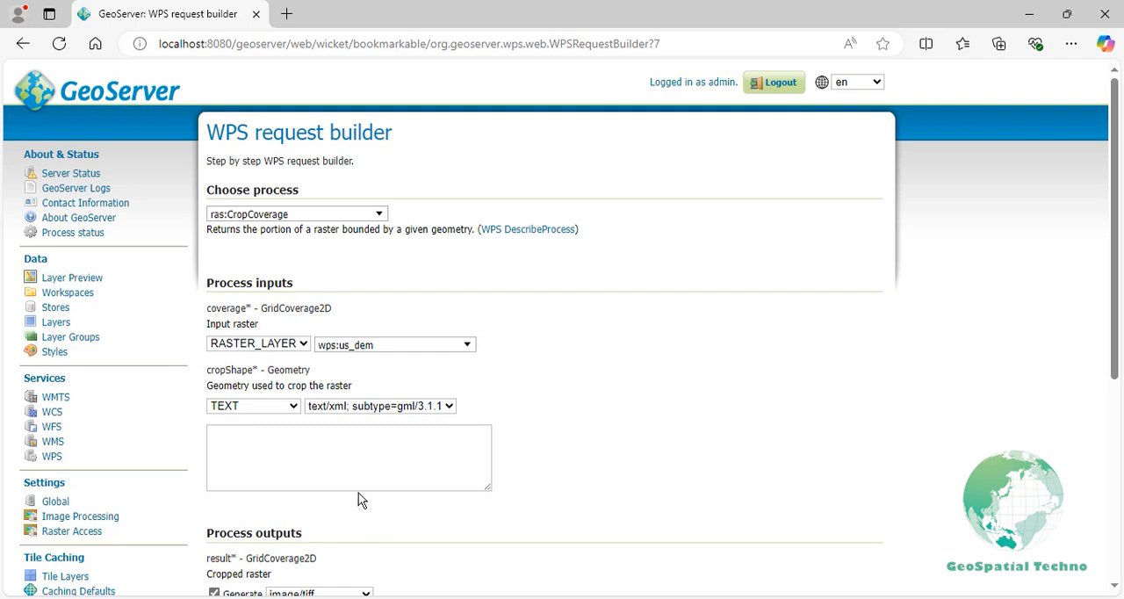
- Give the cropShape as WKT POLYGON from -112.9 35.75 through -111.3 37.02 back to start
{"action": "left_click", "coordinate": [379, 404]}
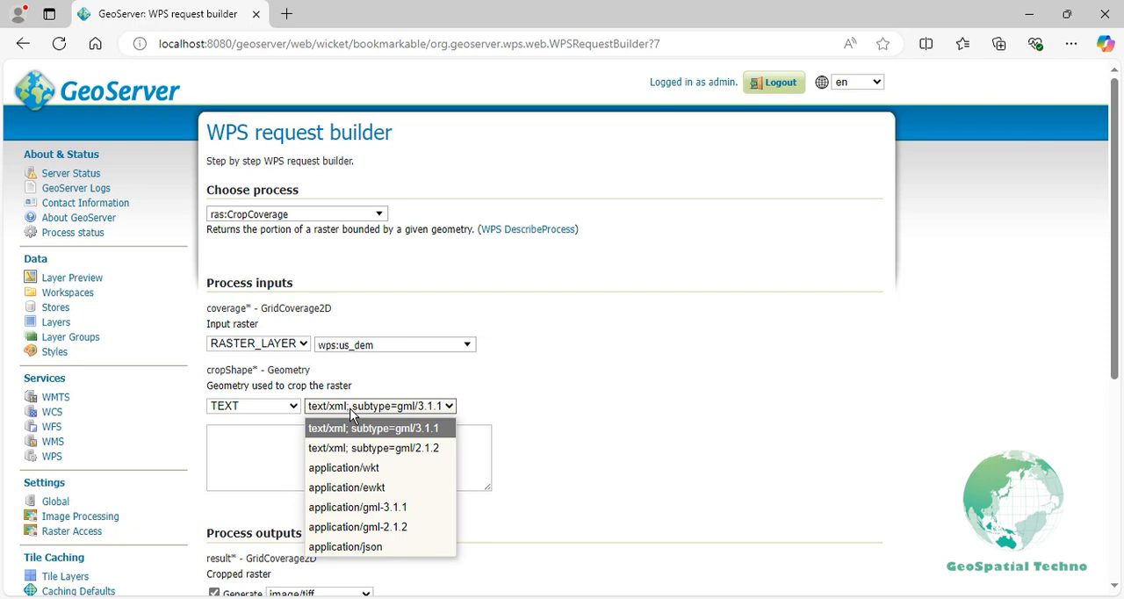
{"action": "mouse_move", "coordinate": [351, 420]}
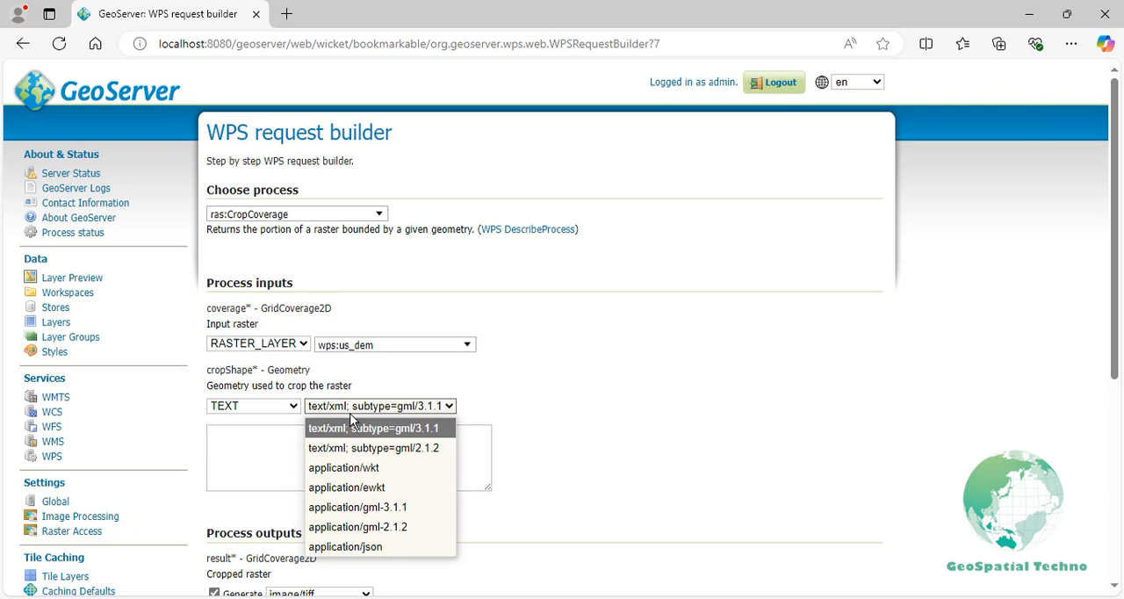
{"action": "left_click", "coordinate": [342, 468]}
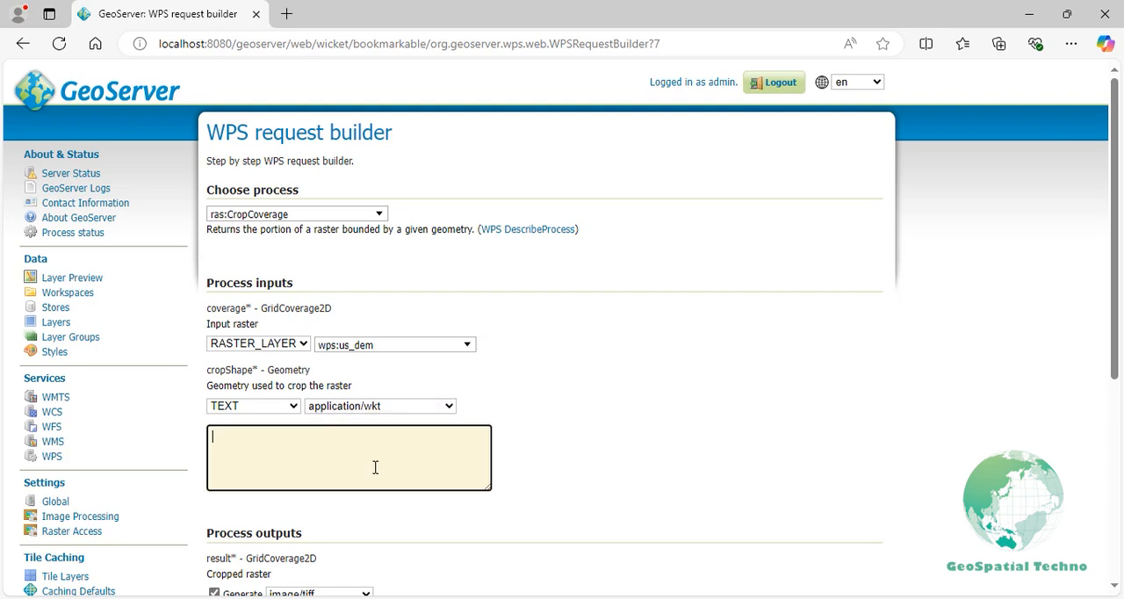
{"action": "type", "text": "POLYG"}
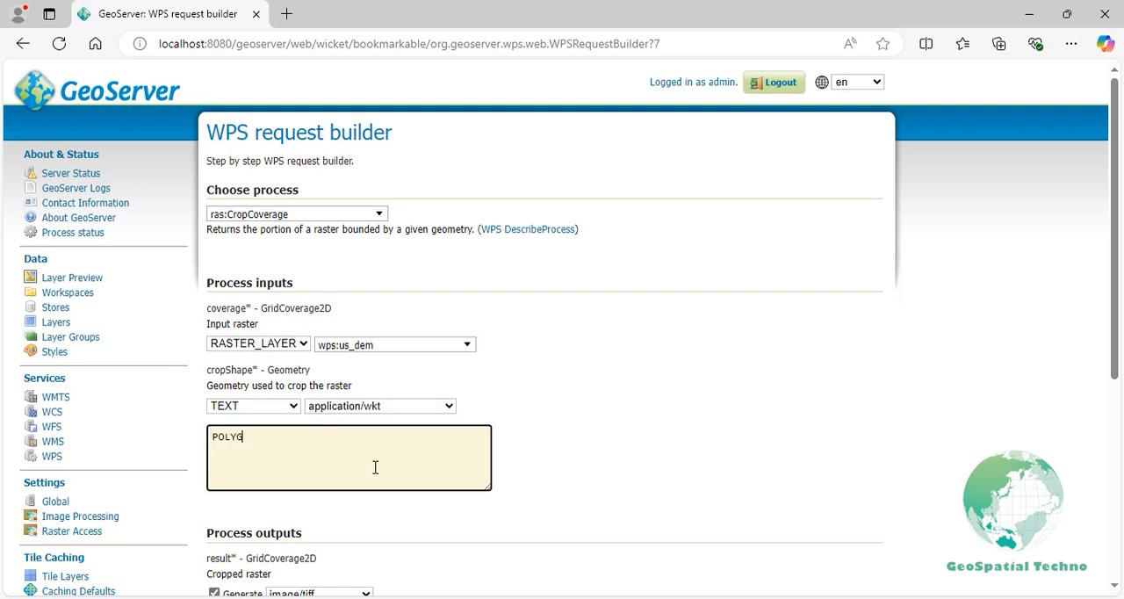
{"action": "type", "text": "ON((-112.9 3"}
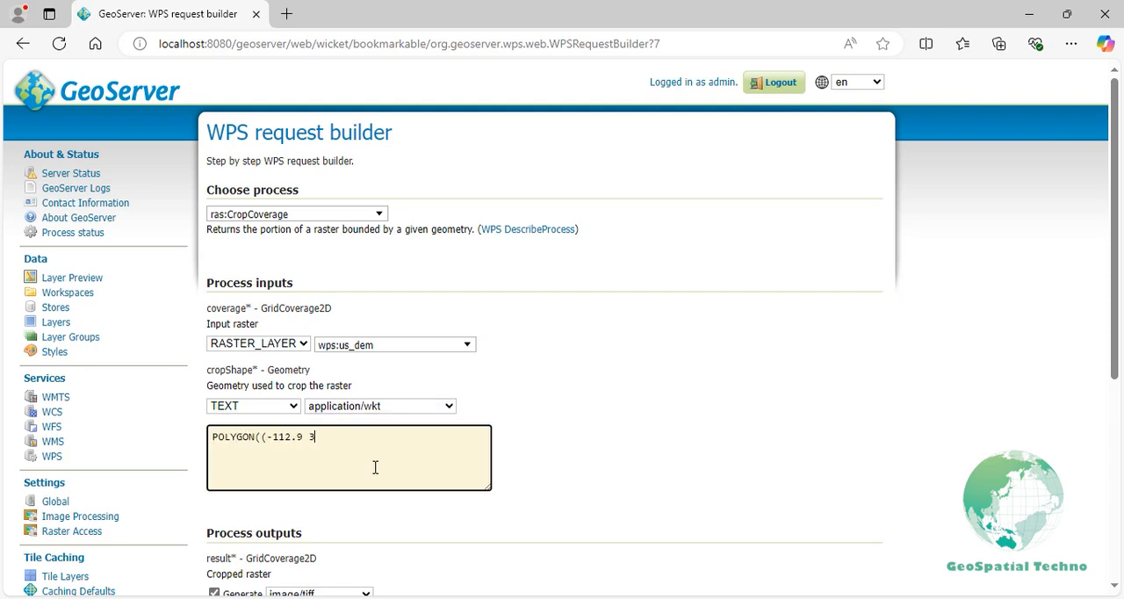
{"action": "type", "text": "5.75 , -111.2 35.8"}
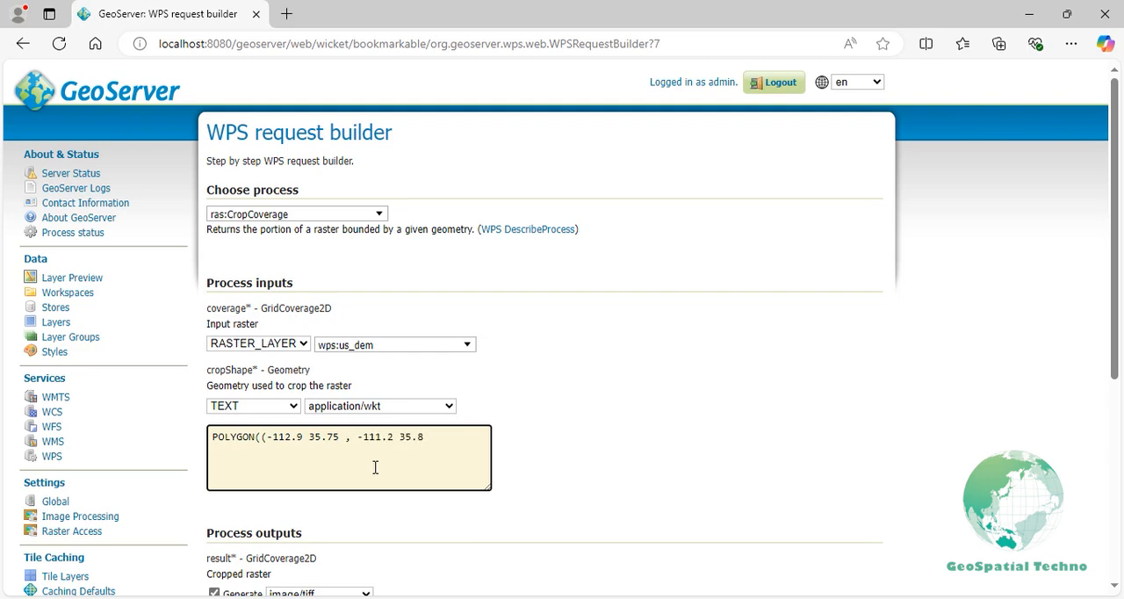
{"action": "type", "text": ", -111.3 3"}
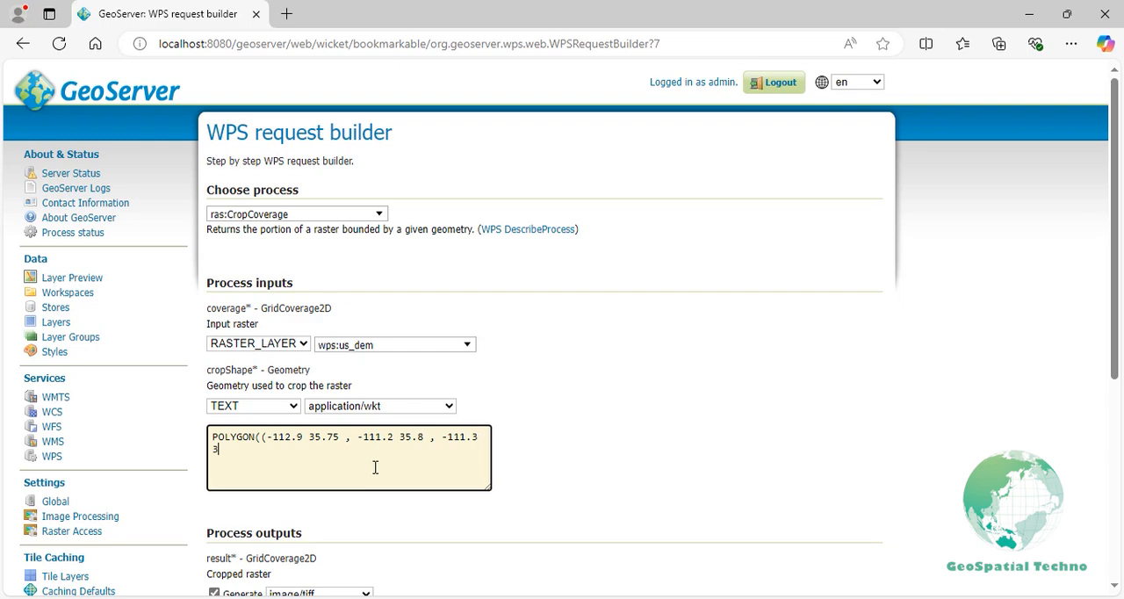
{"action": "type", "text": "7.02 , -112.8 36.95"}
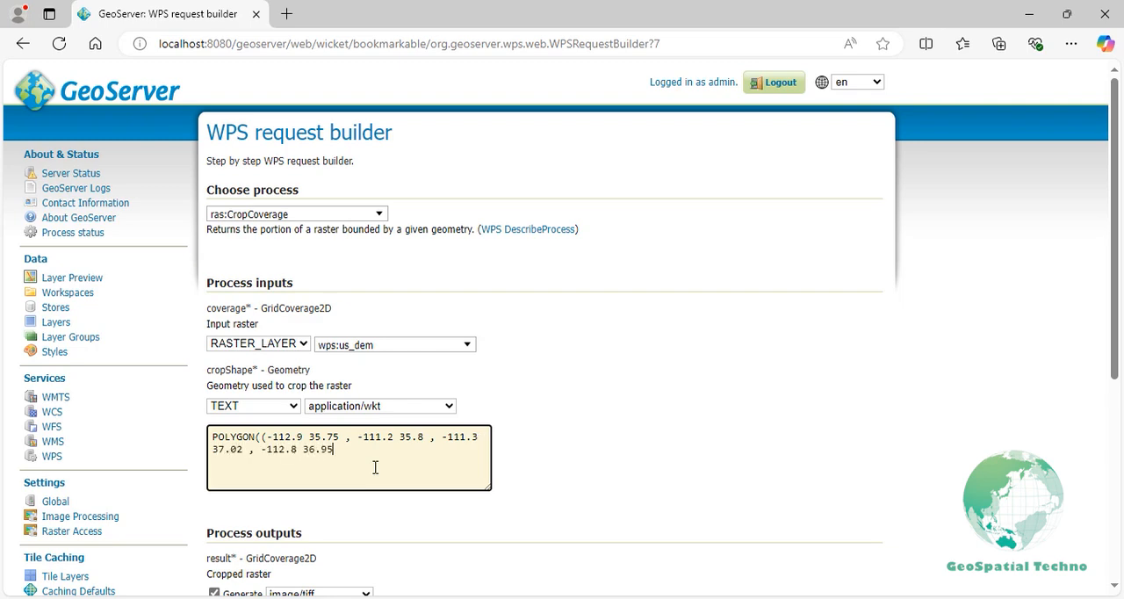
{"action": "type", "text": ", -112.9 3"}
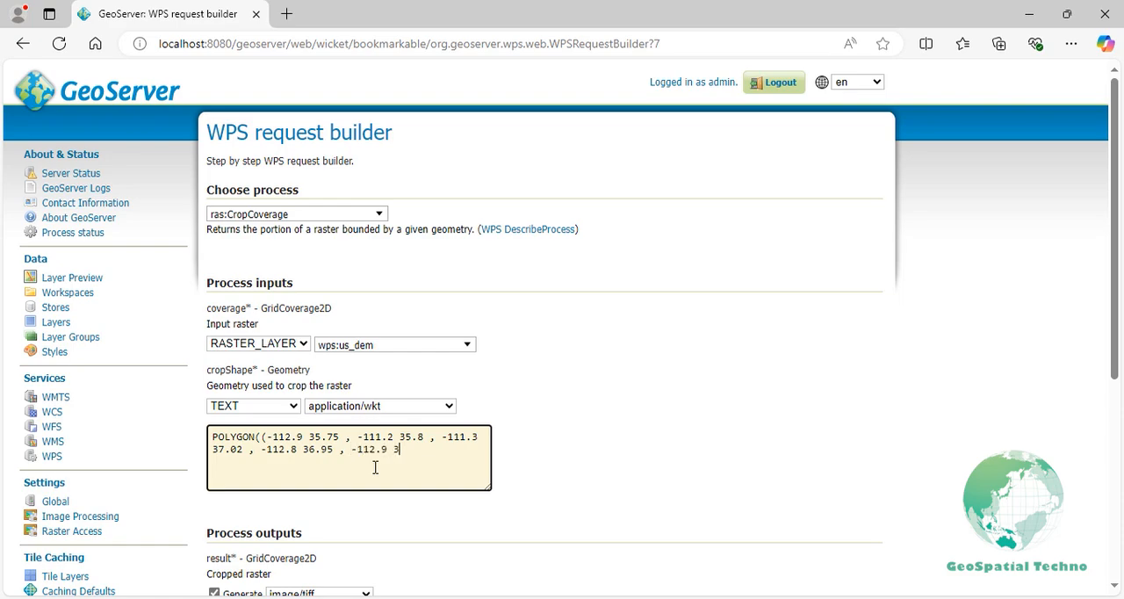
{"action": "type", "text": "5.75))"}
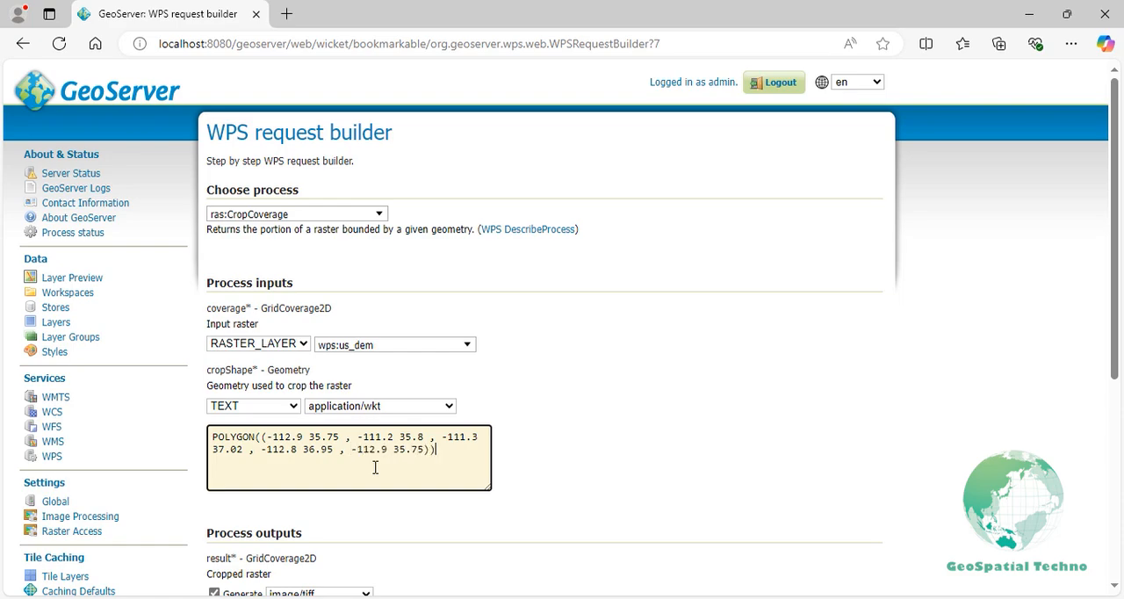
{"action": "scroll", "scroll_direction": "down", "scroll_amount": 3}
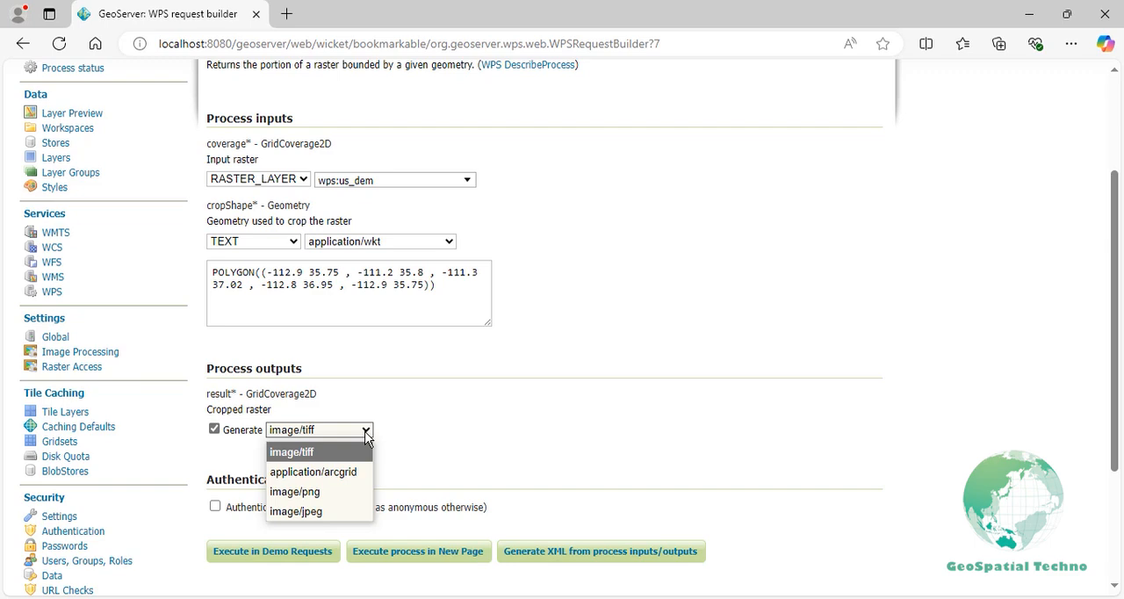
{"action": "left_click", "coordinate": [289, 451]}
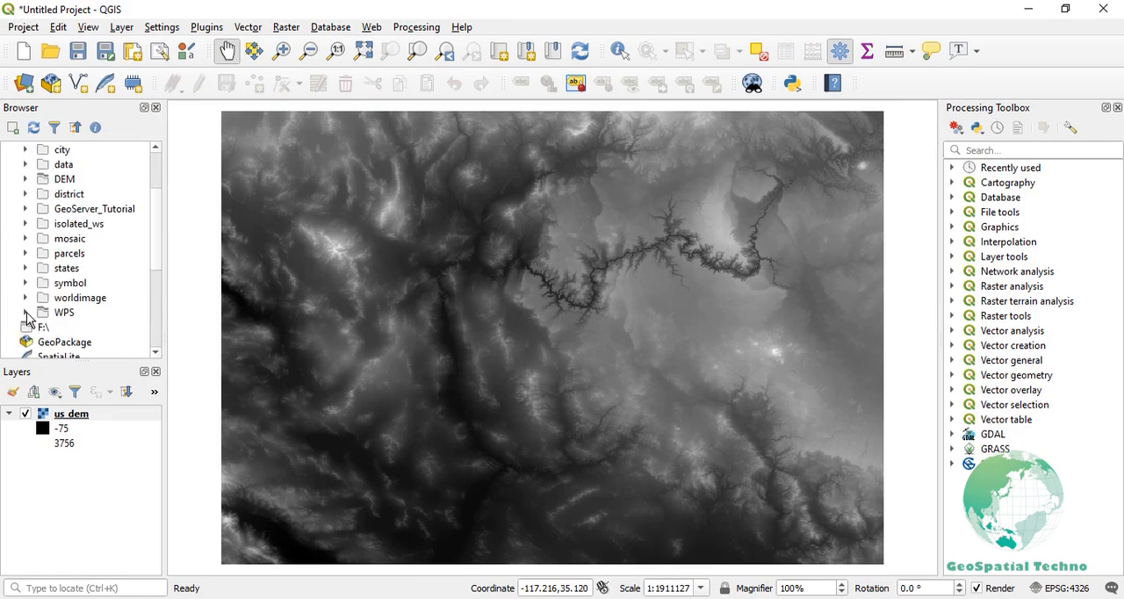
- Add crop.tiff from WPS > CropCoverage as a layer and zoom to it with us_dem hidden
{"action": "left_click", "coordinate": [26, 312]}
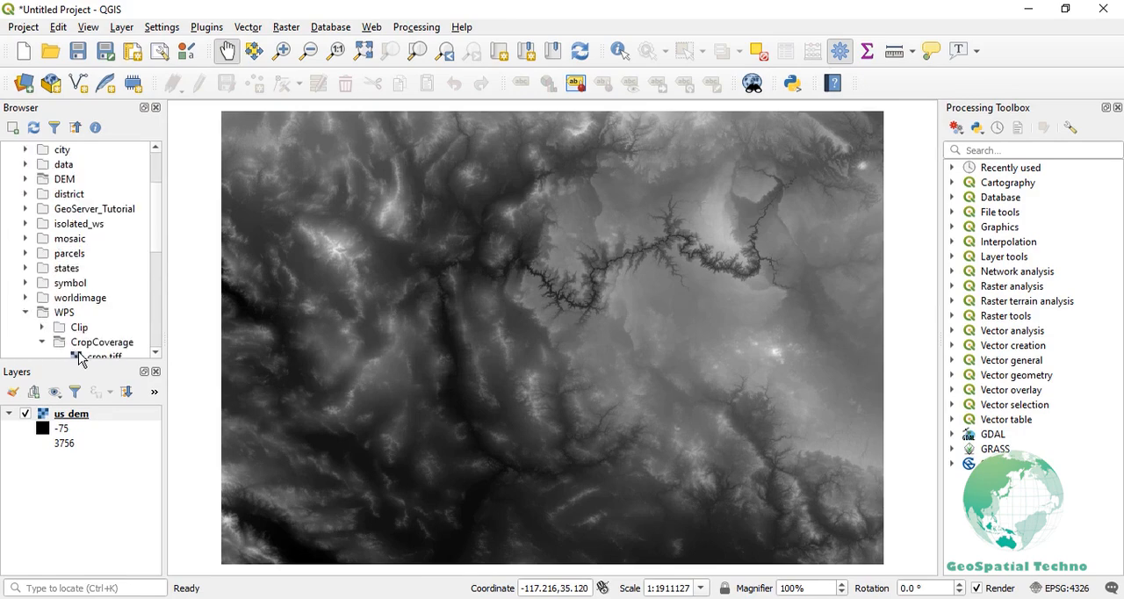
{"action": "left_click", "coordinate": [103, 342]}
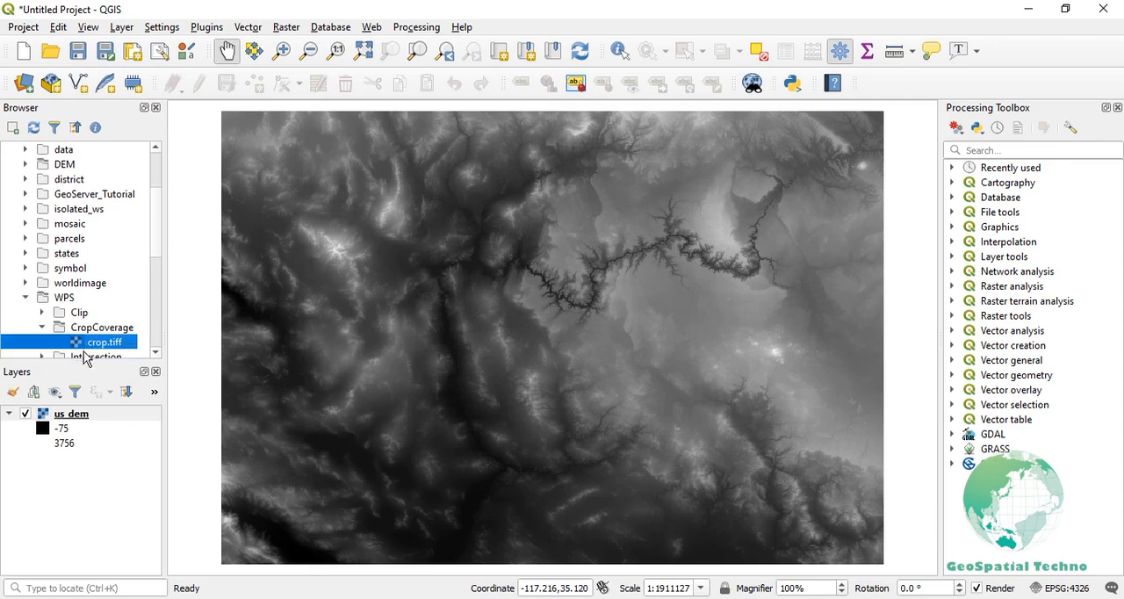
{"action": "double_click", "coordinate": [106, 342]}
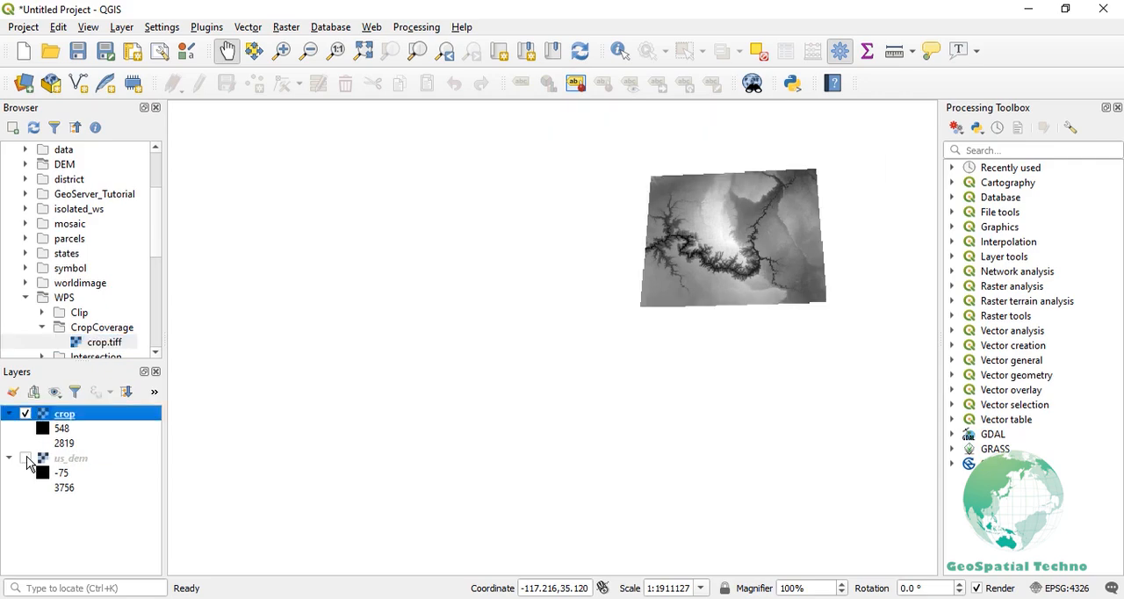
{"action": "left_click", "coordinate": [25, 457]}
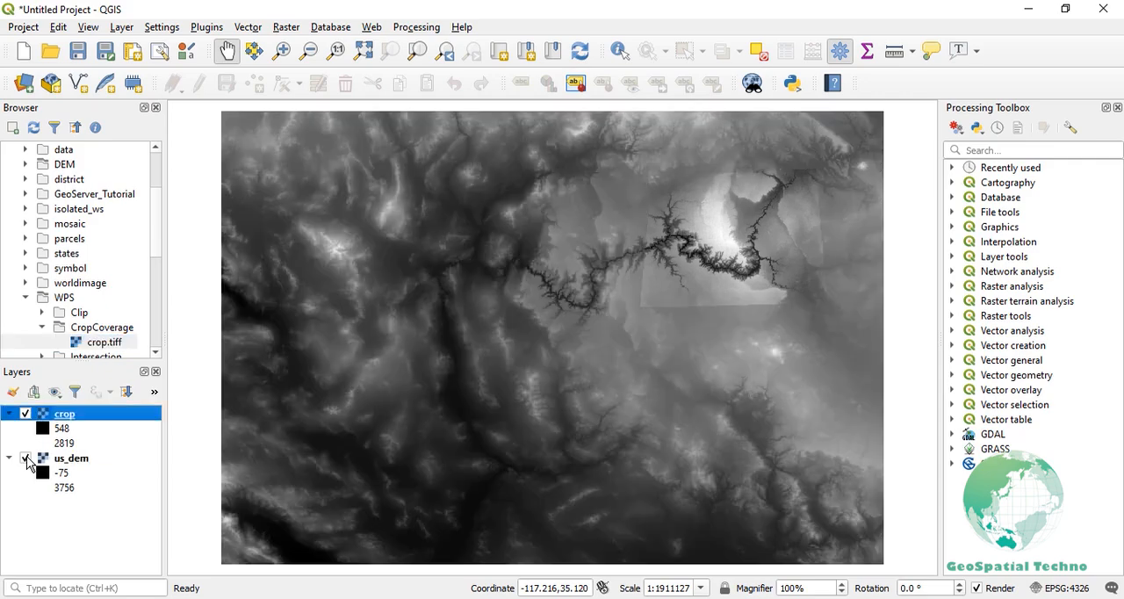
{"action": "left_click", "coordinate": [25, 456]}
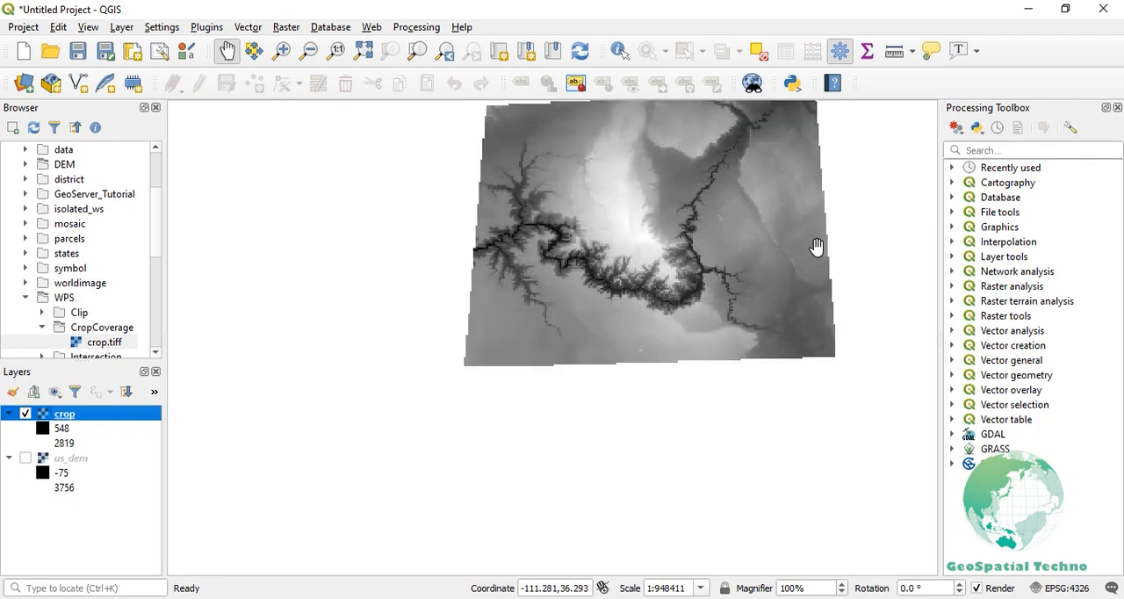
{"action": "left_click_drag", "start_coordinate": [816, 245], "coordinate": [762, 346]}
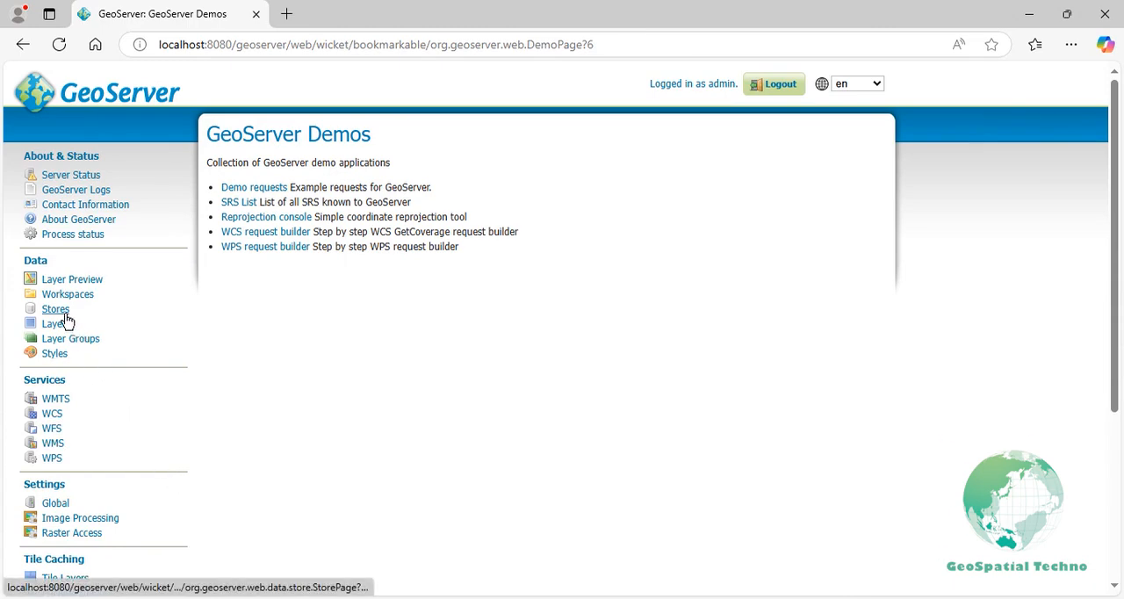
- Start a new GeoTIFF store in workspace wps named cropCoverage
{"action": "left_click", "coordinate": [56, 309]}
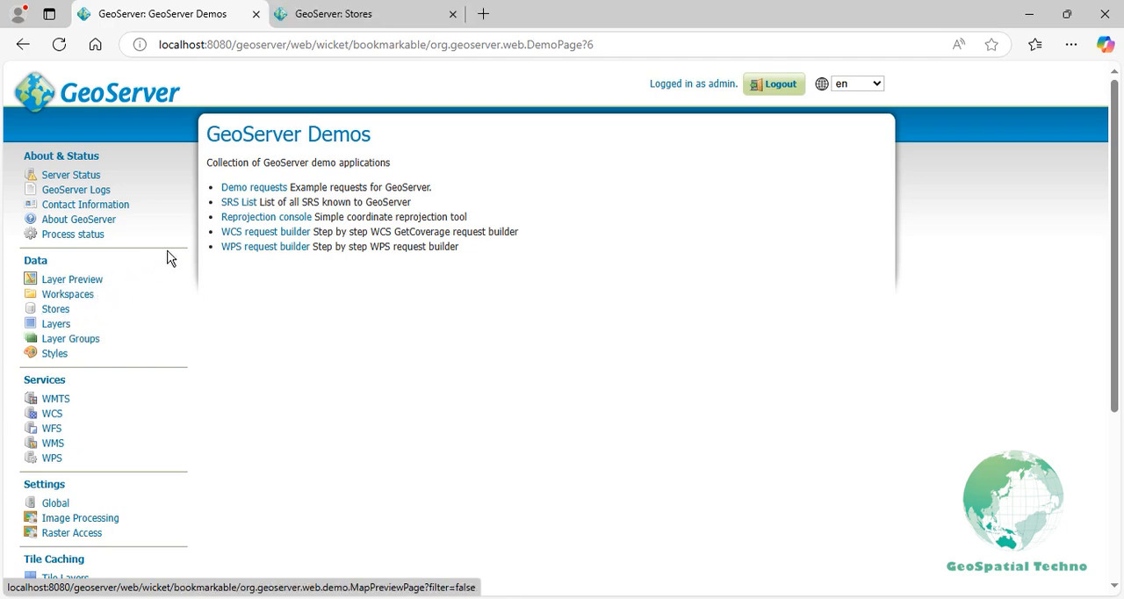
{"action": "left_click", "coordinate": [360, 15]}
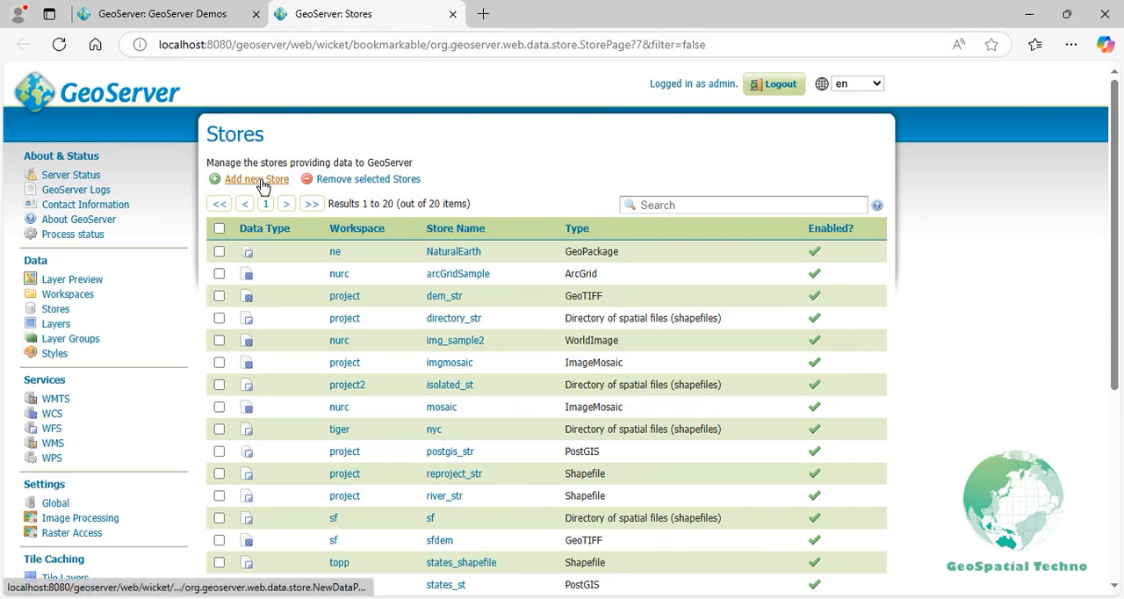
{"action": "left_click", "coordinate": [254, 179]}
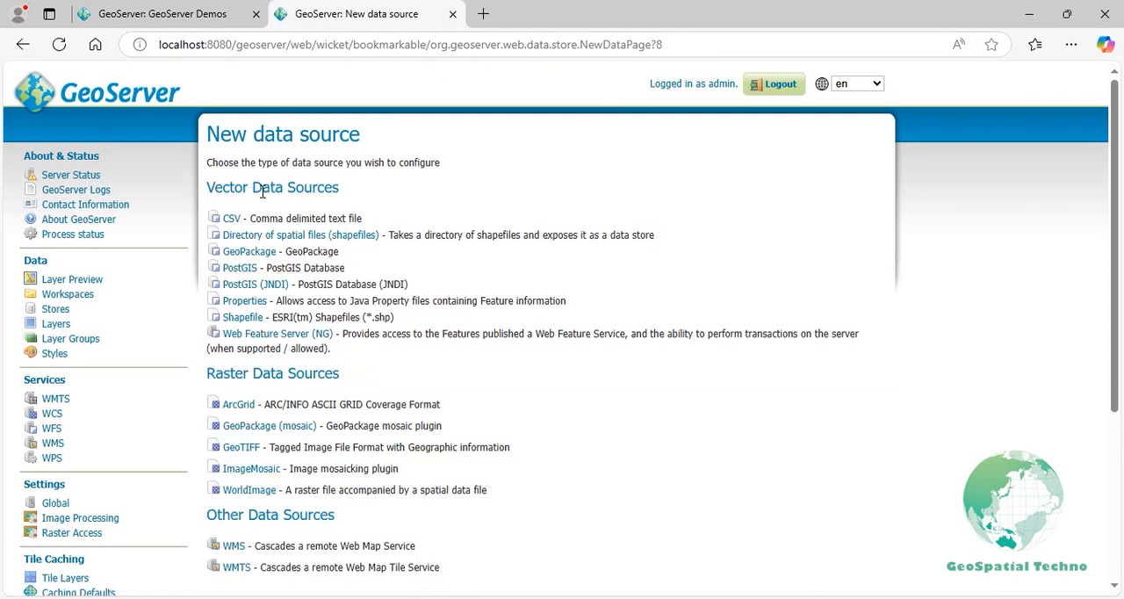
{"action": "mouse_move", "coordinate": [242, 447]}
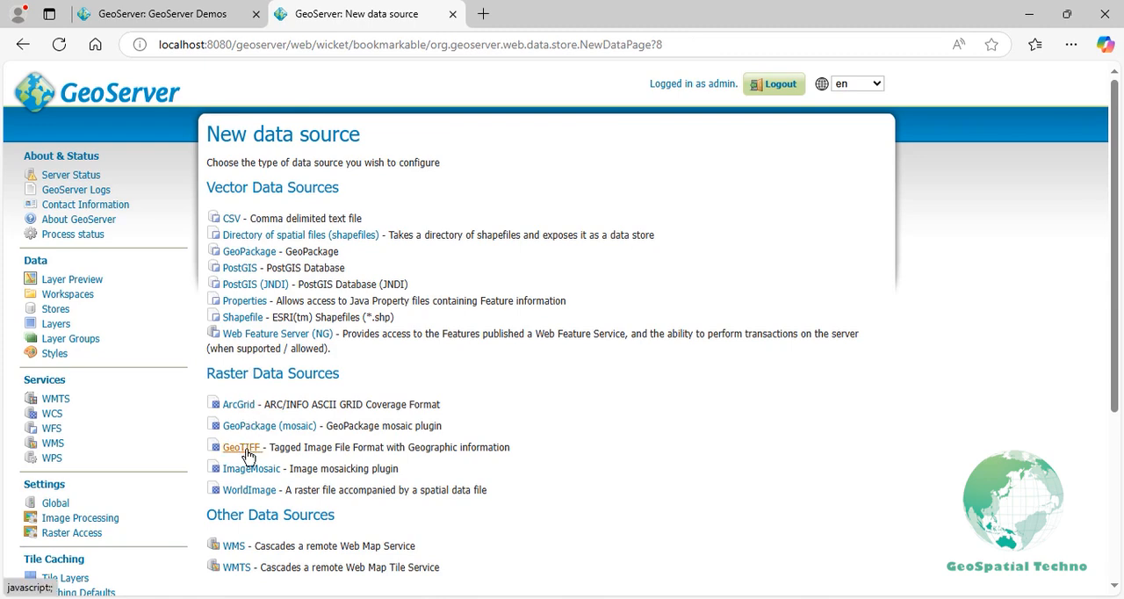
{"action": "left_click", "coordinate": [241, 446]}
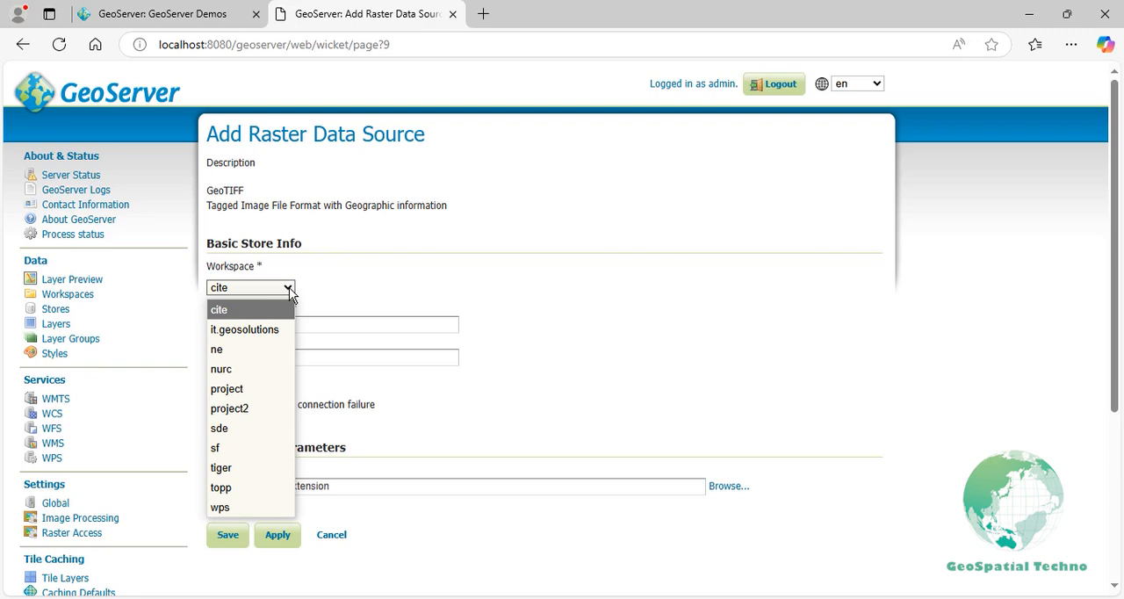
{"action": "mouse_move", "coordinate": [249, 488]}
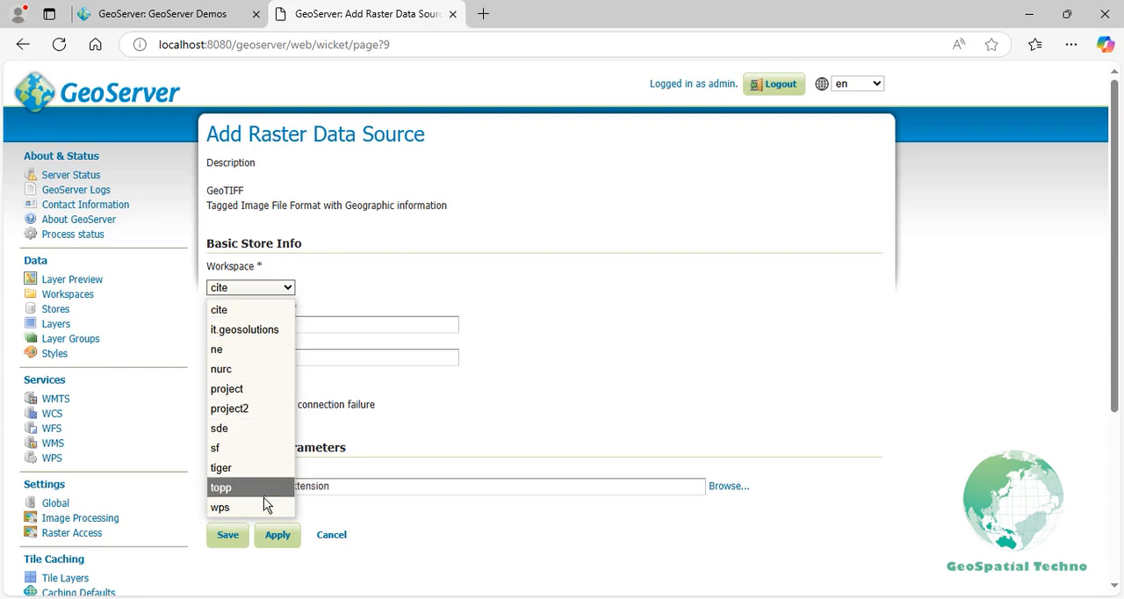
{"action": "left_click", "coordinate": [220, 506]}
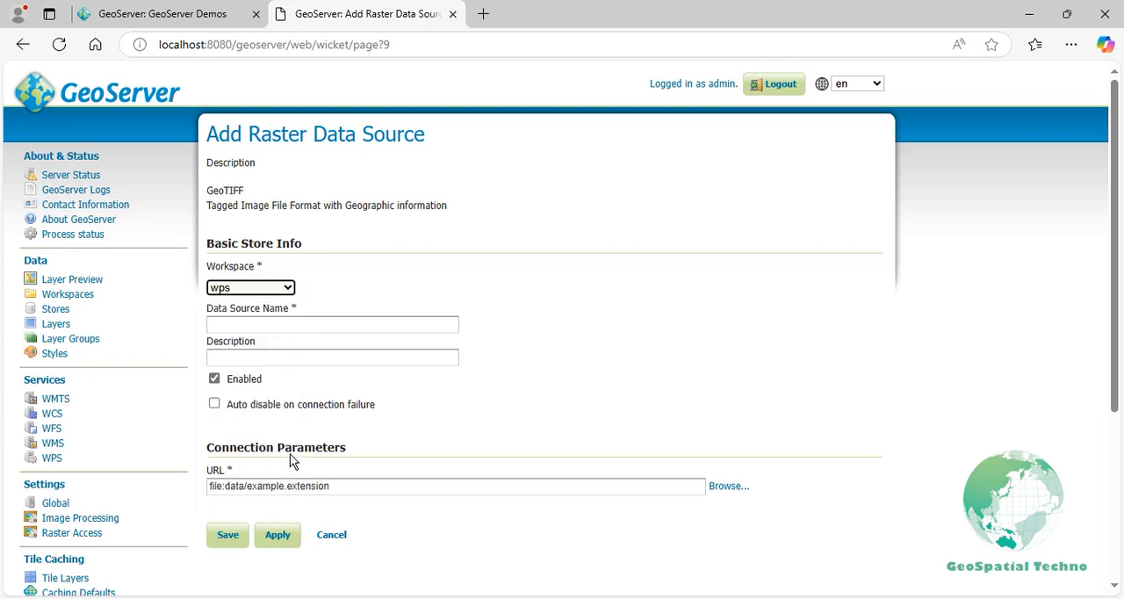
{"action": "left_click", "coordinate": [332, 323]}
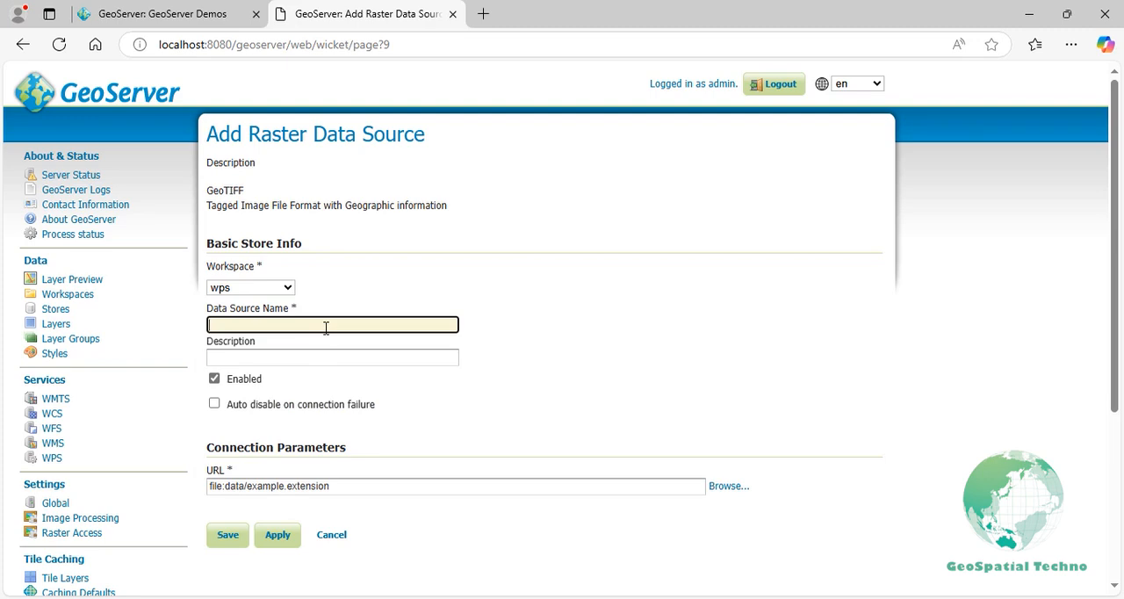
{"action": "type", "text": "cropCovera"}
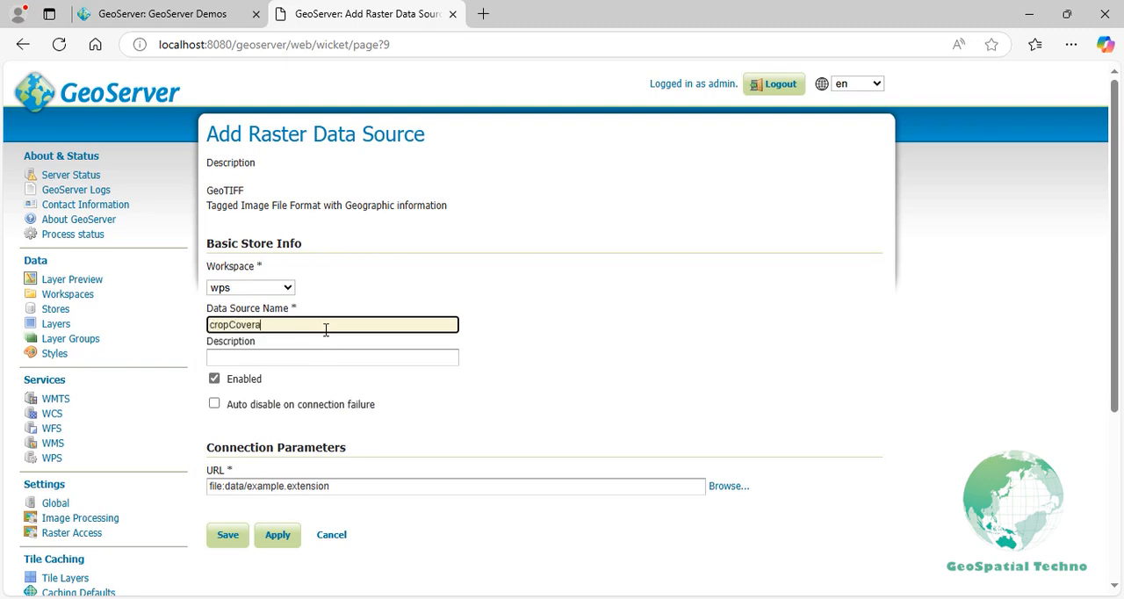
{"action": "type", "text": "ge"}
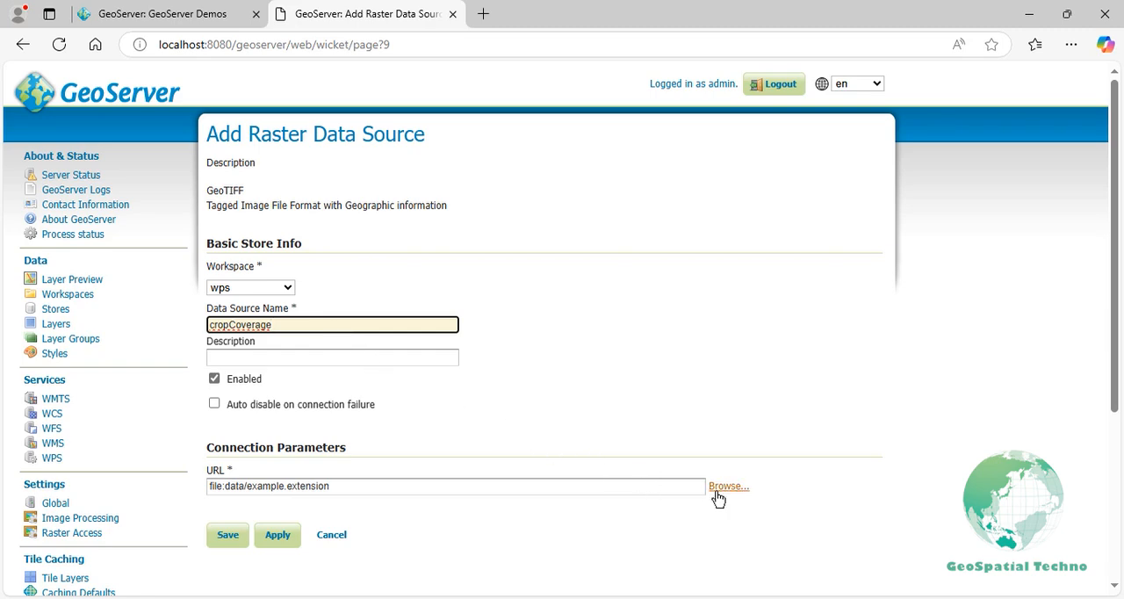
- Browse the store's file location to E:/WPS/CropCoverage for crop.tiff
{"action": "left_click", "coordinate": [727, 485]}
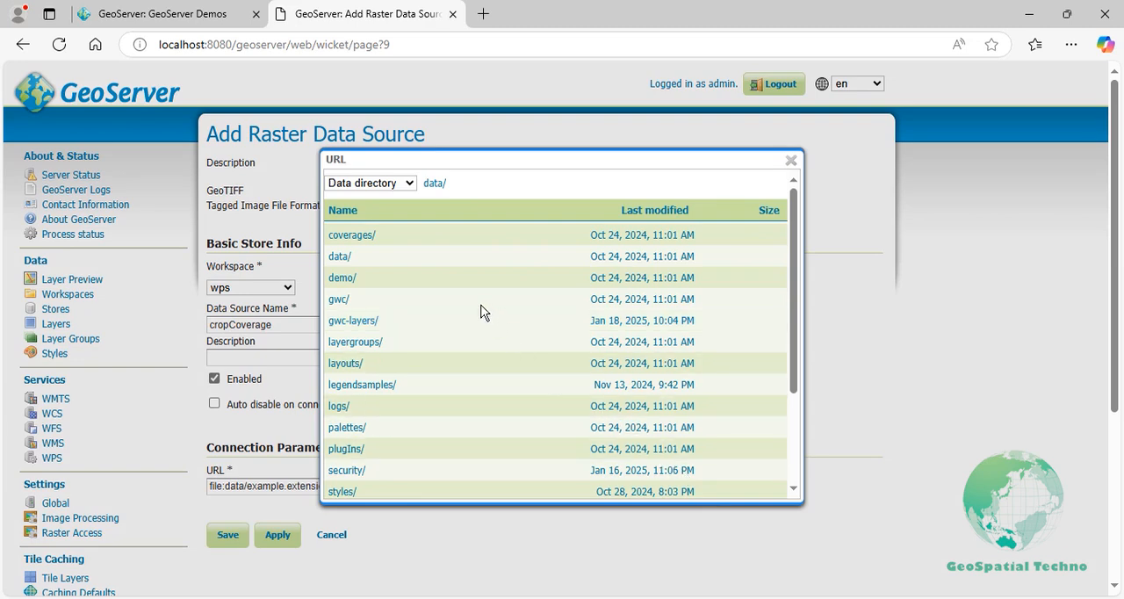
{"action": "left_click", "coordinate": [369, 183]}
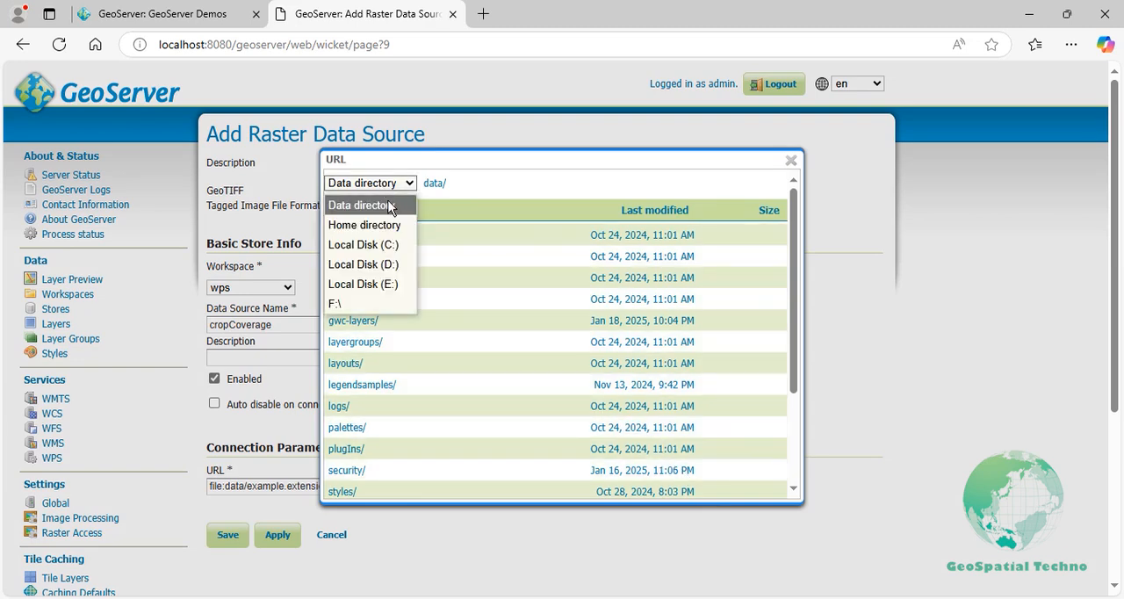
{"action": "left_click", "coordinate": [362, 285]}
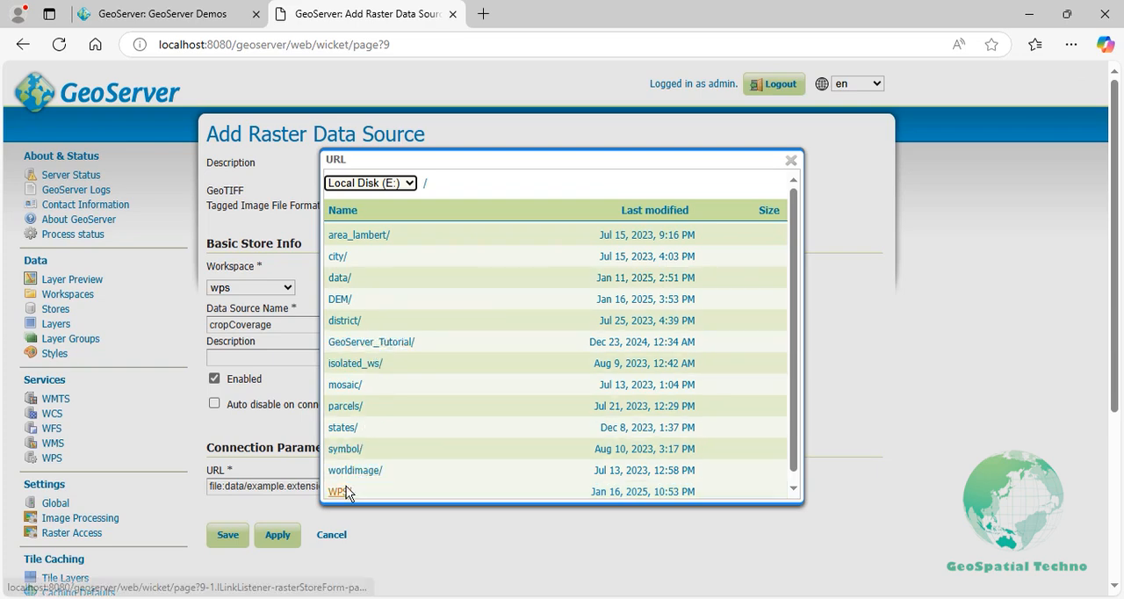
{"action": "left_click", "coordinate": [336, 492]}
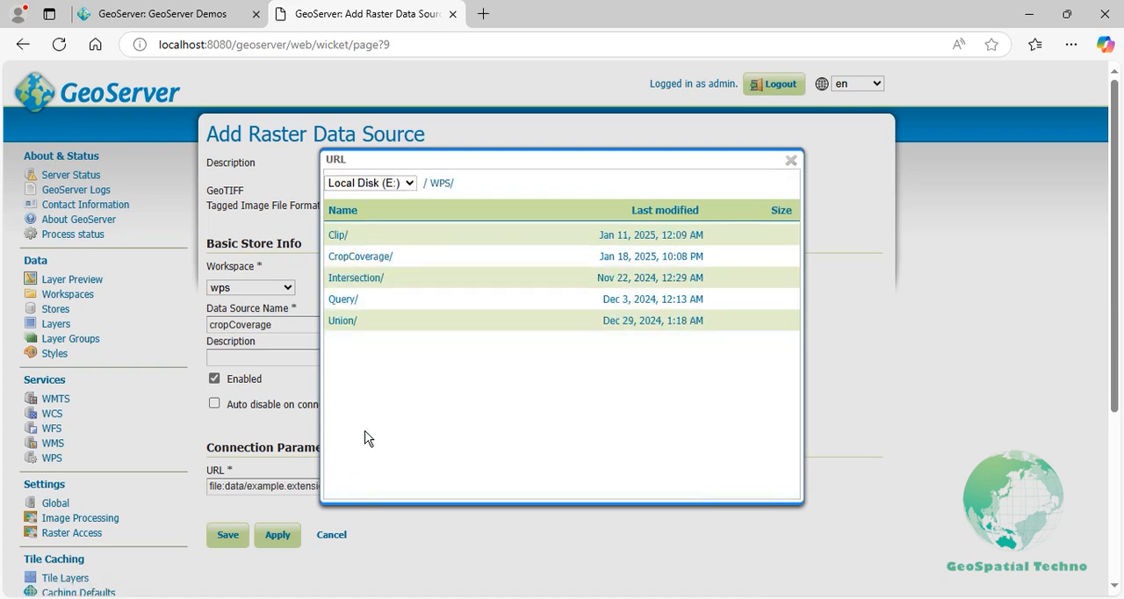
{"action": "left_click", "coordinate": [360, 256]}
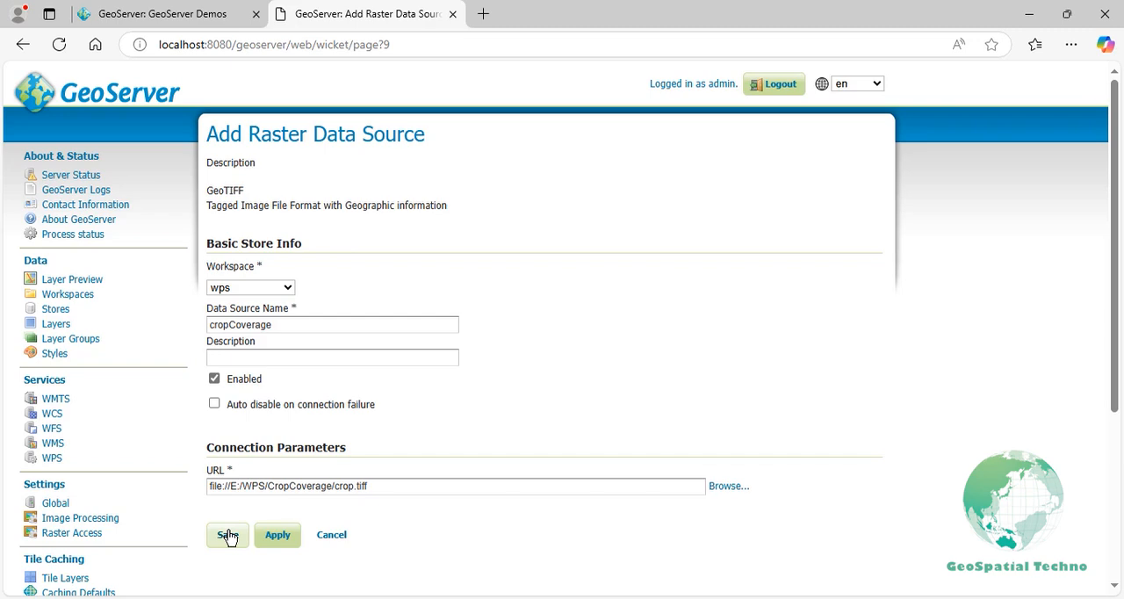
- Save the cropCoverage store and publish its crop raster as a layer
{"action": "left_click", "coordinate": [226, 534]}
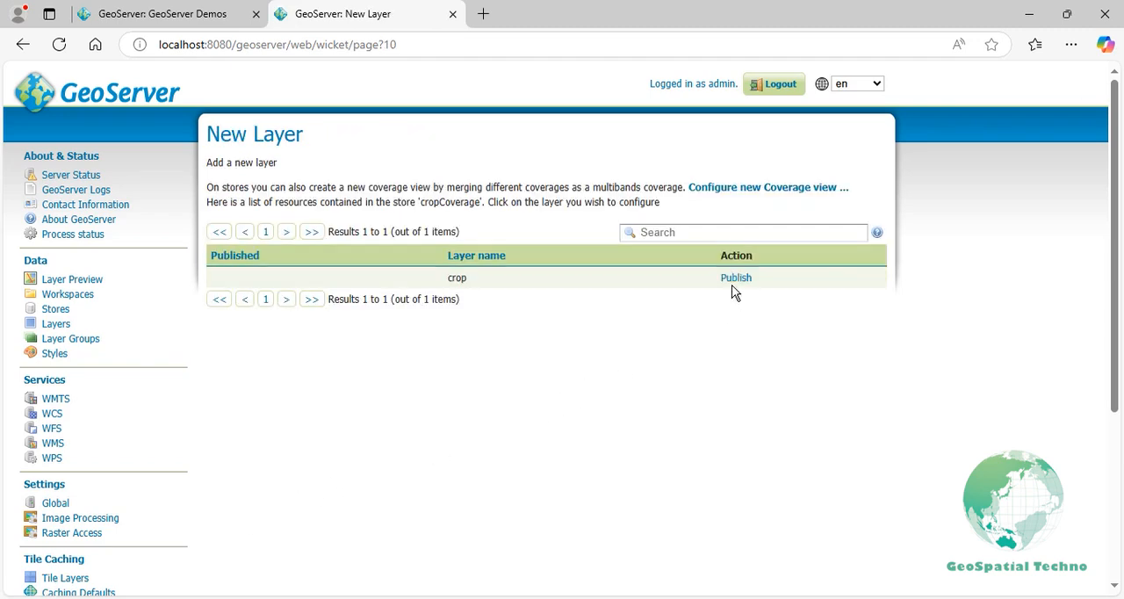
{"action": "left_click", "coordinate": [736, 278]}
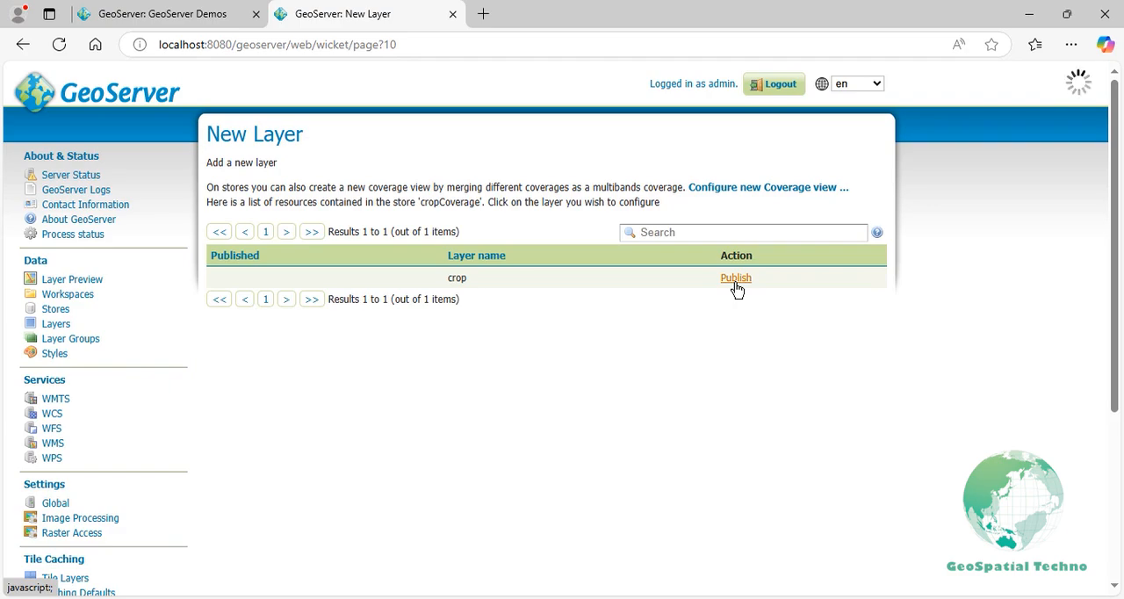
{"action": "left_click", "coordinate": [734, 277]}
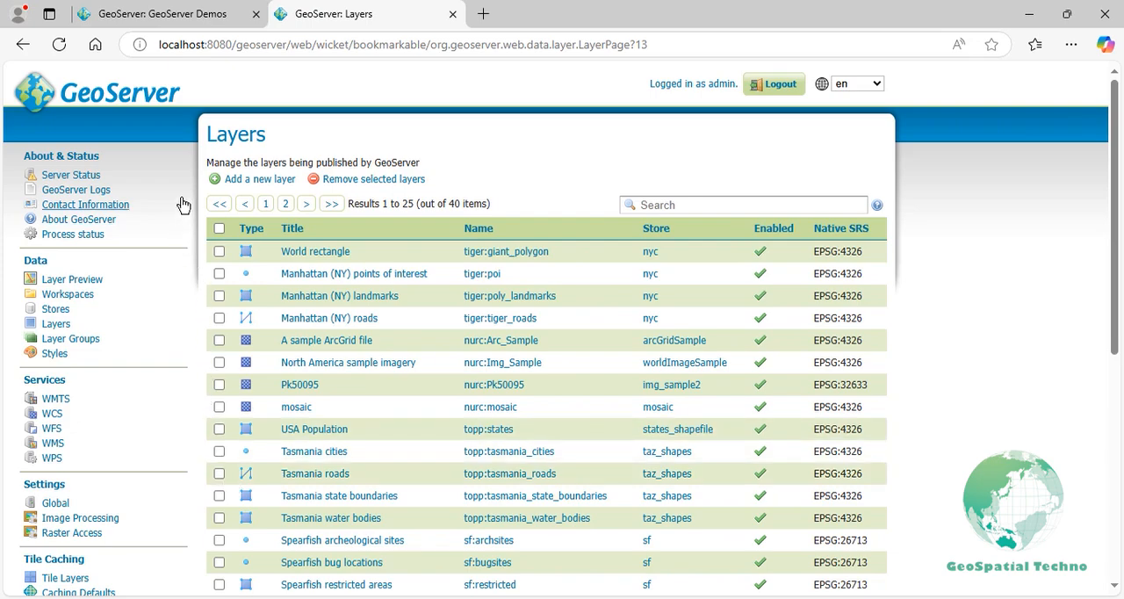
- Choose the ras:Contour process in the WPS request builder via Demos
{"action": "left_click", "coordinate": [158, 14]}
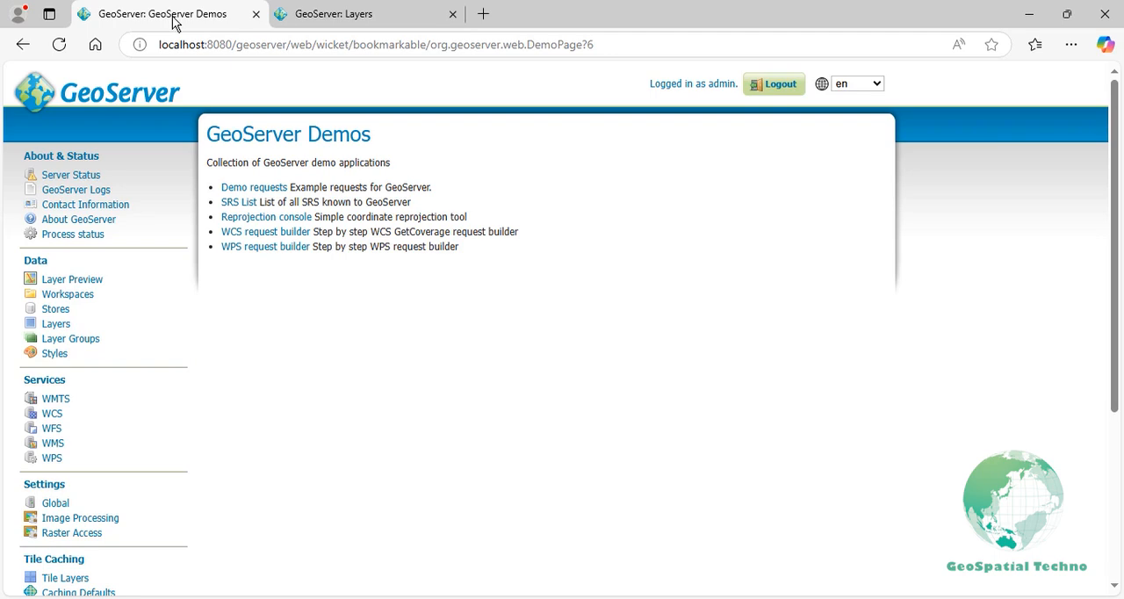
{"action": "left_click", "coordinate": [263, 246]}
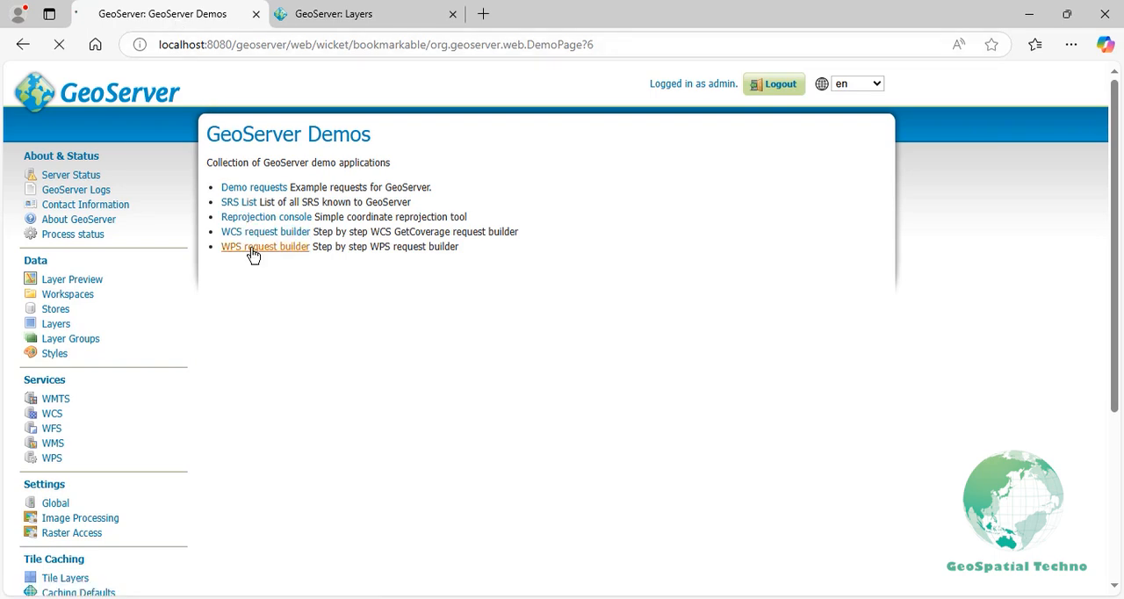
{"action": "left_click", "coordinate": [263, 246]}
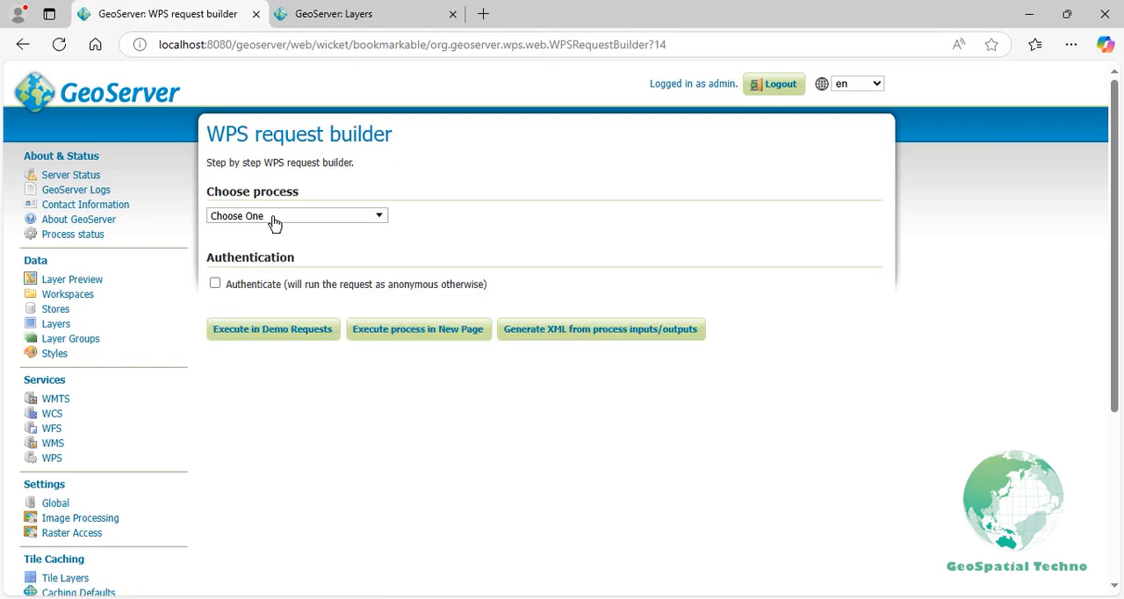
{"action": "type", "text": "contour"}
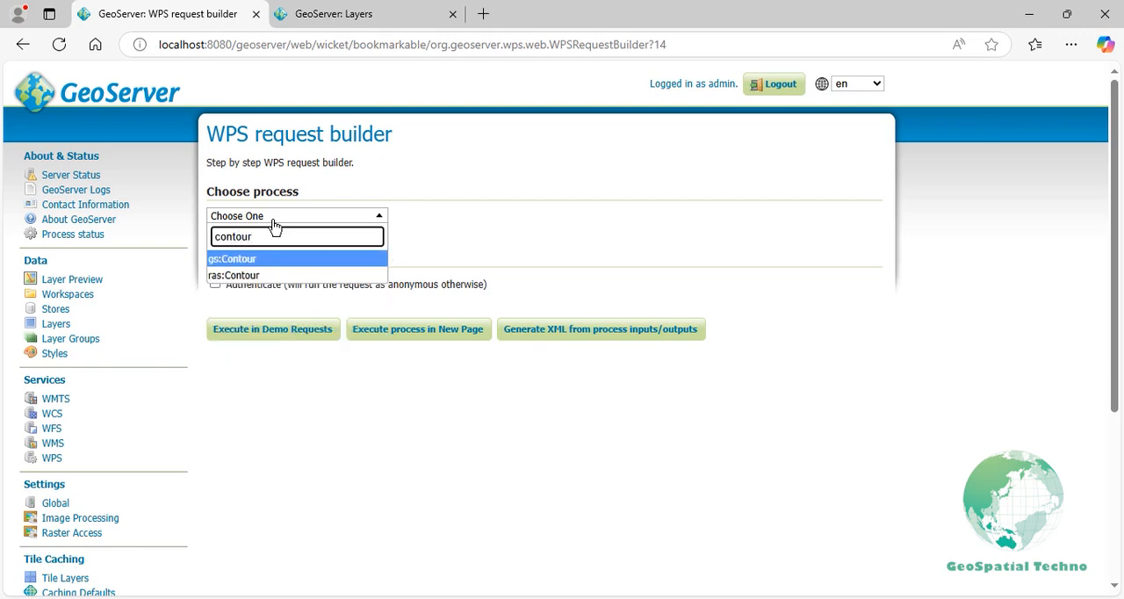
{"action": "left_click", "coordinate": [234, 274]}
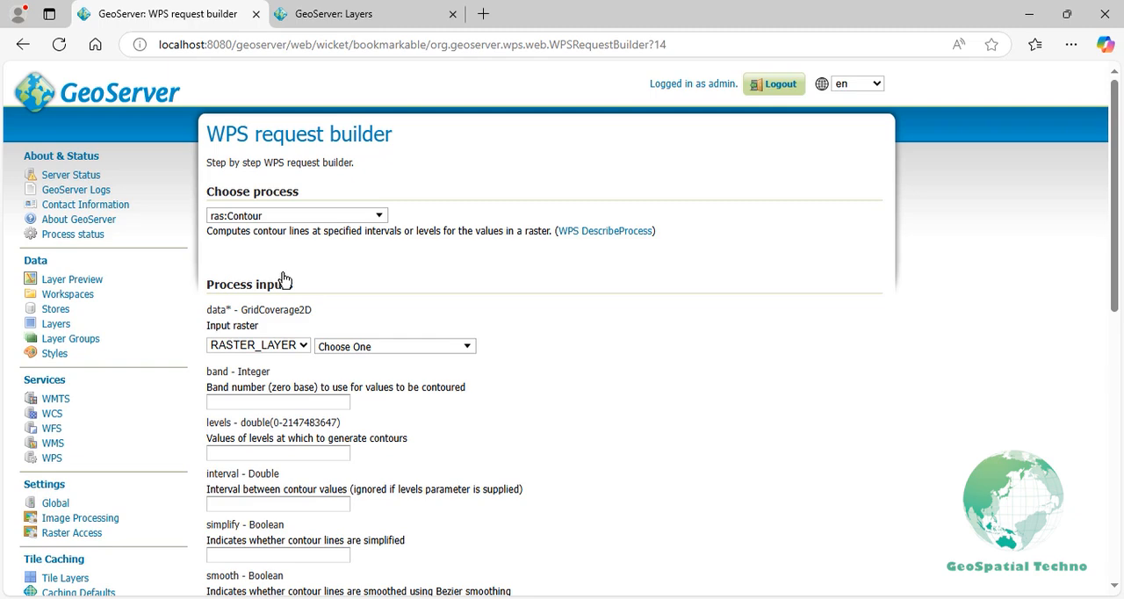
{"action": "mouse_move", "coordinate": [292, 305]}
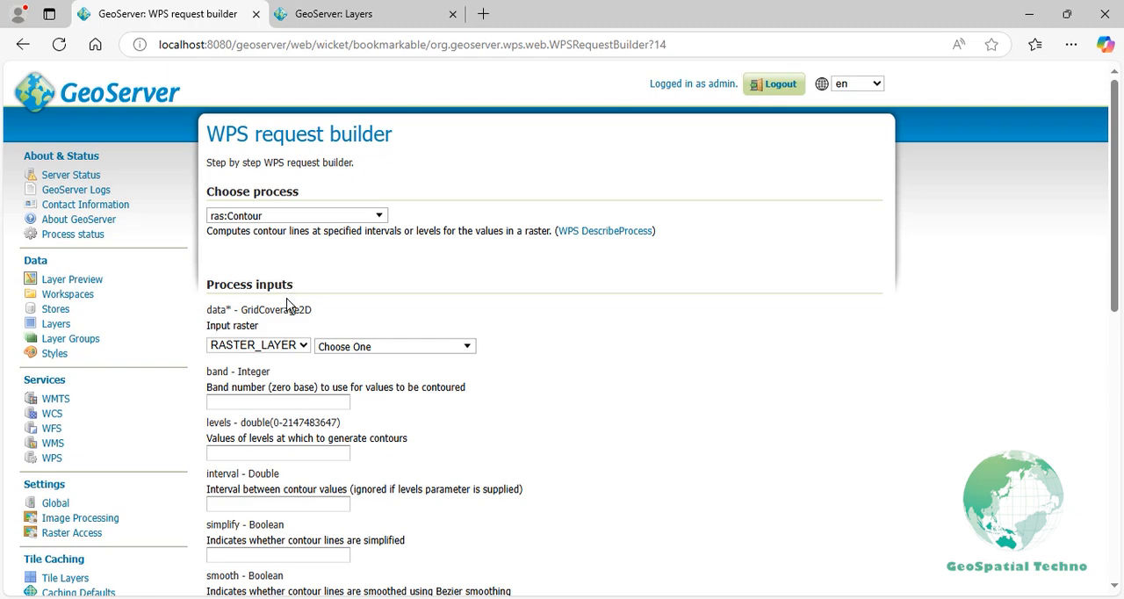
{"action": "mouse_move", "coordinate": [302, 362]}
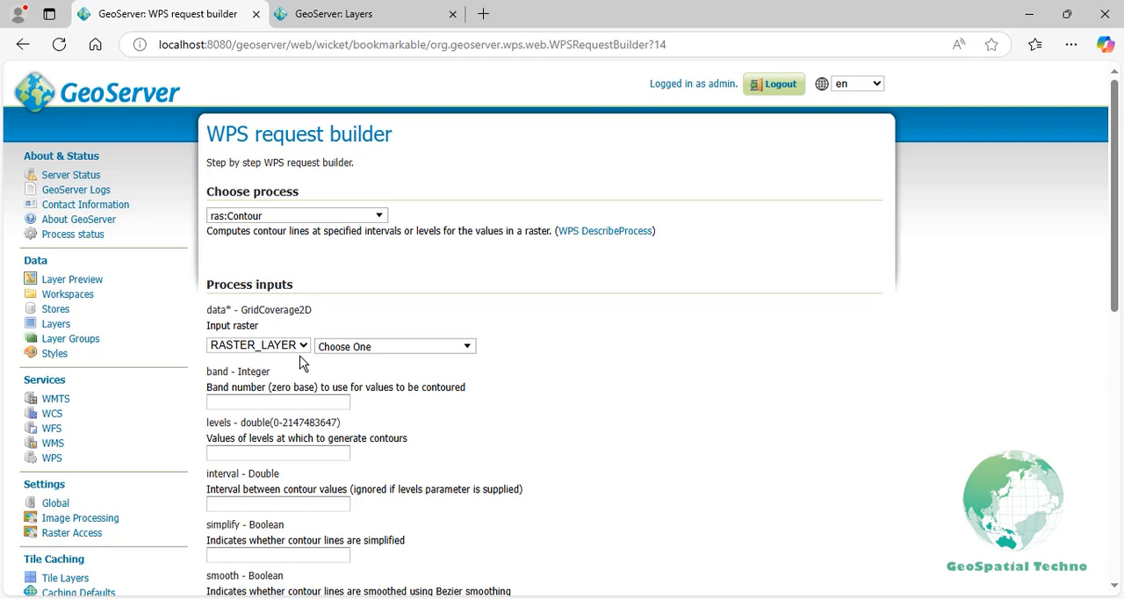
- Set wps:crop as the input raster with a single contour level of 2000
{"action": "left_click", "coordinate": [393, 346]}
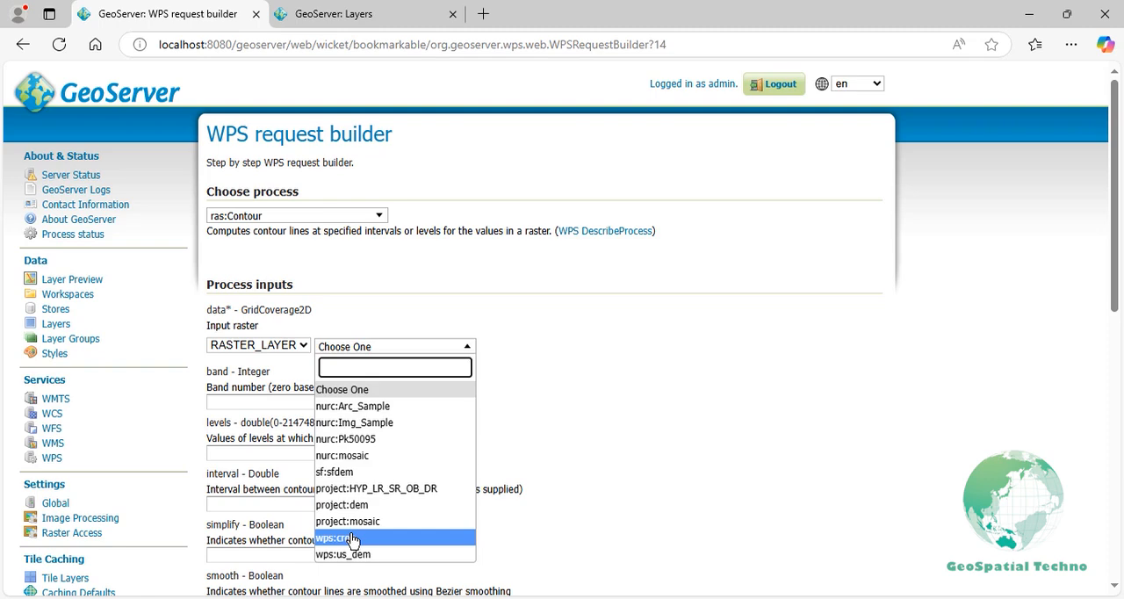
{"action": "left_click", "coordinate": [330, 538]}
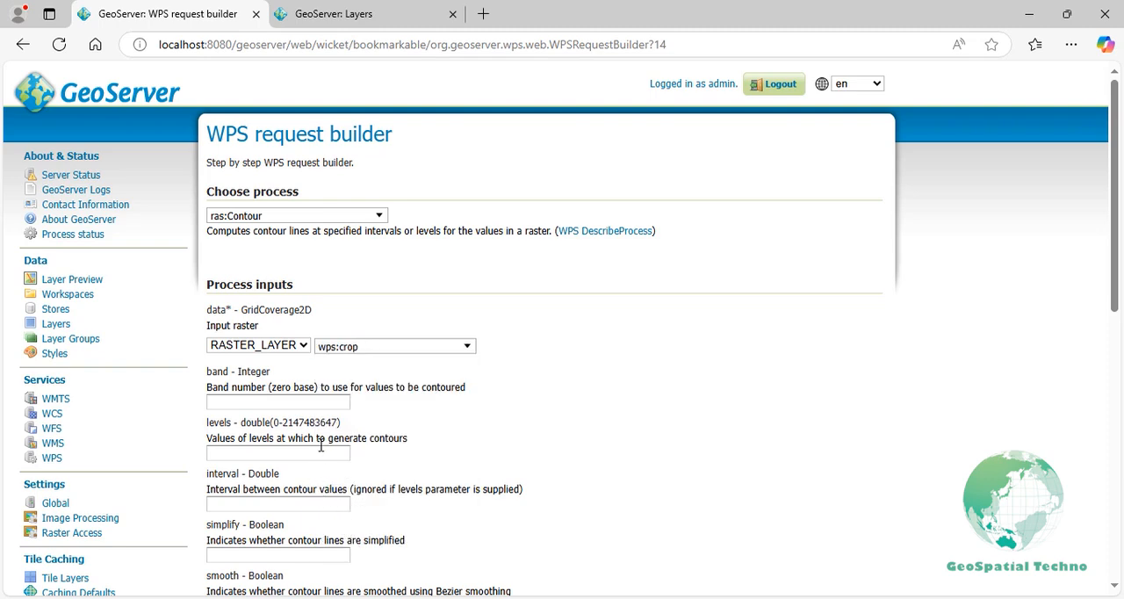
{"action": "mouse_move", "coordinate": [327, 420]}
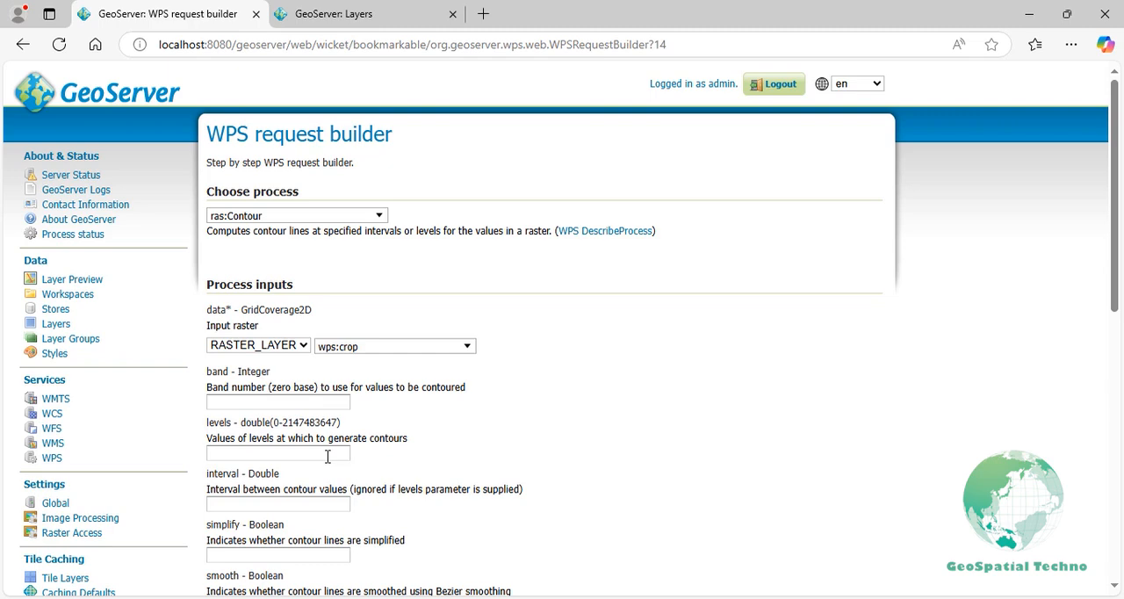
{"action": "type", "text": "2000"}
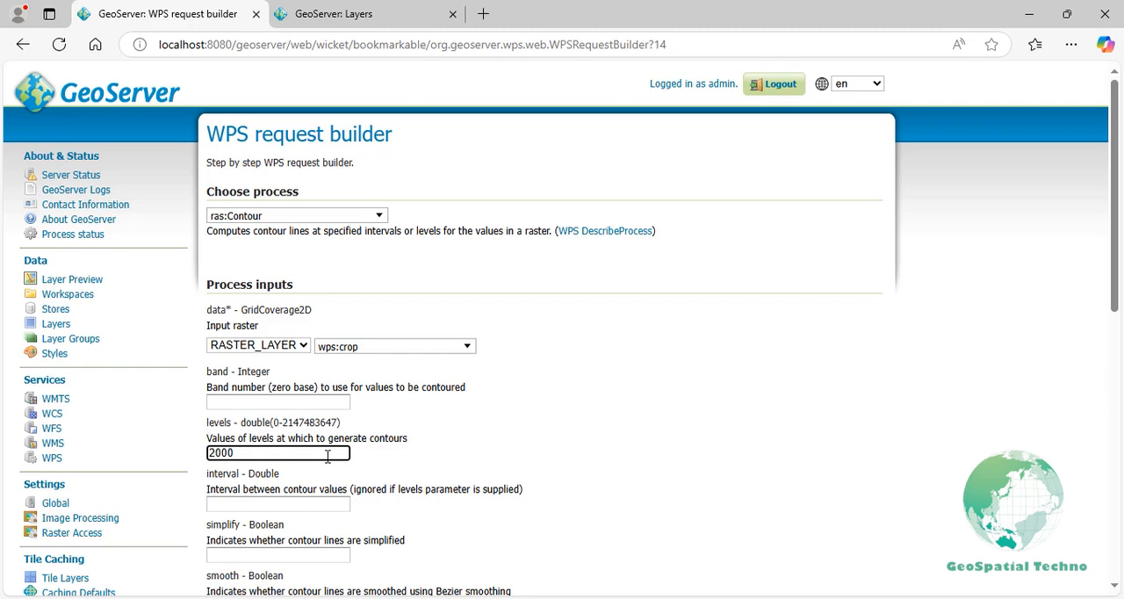
{"action": "left_click", "coordinate": [278, 454]}
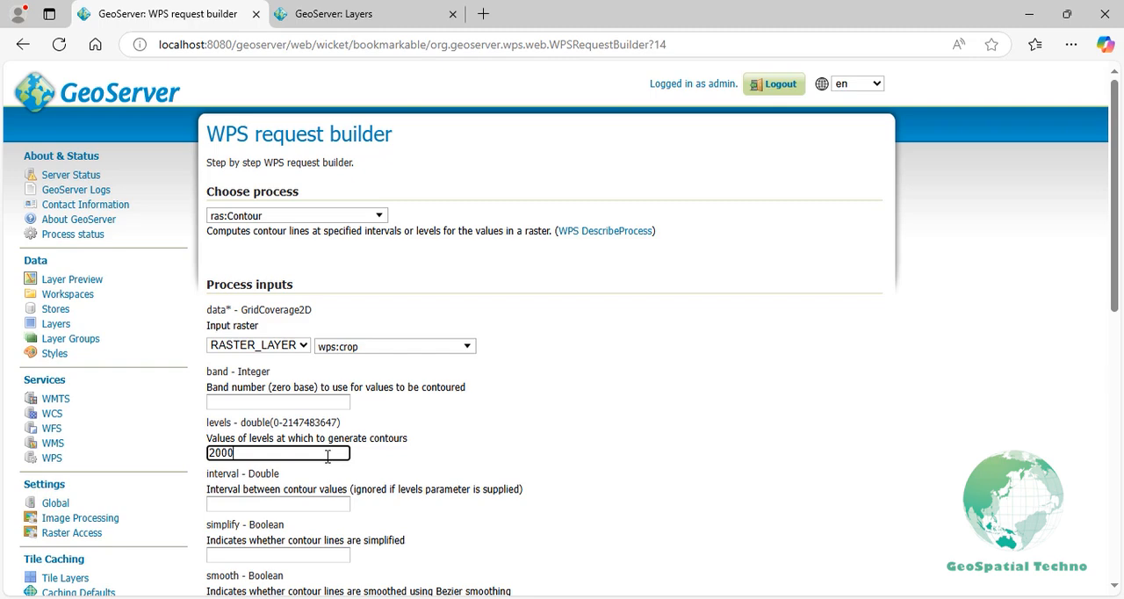
{"action": "mouse_move", "coordinate": [341, 488]}
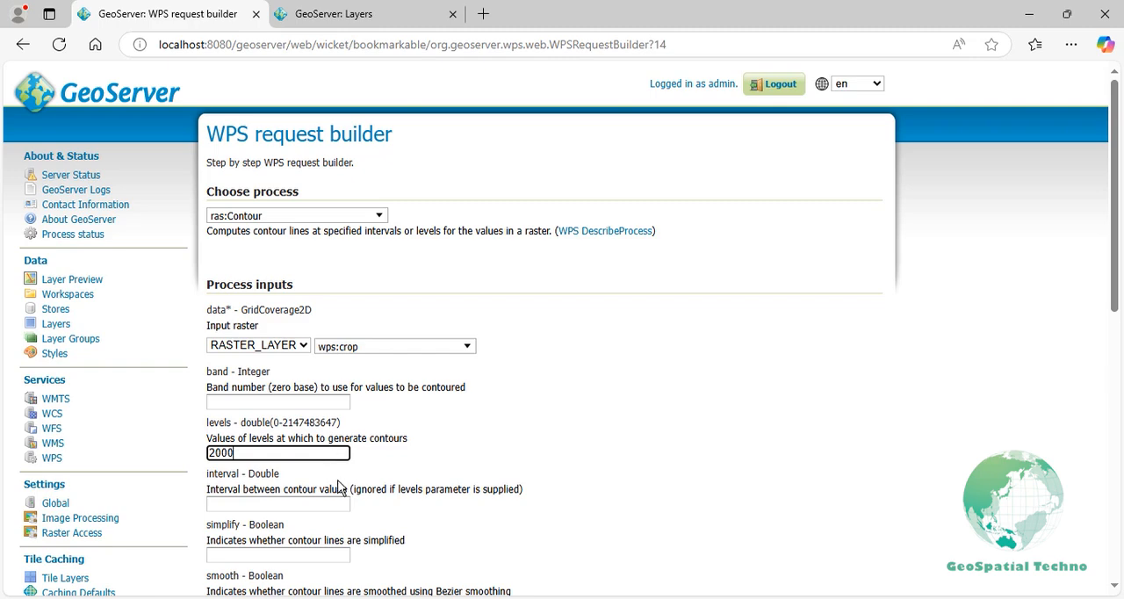
- Set the result format to application/zip and execute the process in a new page
{"action": "left_click", "coordinate": [366, 522]}
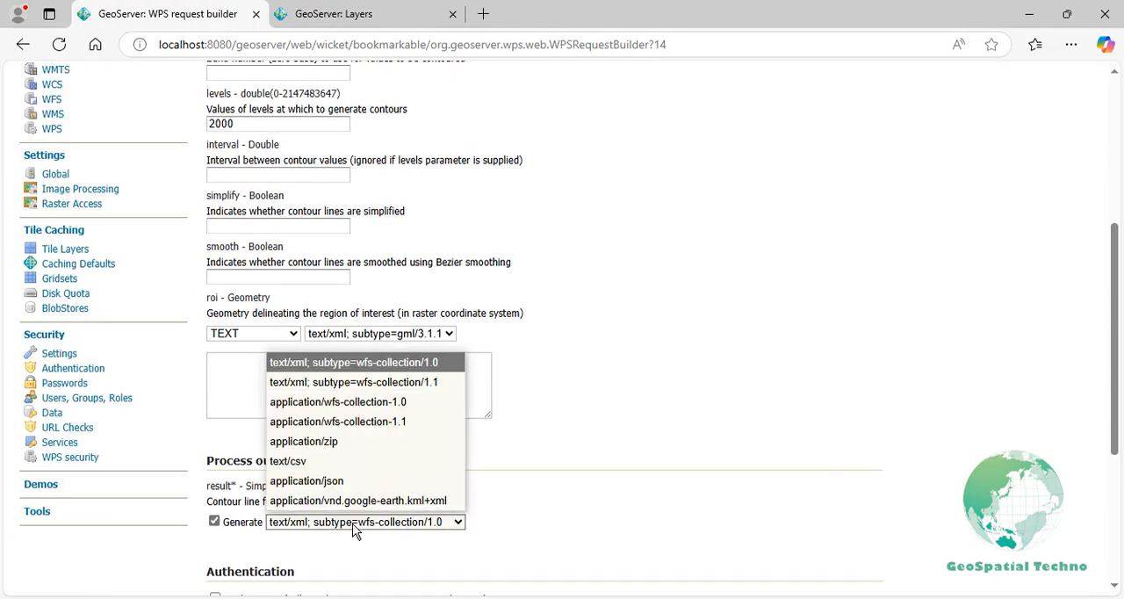
{"action": "left_click", "coordinate": [351, 362]}
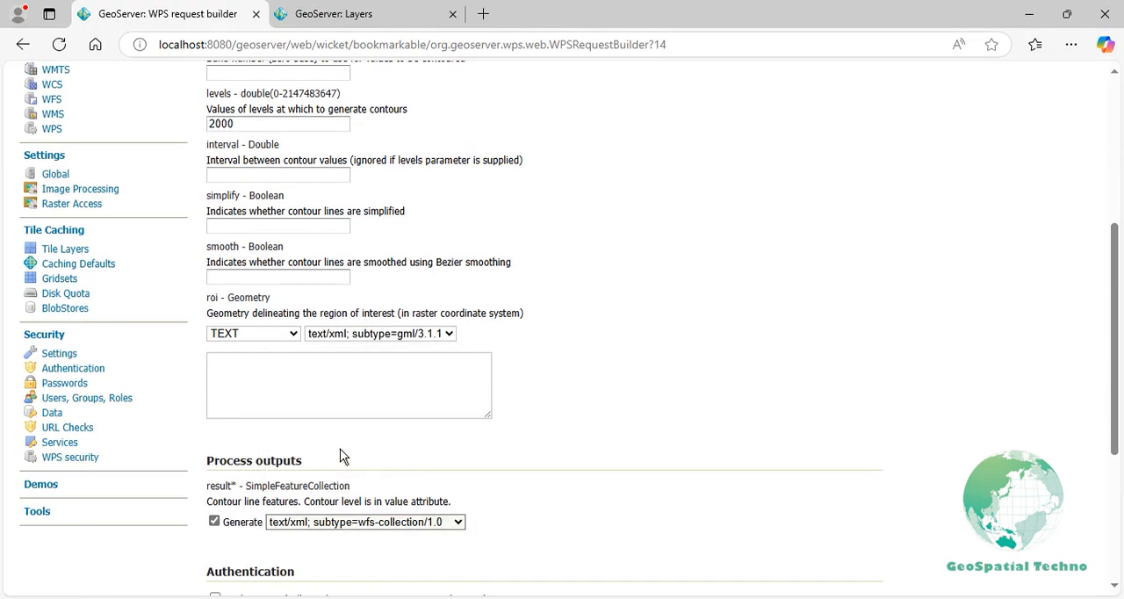
{"action": "scroll", "scroll_direction": "down", "scroll_amount": 3}
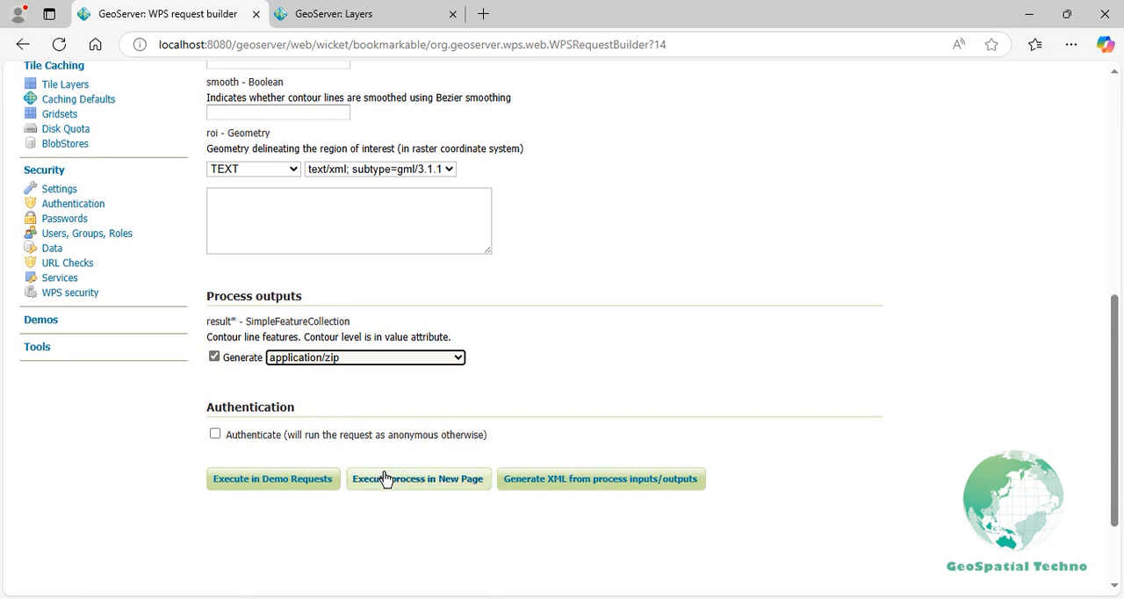
{"action": "left_click", "coordinate": [418, 478]}
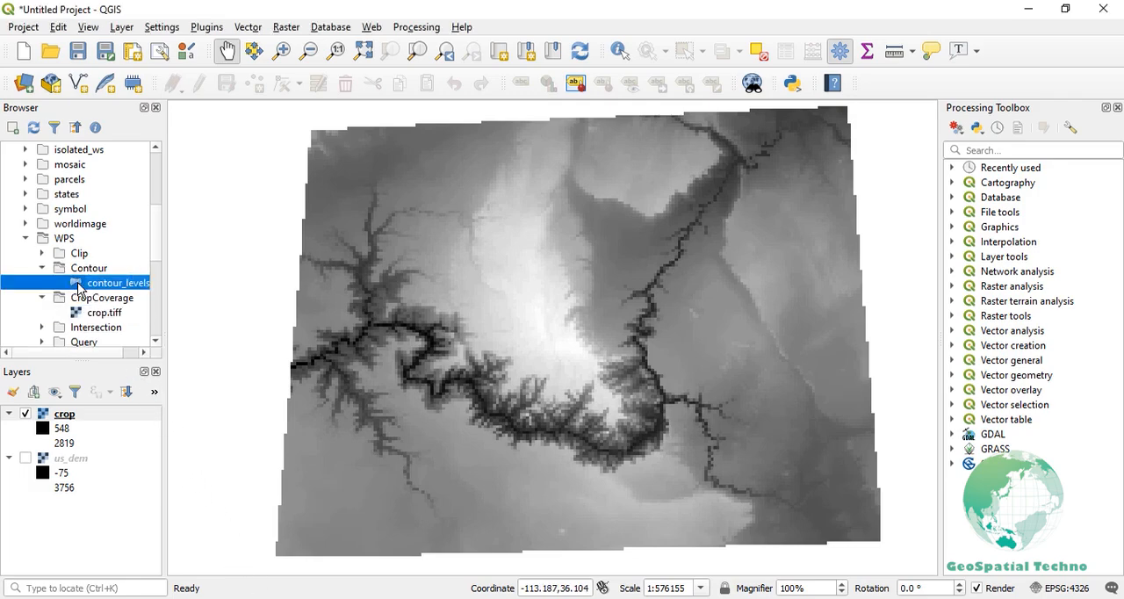
- Add the contour_levels result to the QGIS map over the crop raster
{"action": "double_click", "coordinate": [116, 281]}
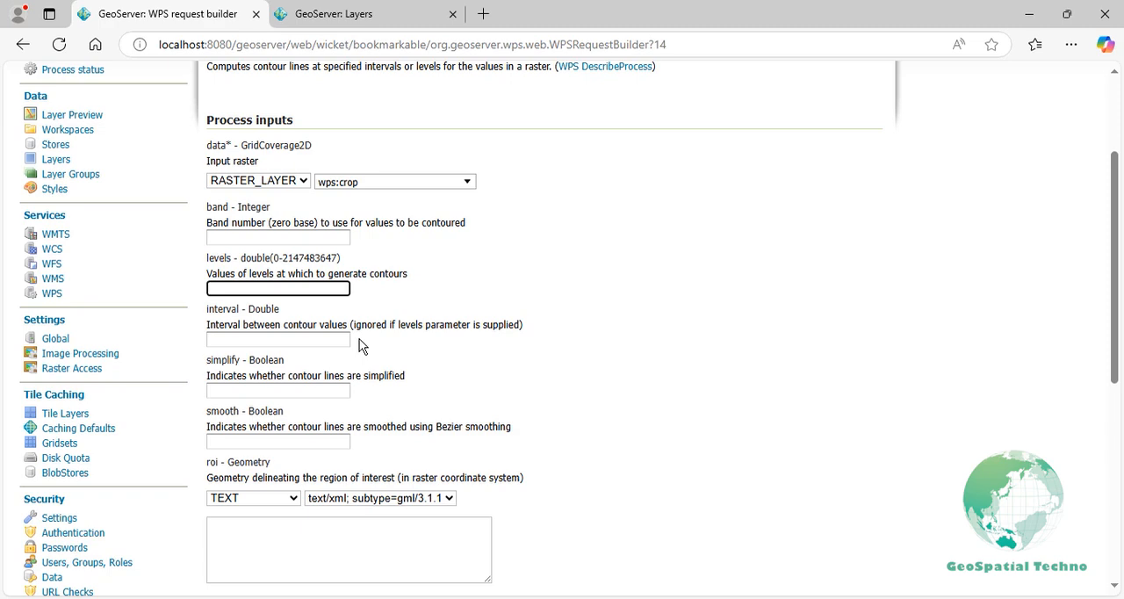
- Set the contour interval to 250 and smooth to true, keeping zipped output
{"action": "left_click", "coordinate": [277, 341]}
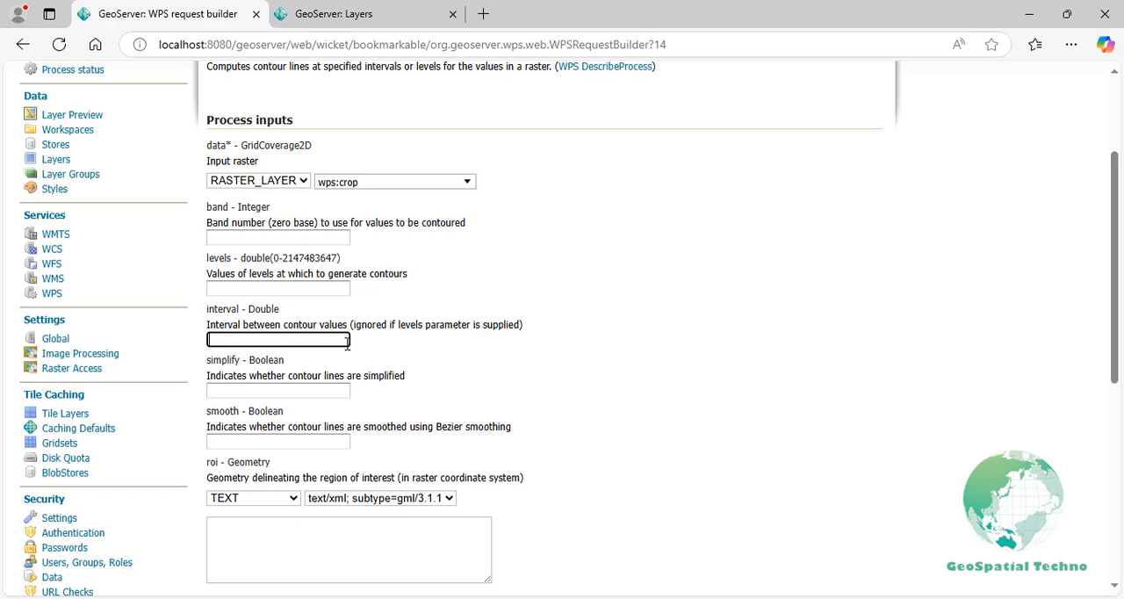
{"action": "type", "text": "250"}
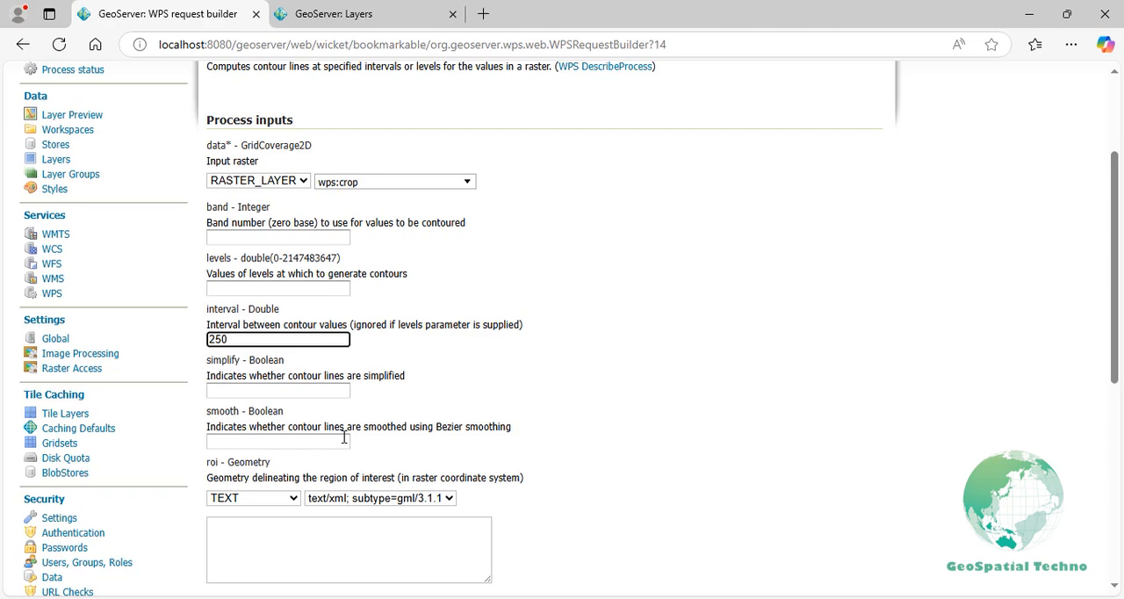
{"action": "left_click", "coordinate": [277, 441]}
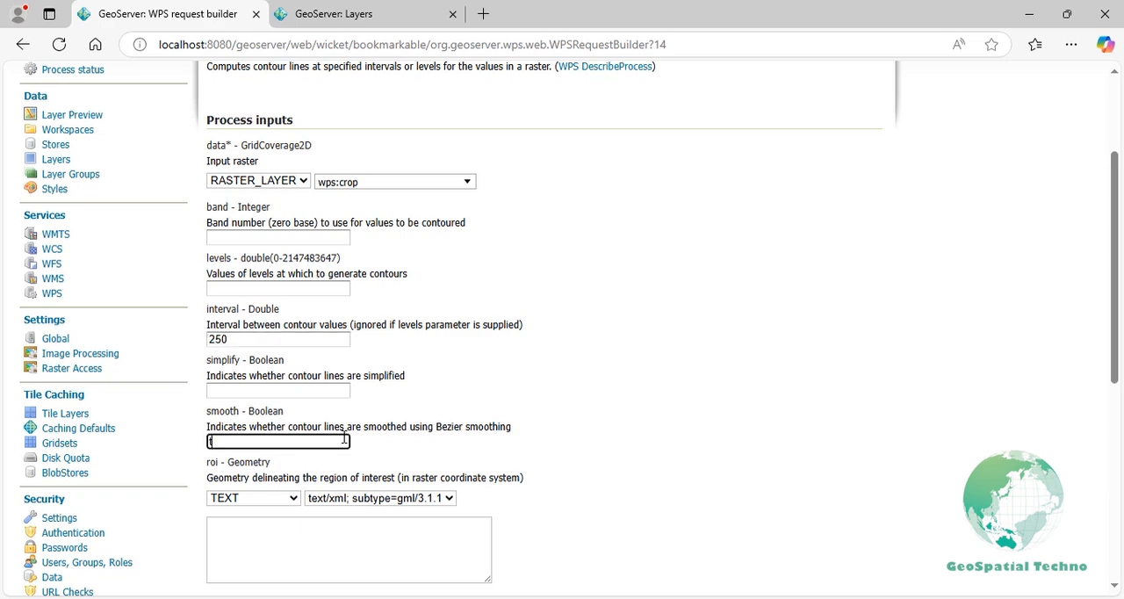
{"action": "type", "text": "true"}
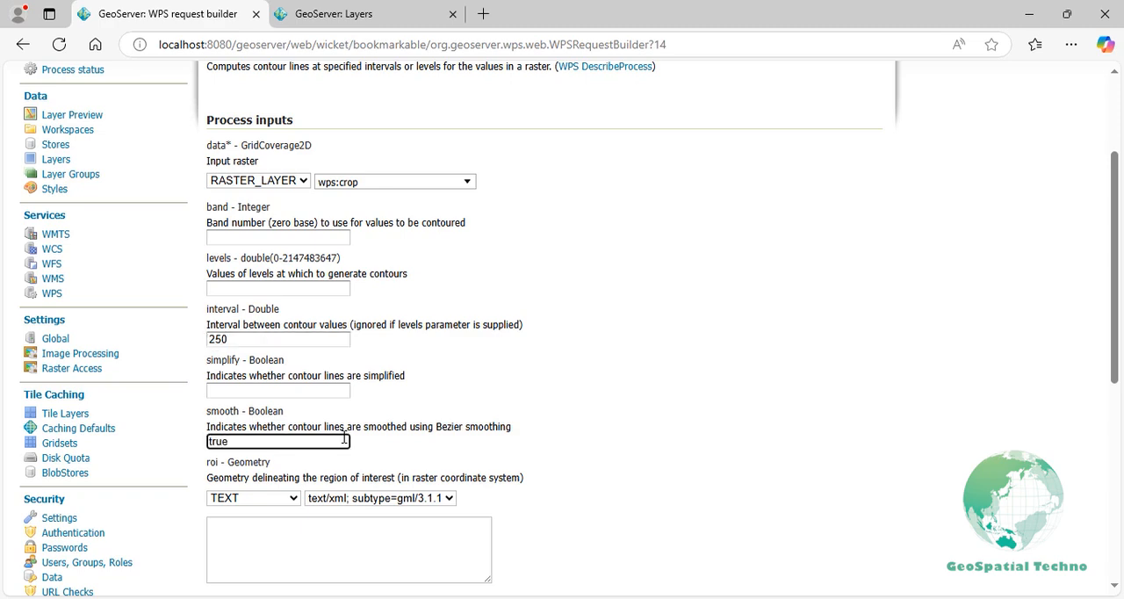
{"action": "mouse_move", "coordinate": [383, 524]}
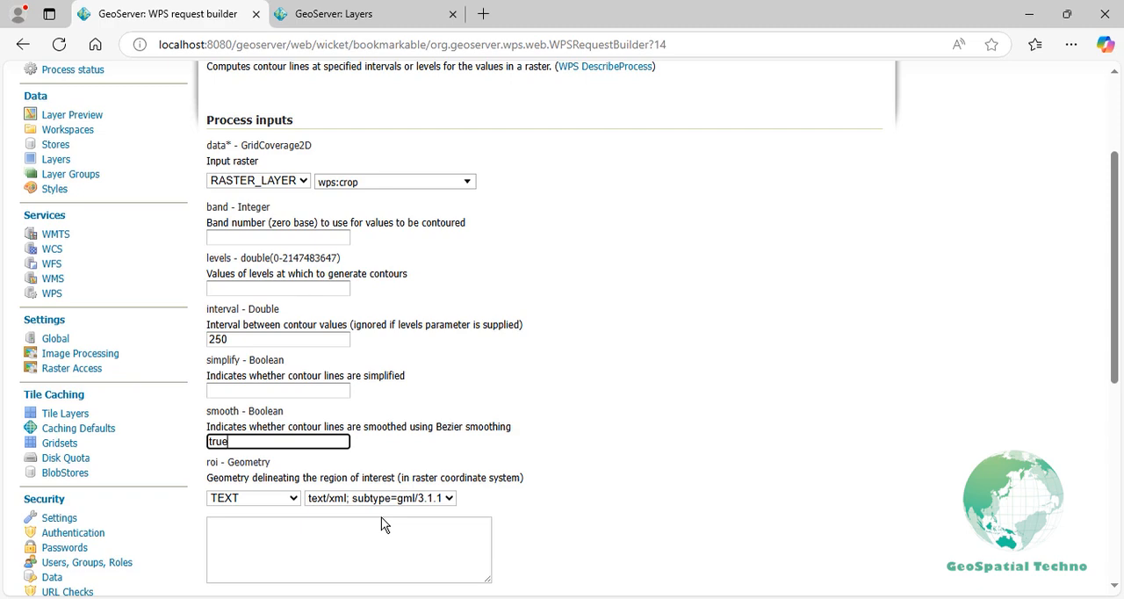
{"action": "scroll", "scroll_direction": "down", "scroll_amount": 3}
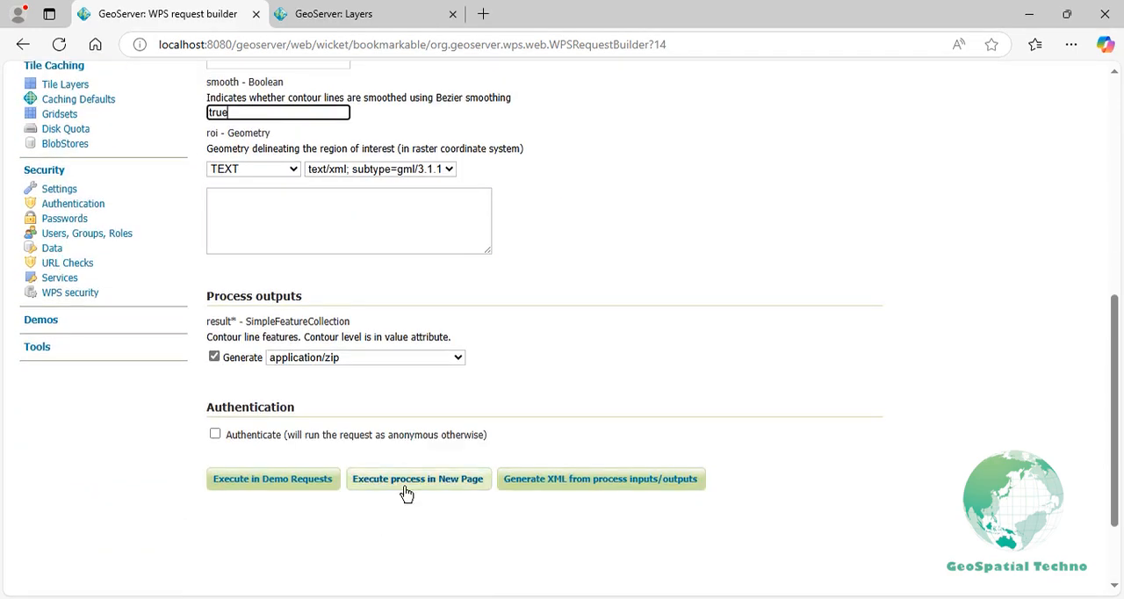
- Run the contour request and identify contour_interval lines in QGIS reading 2000, 1750, 1500 and 1250
{"action": "left_click", "coordinate": [1034, 44]}
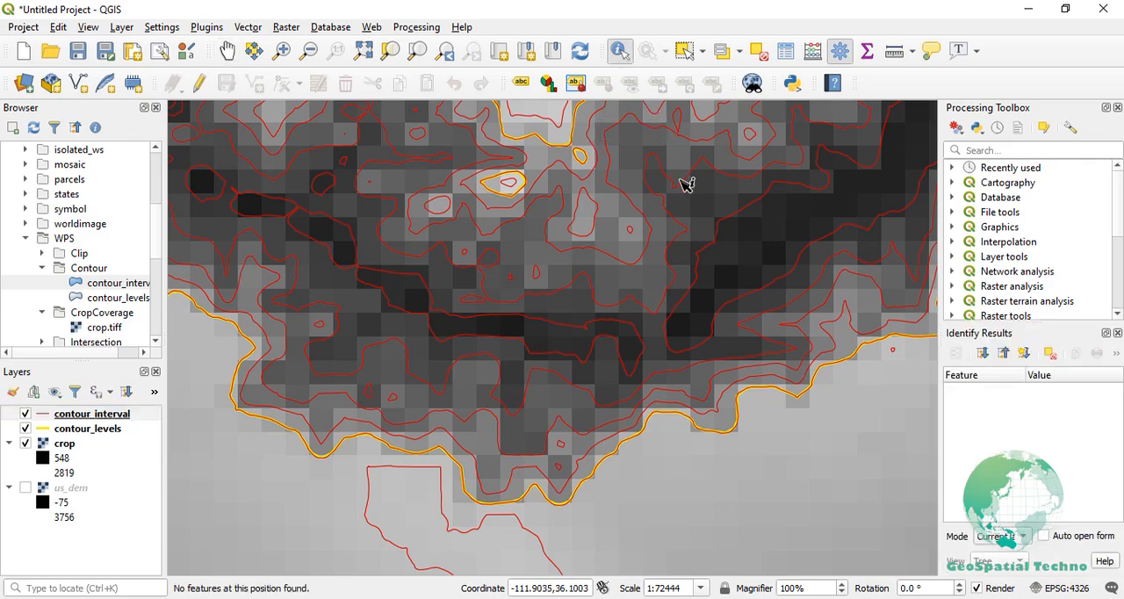
{"action": "mouse_move", "coordinate": [759, 393]}
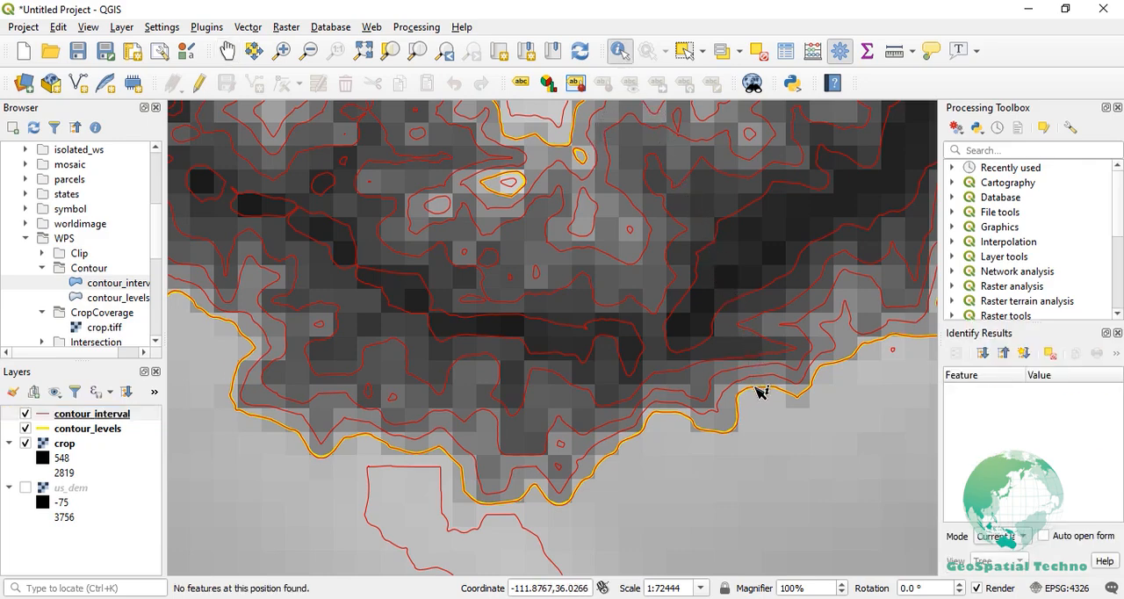
{"action": "left_click", "coordinate": [753, 385]}
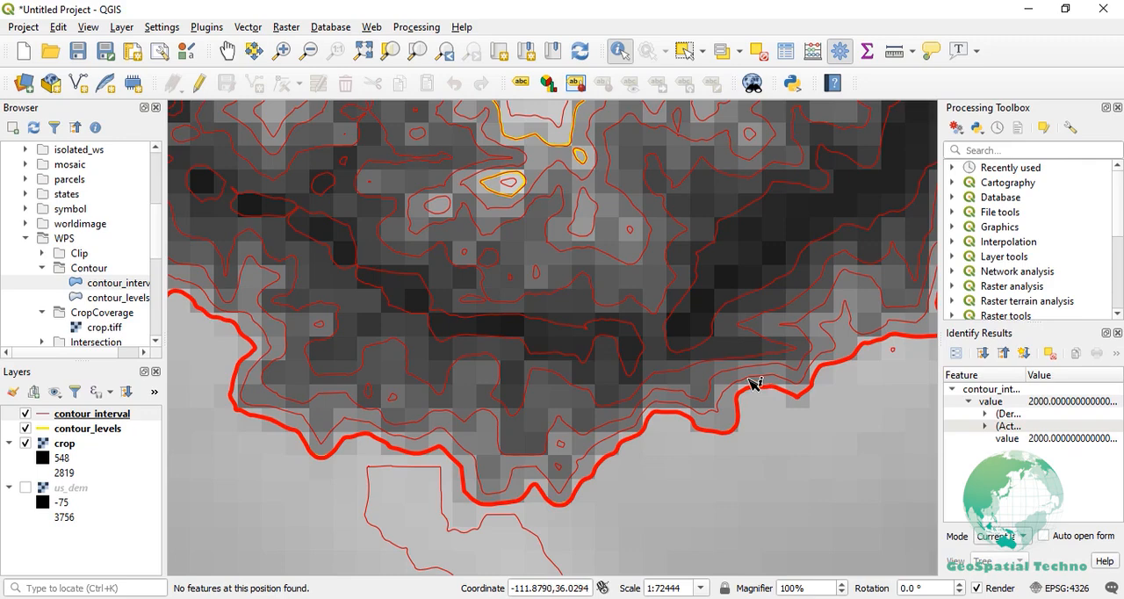
{"action": "left_click", "coordinate": [753, 385]}
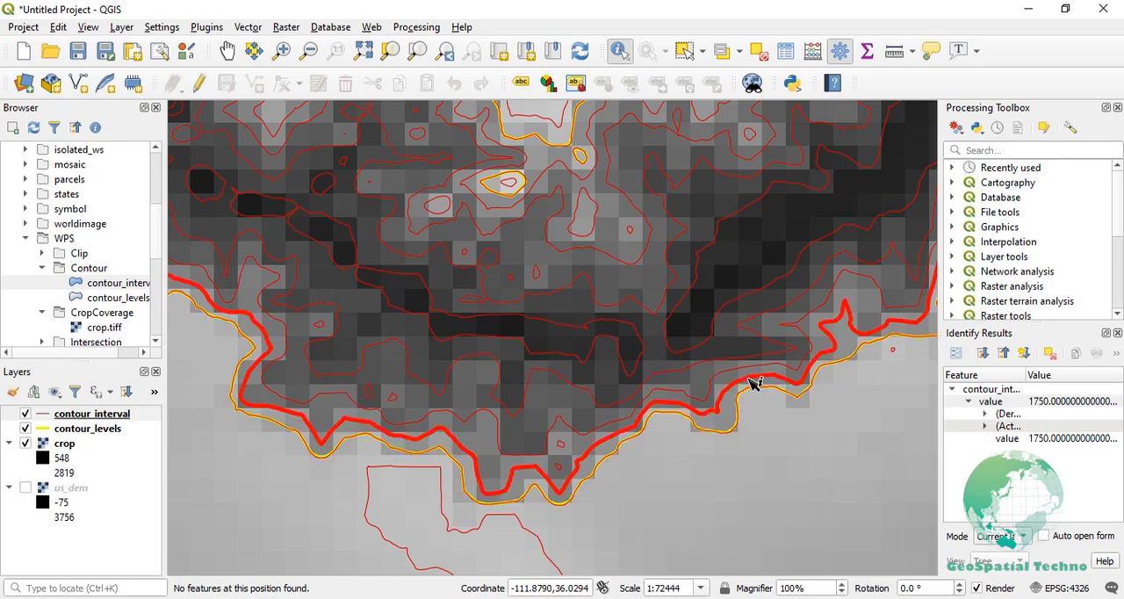
{"action": "left_click", "coordinate": [747, 376]}
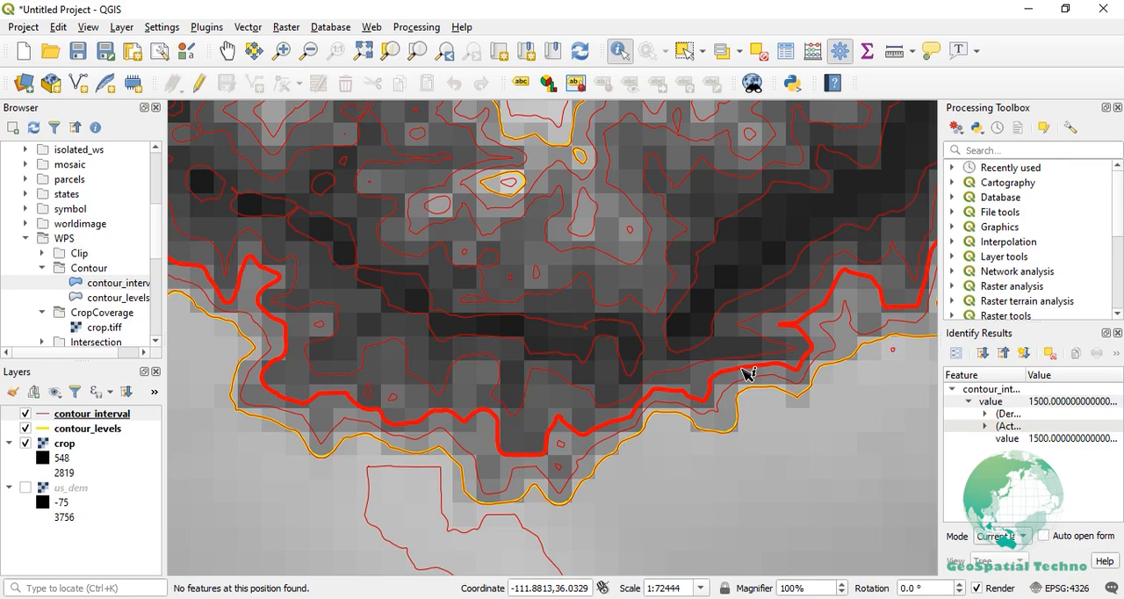
{"action": "left_click", "coordinate": [741, 365]}
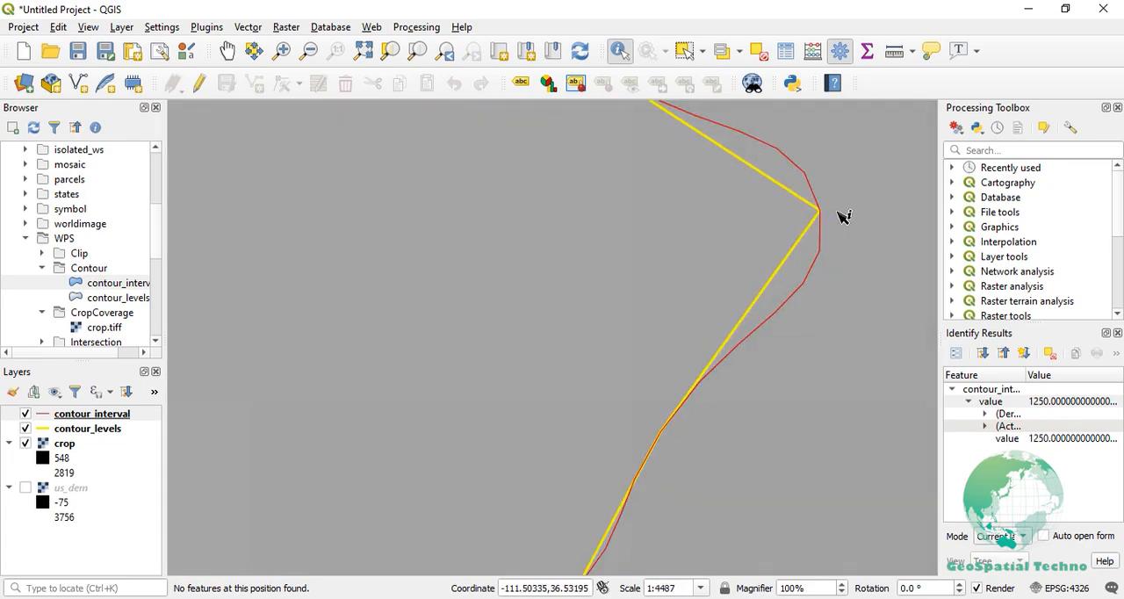
{"action": "scroll", "scroll_direction": "down", "scroll_amount": 3}
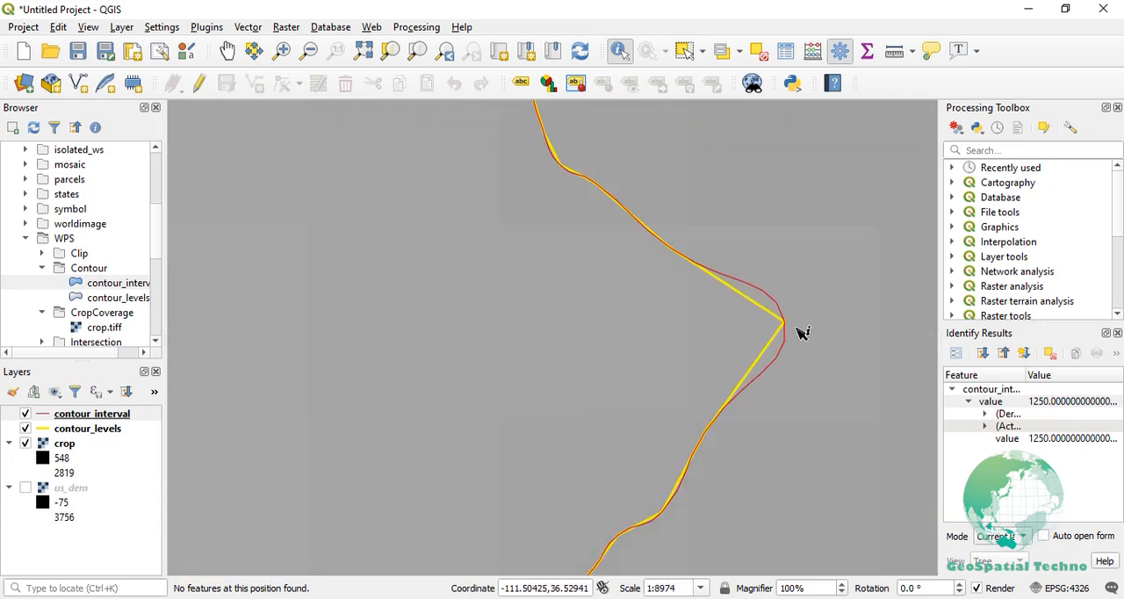
{"action": "scroll", "scroll_direction": "down", "scroll_amount": 3}
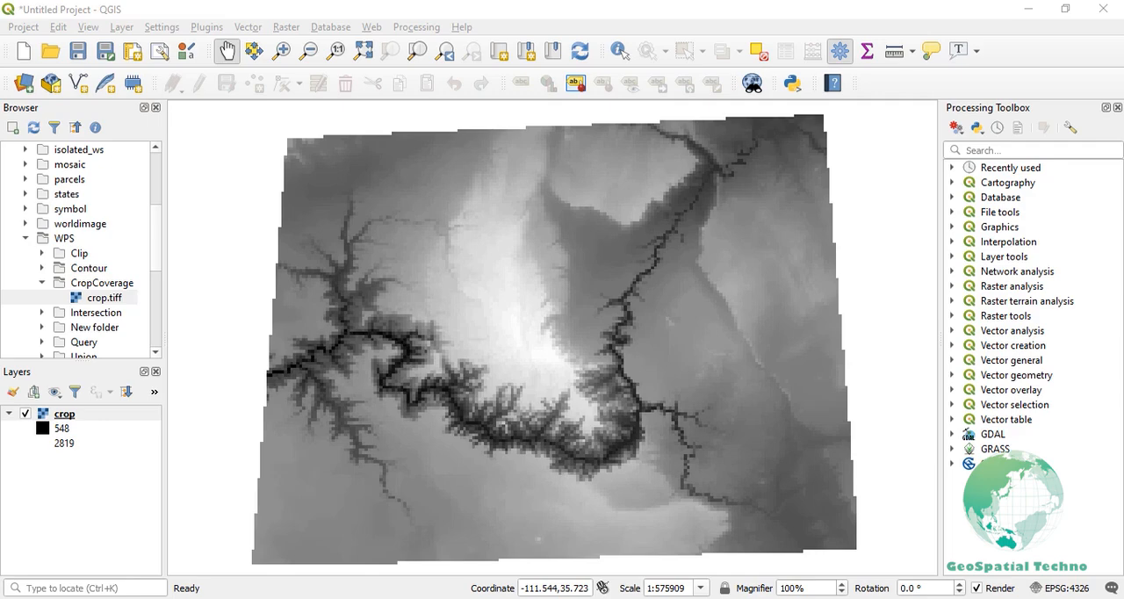
{"action": "mouse_move", "coordinate": [576, 446]}
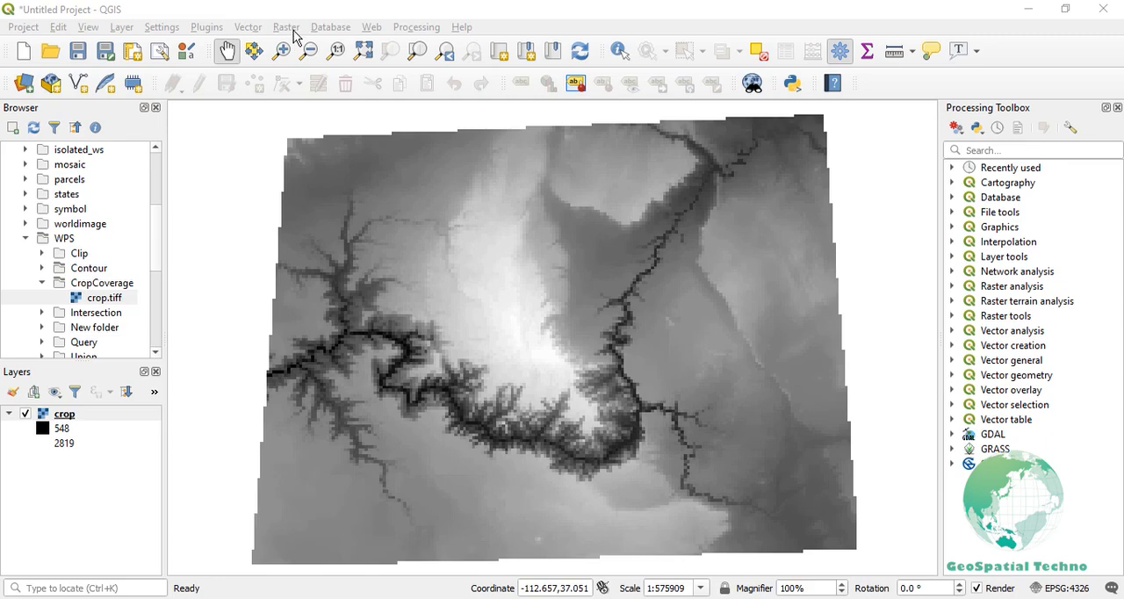
- Build the Raster Calculator expression "crop@1">2000
{"action": "left_click", "coordinate": [286, 27]}
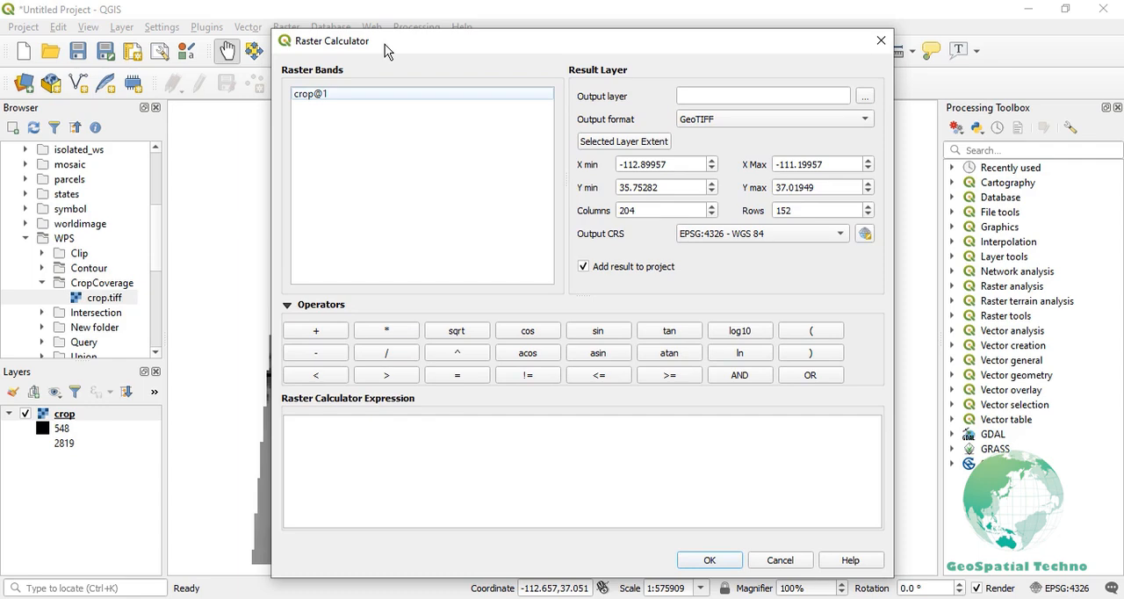
{"action": "mouse_move", "coordinate": [390, 98]}
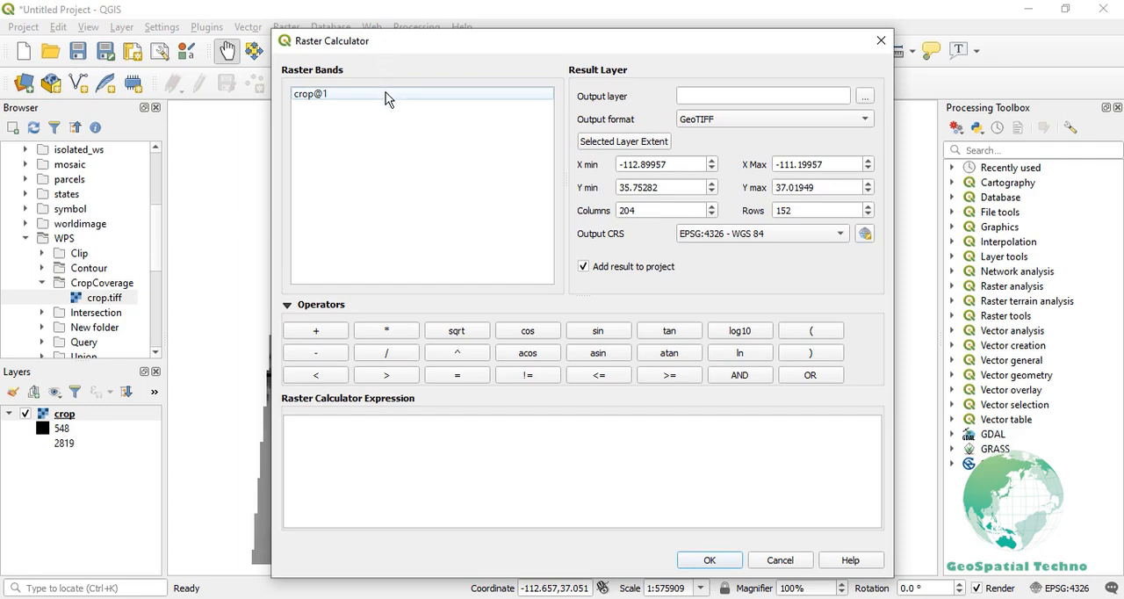
{"action": "double_click", "coordinate": [309, 95]}
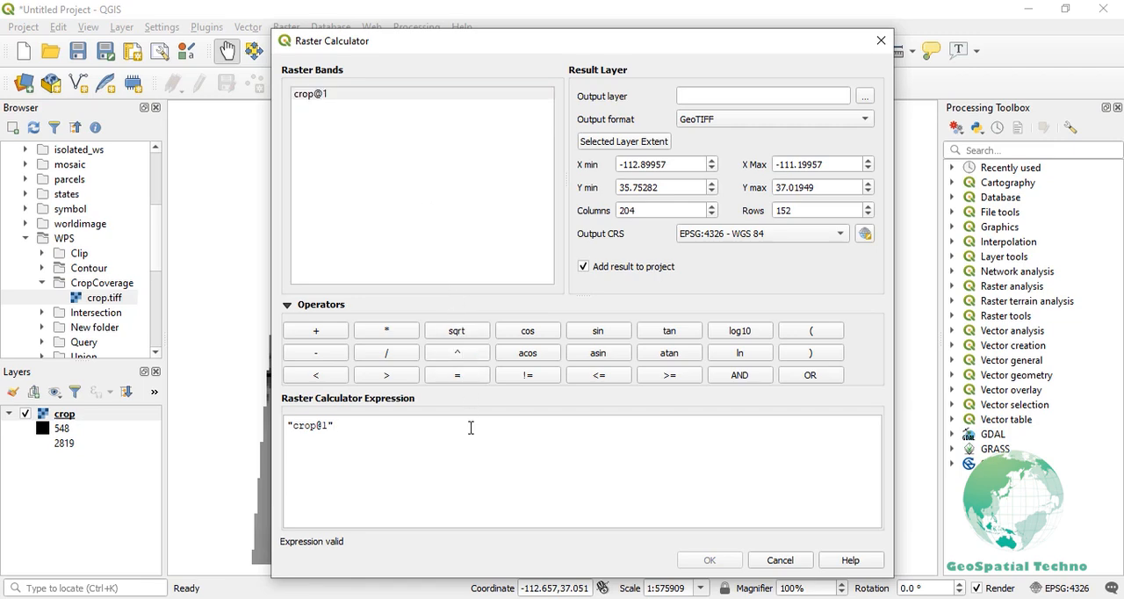
{"action": "type", "text": ">2000"}
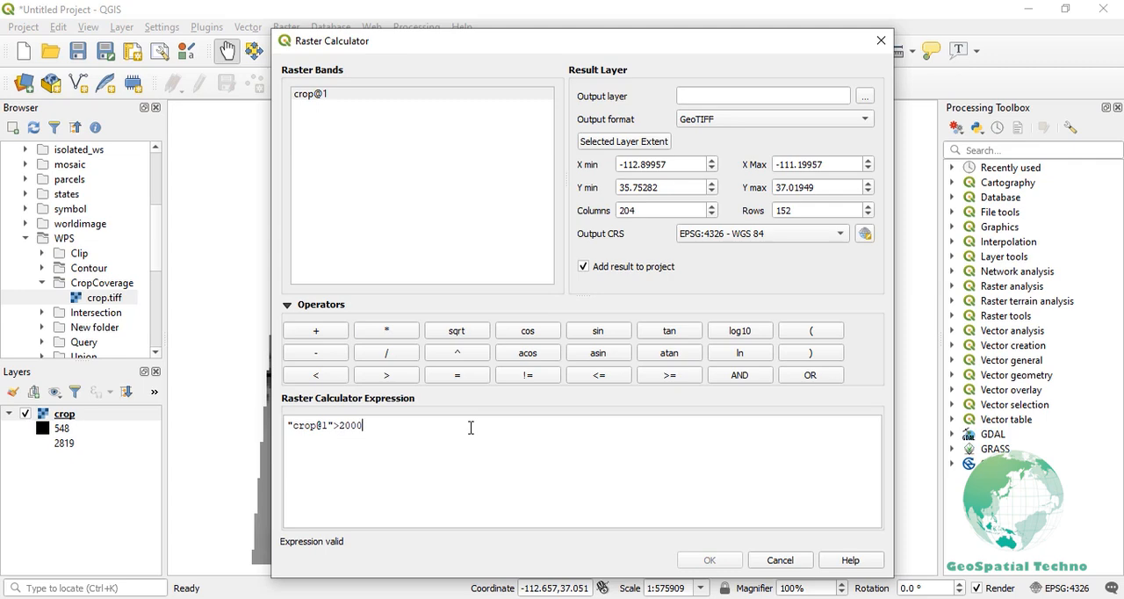
{"action": "mouse_move", "coordinate": [650, 316]}
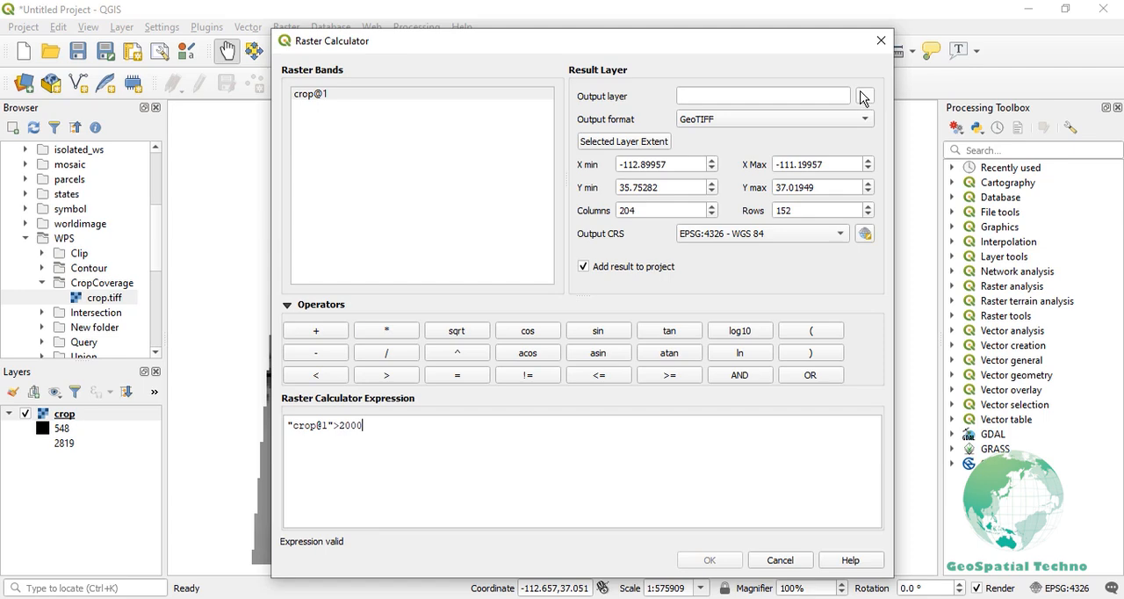
- Save the output as Classification\classification.tif and run the calculation
{"action": "left_click", "coordinate": [862, 94]}
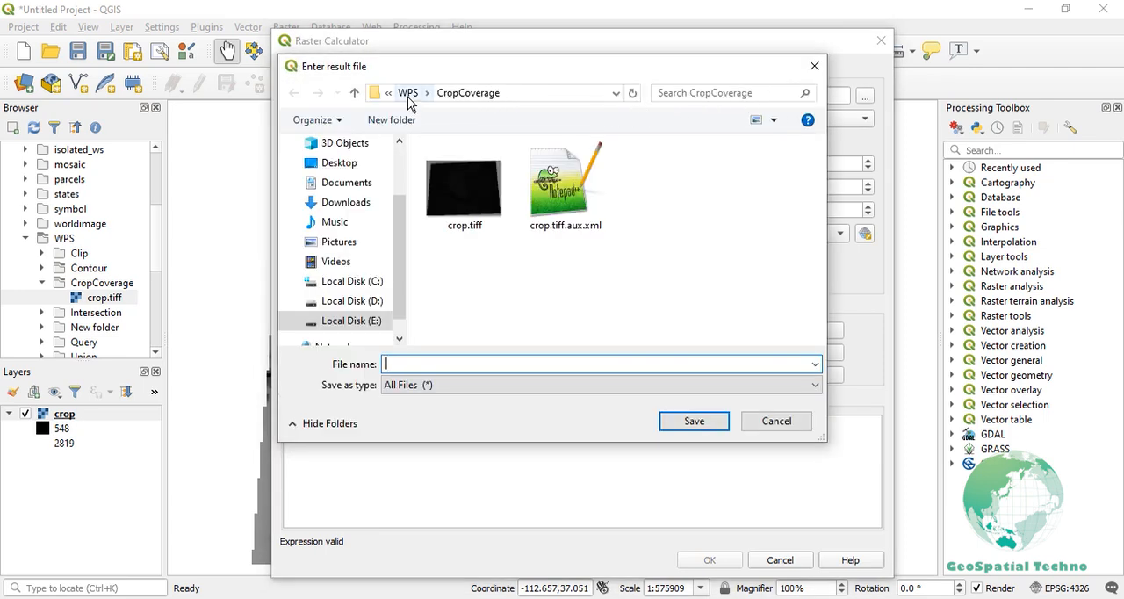
{"action": "left_click", "coordinate": [408, 92]}
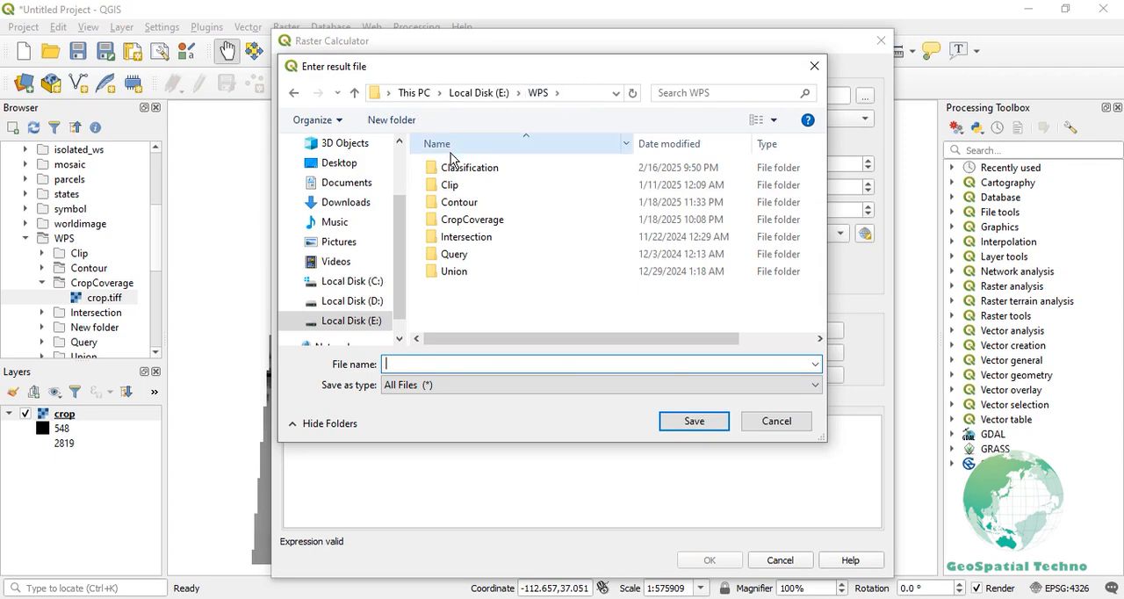
{"action": "double_click", "coordinate": [471, 167]}
{"action": "type", "text": "classification.tif"}
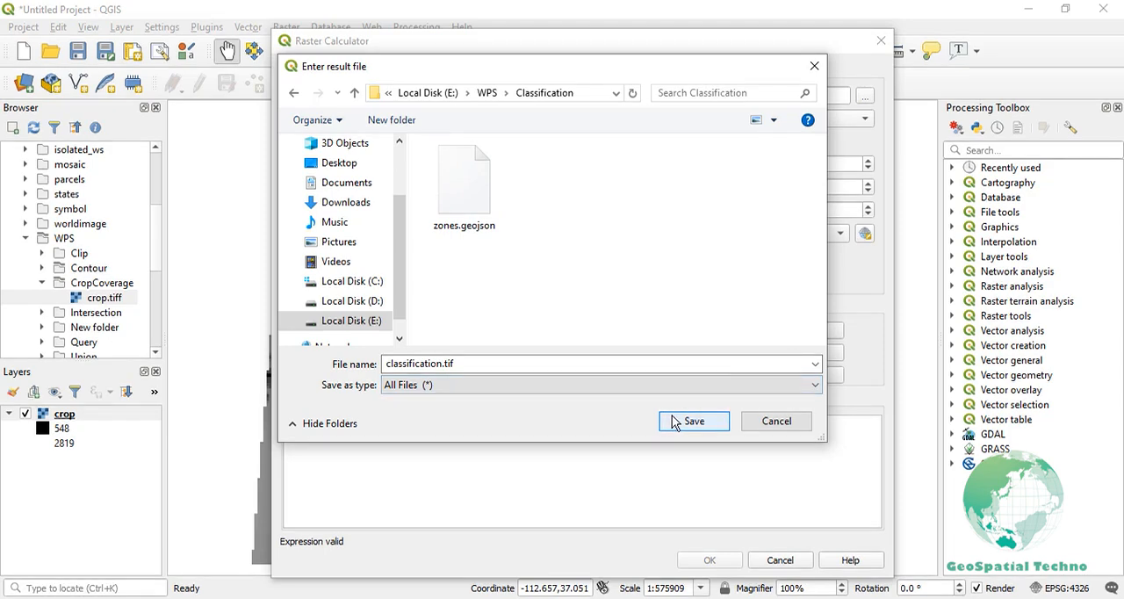
{"action": "left_click", "coordinate": [692, 421]}
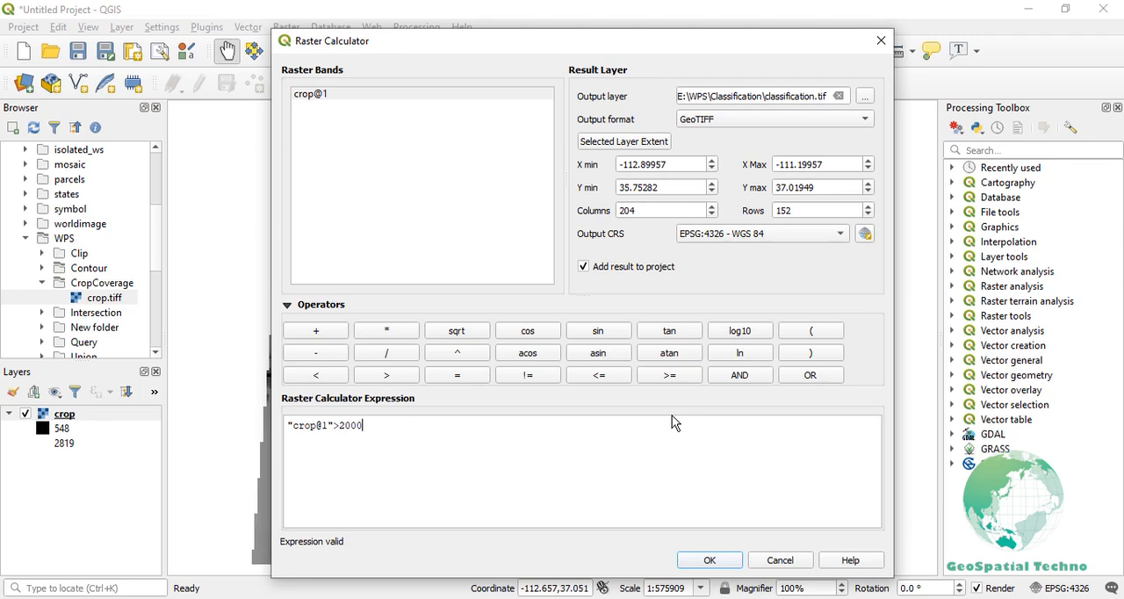
{"action": "mouse_move", "coordinate": [693, 542]}
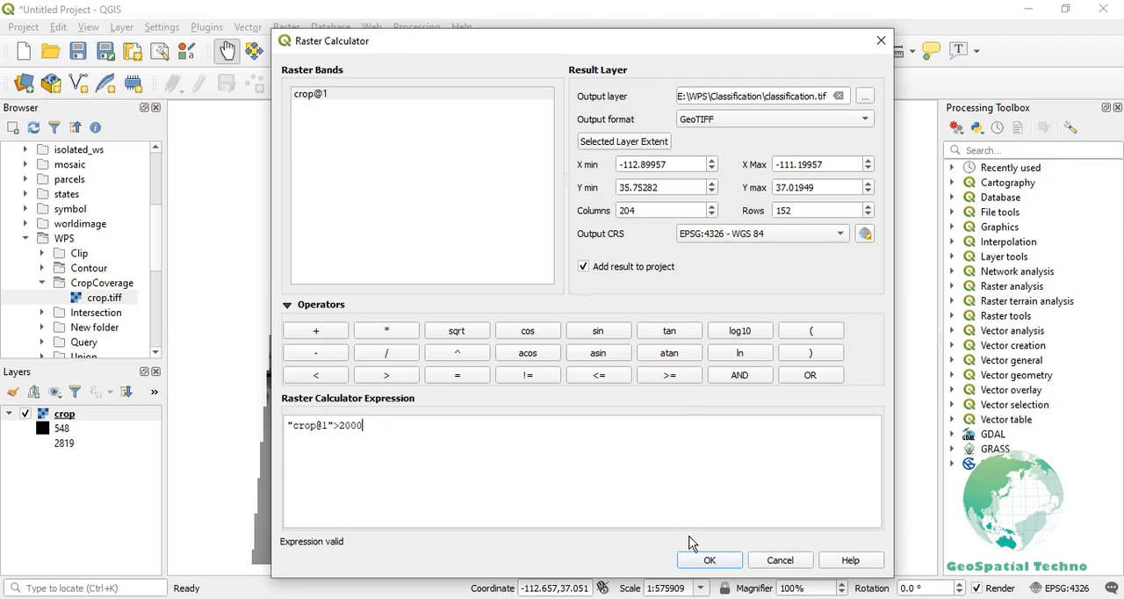
{"action": "left_click", "coordinate": [710, 559]}
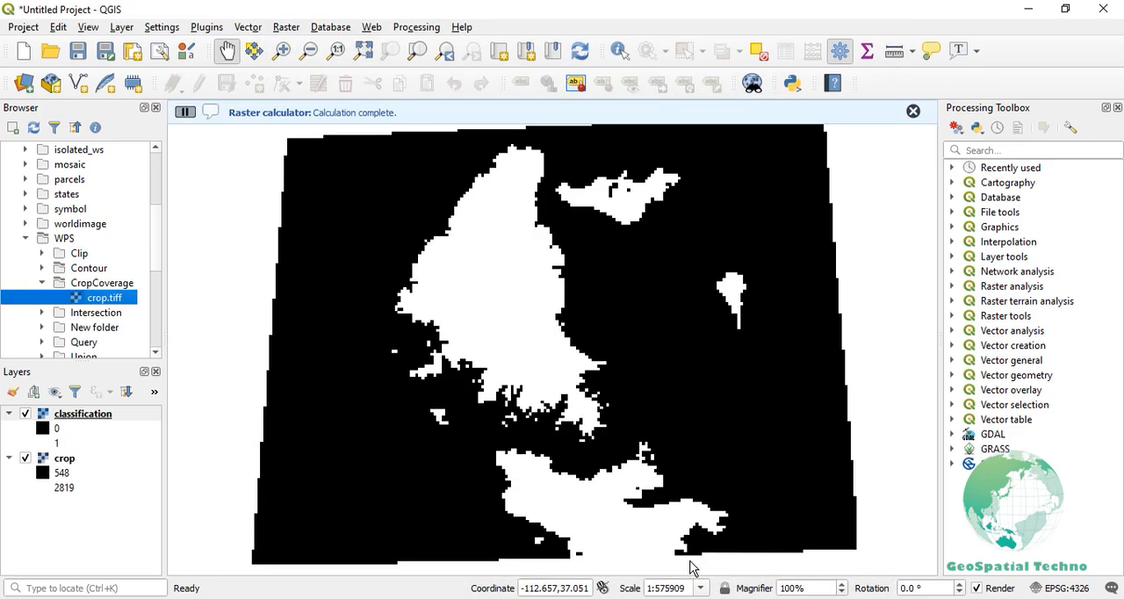
- Switch to the browser tab with GeoServer's WPS request builder
{"action": "left_click", "coordinate": [913, 113]}
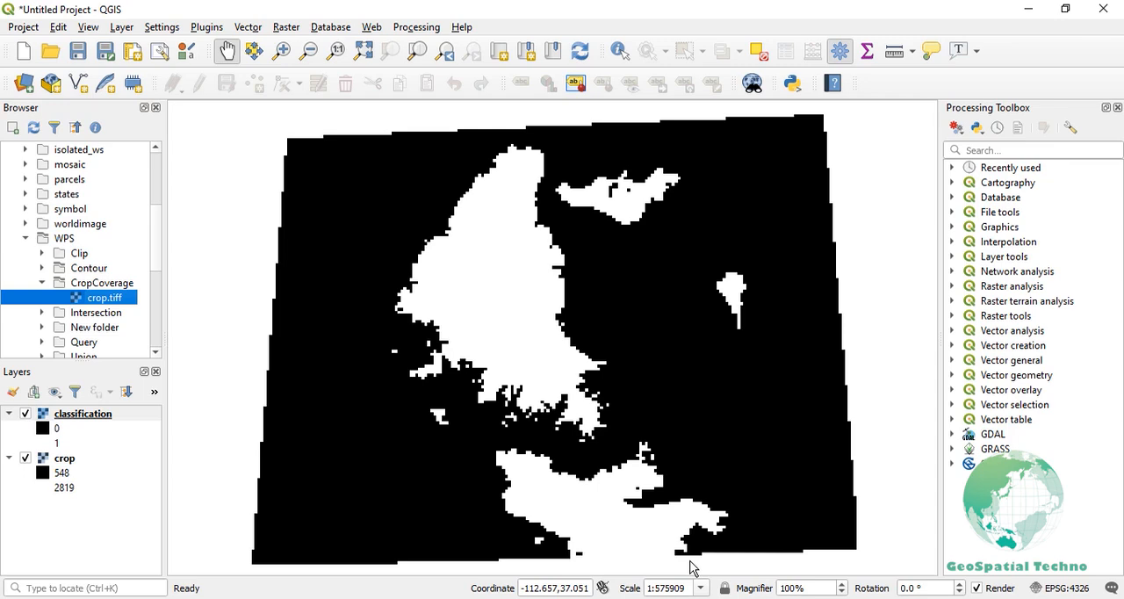
{"action": "mouse_move", "coordinate": [580, 583]}
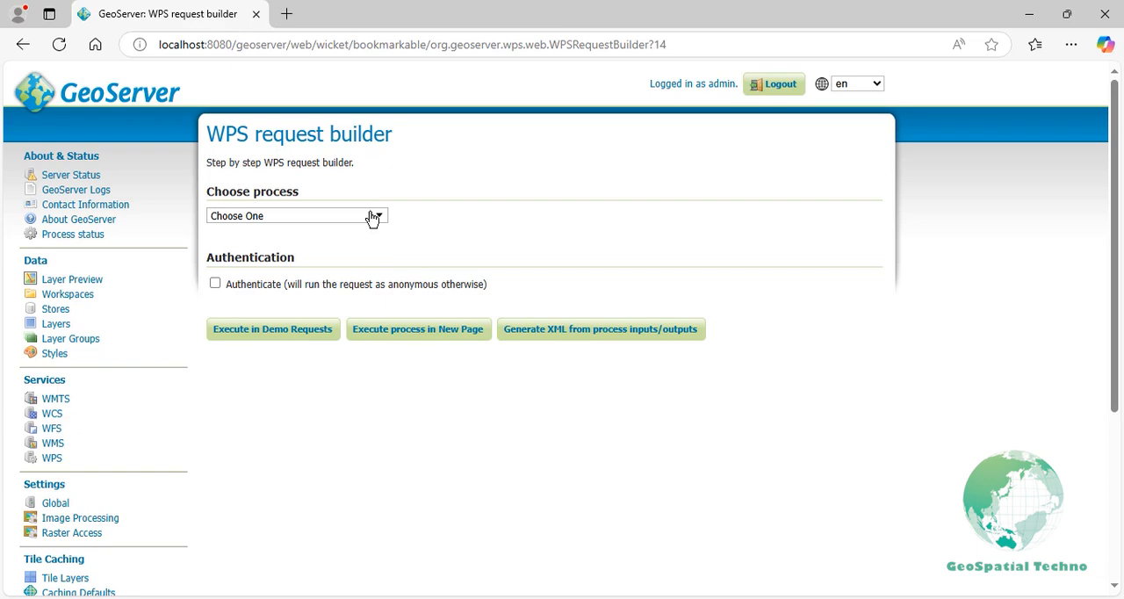
- Filter by 'zonal', choose ras:RasterZonalStatistics and set the data raster to wps:crop
{"action": "type", "text": "zonal"}
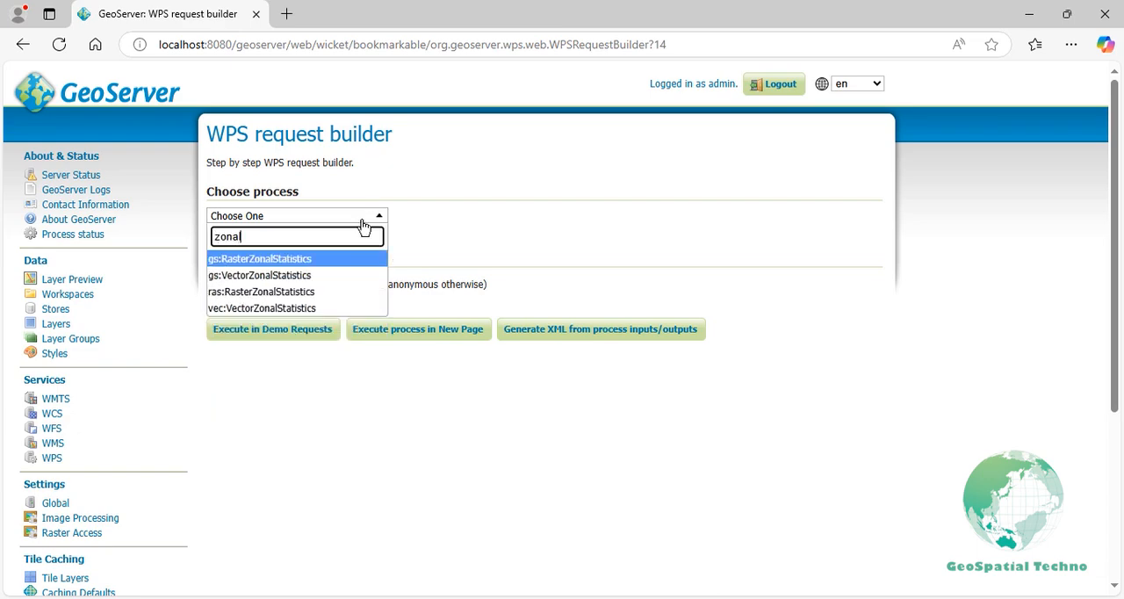
{"action": "left_click", "coordinate": [262, 292]}
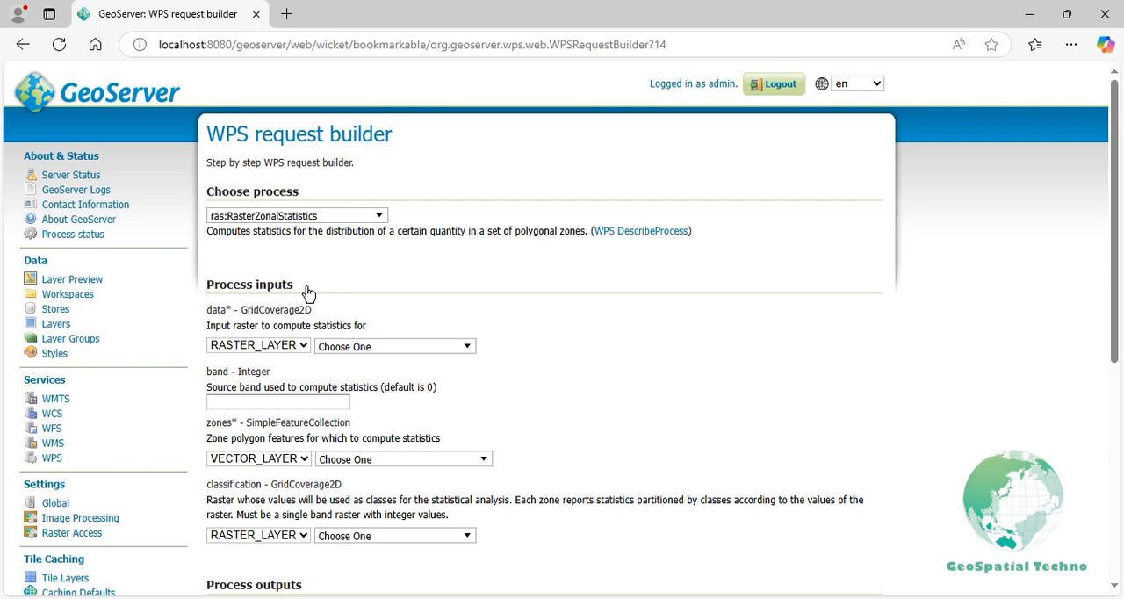
{"action": "left_click", "coordinate": [258, 345]}
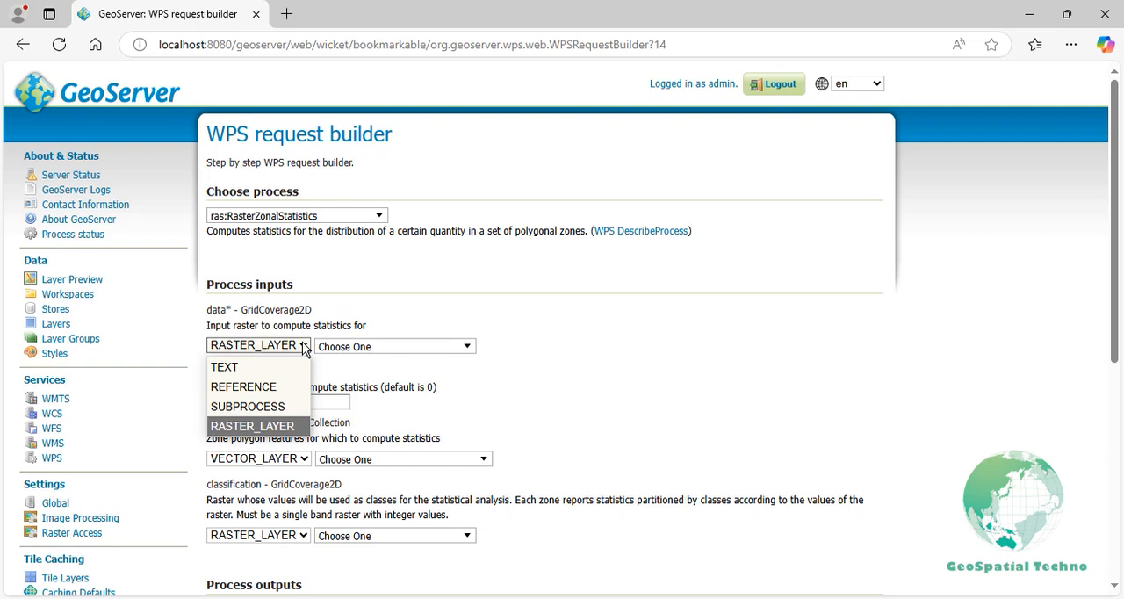
{"action": "left_click", "coordinate": [256, 425]}
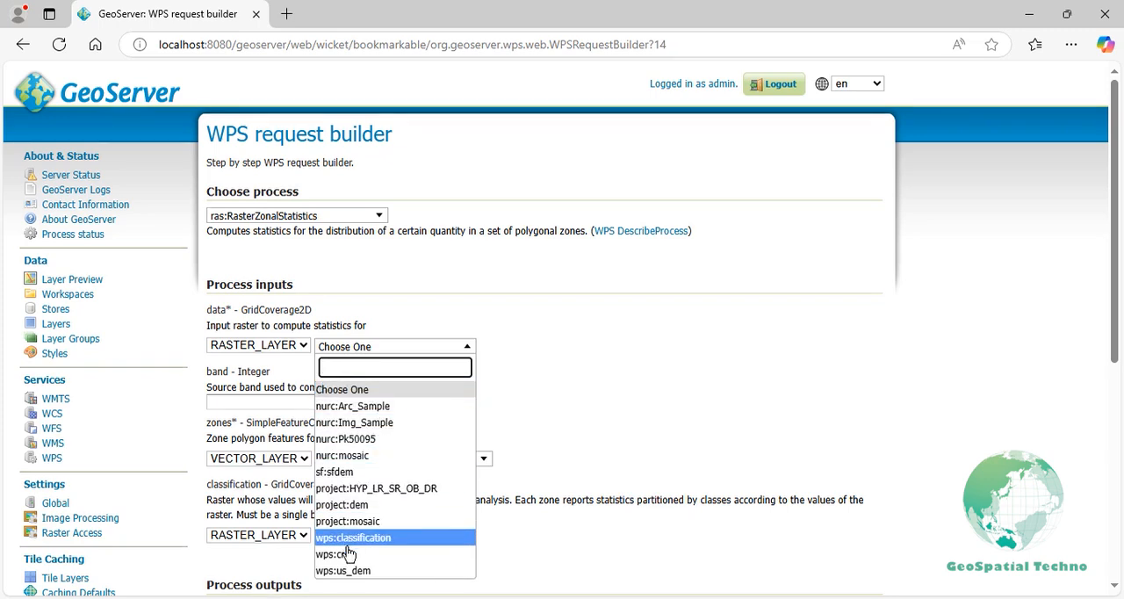
{"action": "left_click", "coordinate": [333, 555]}
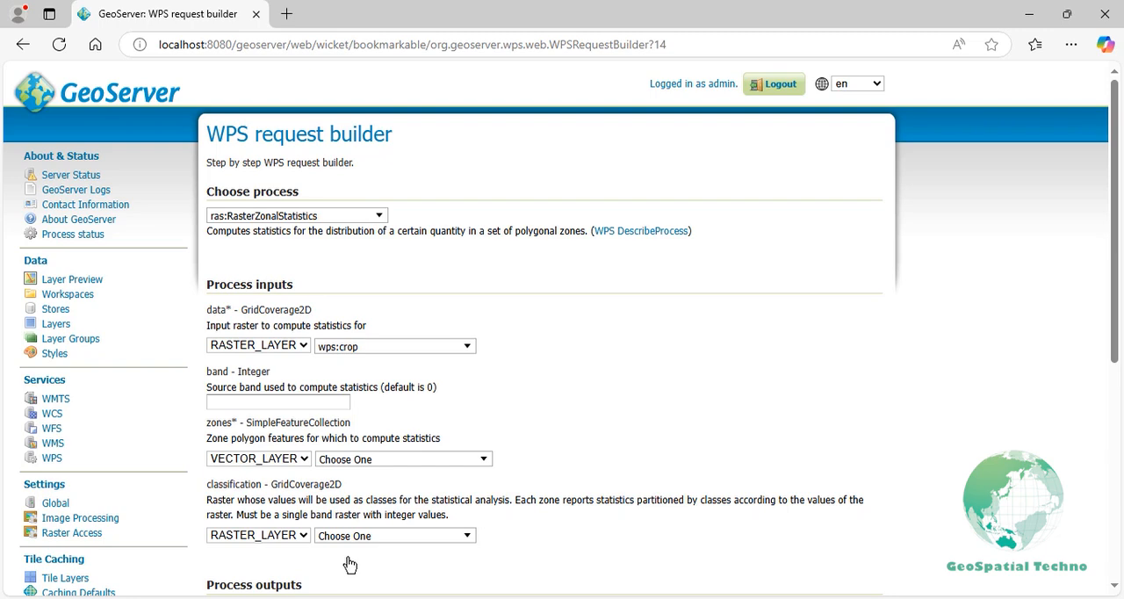
{"action": "left_click", "coordinate": [256, 456]}
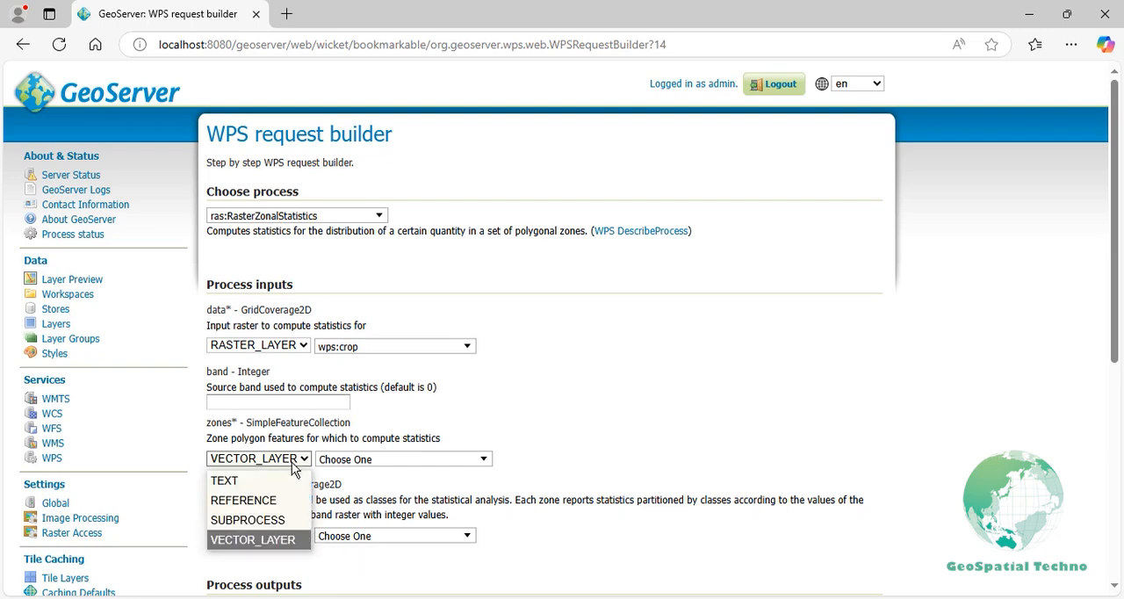
- Supply zones as pasted GeoJSON text and set the classification raster to wps:classification
{"action": "left_click", "coordinate": [225, 481]}
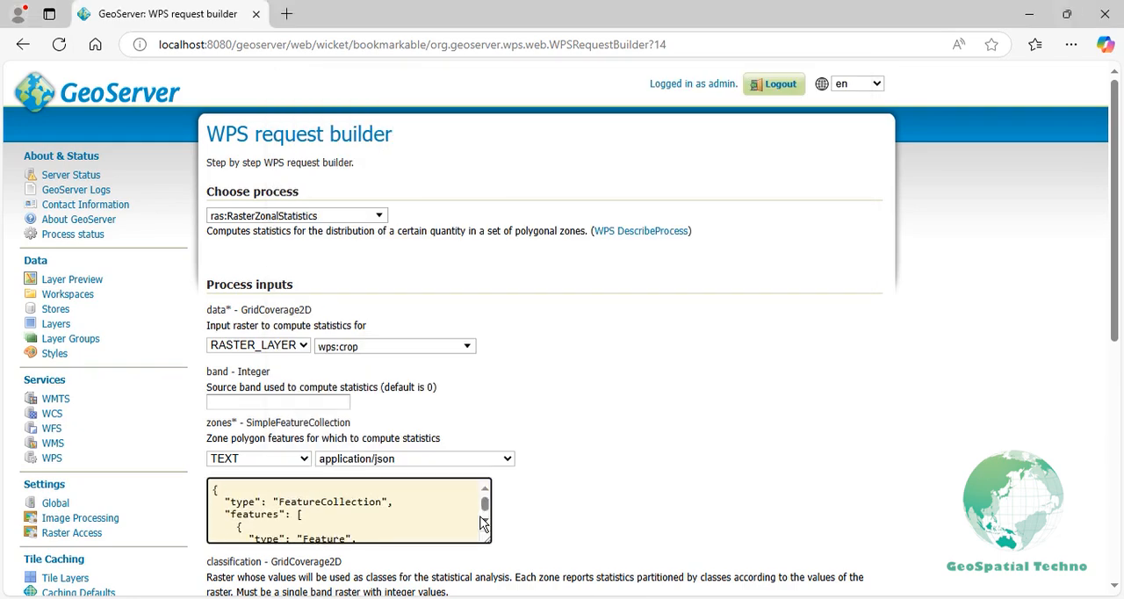
{"action": "scroll", "scroll_direction": "down", "scroll_amount": 3}
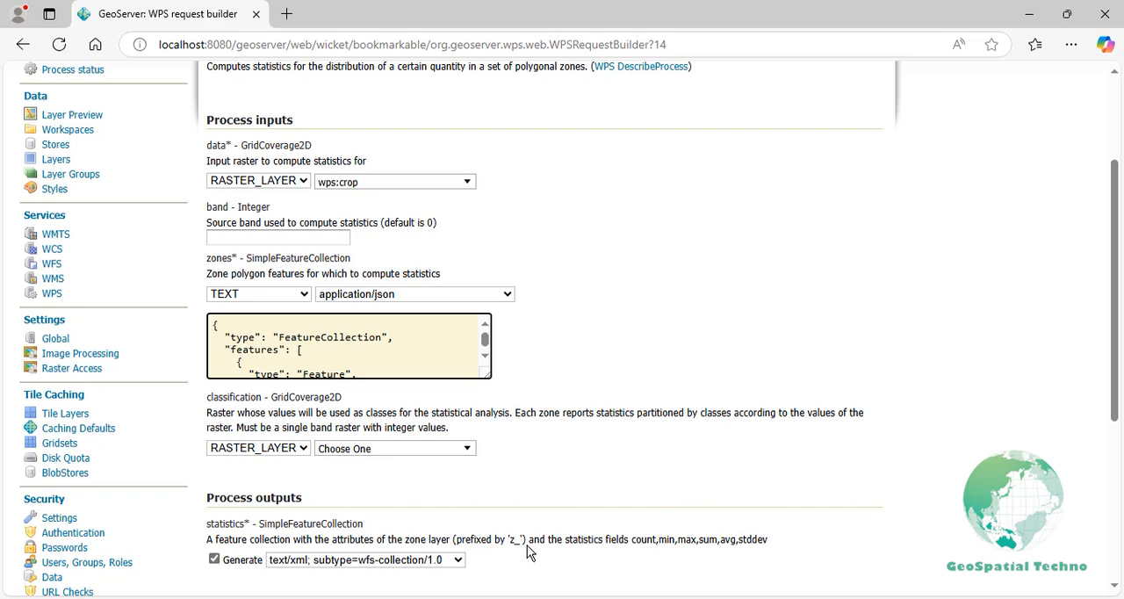
{"action": "left_click", "coordinate": [394, 448]}
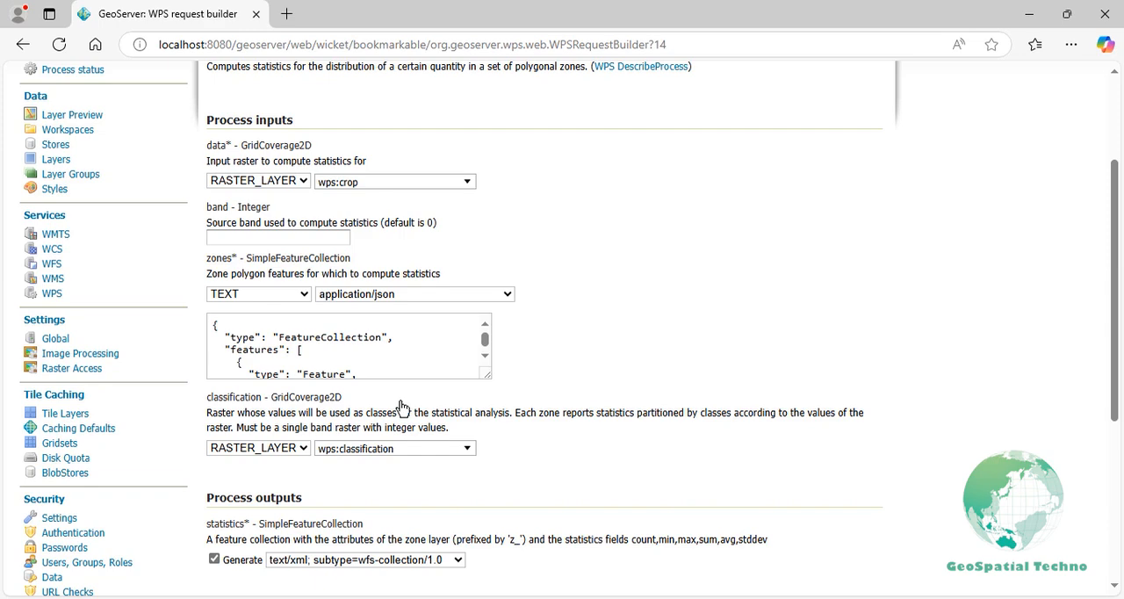
- Set the statistics output to application/json and execute the process in a new page
{"action": "scroll", "scroll_direction": "down", "scroll_amount": 3}
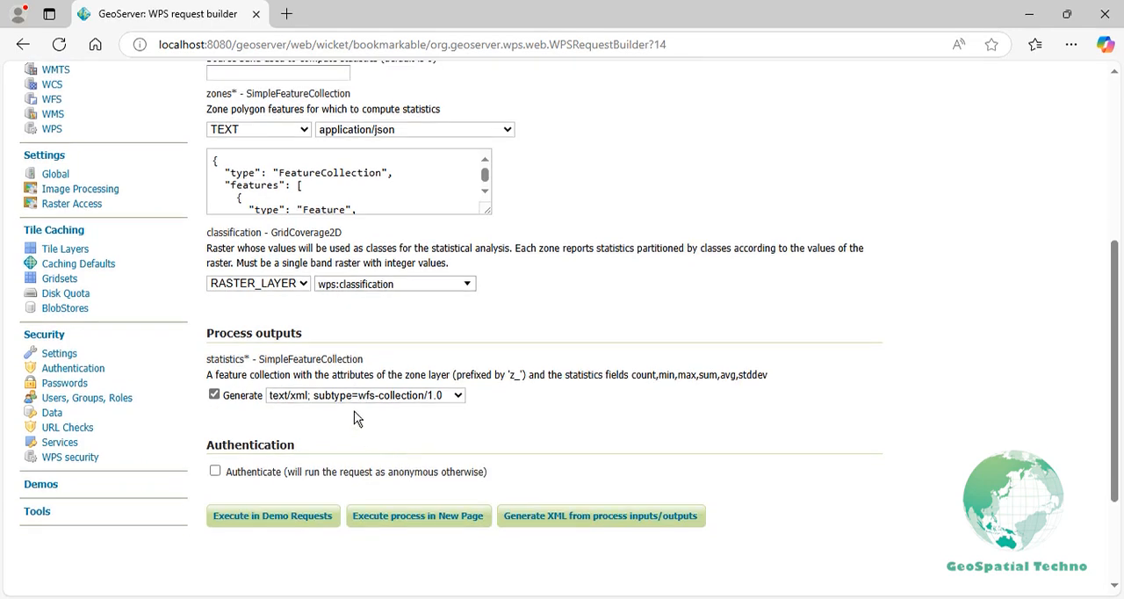
{"action": "left_click", "coordinate": [366, 393]}
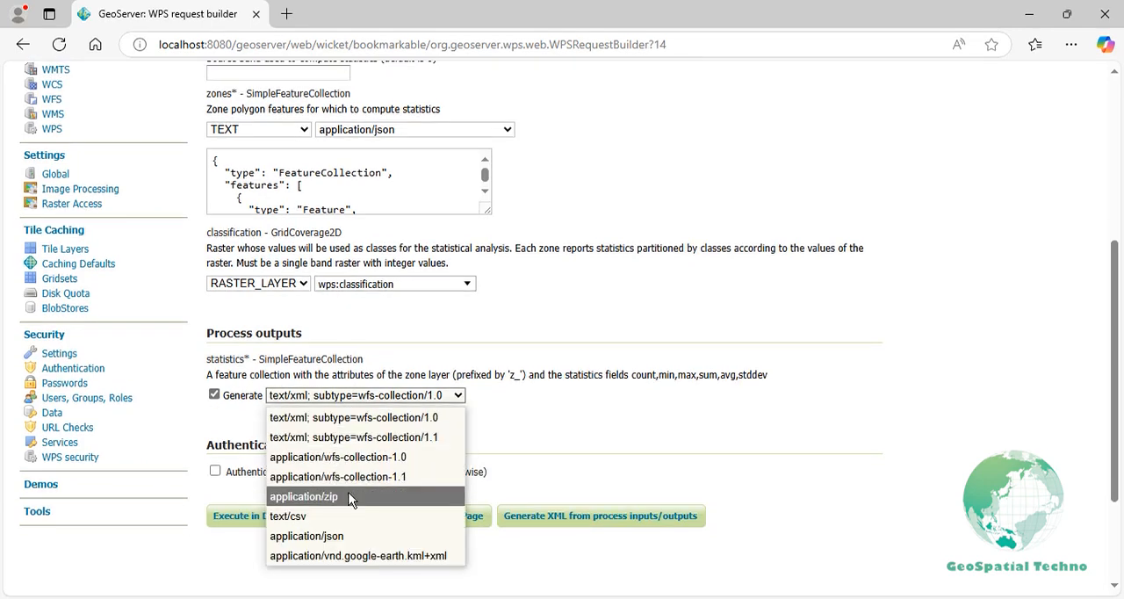
{"action": "left_click", "coordinate": [305, 535]}
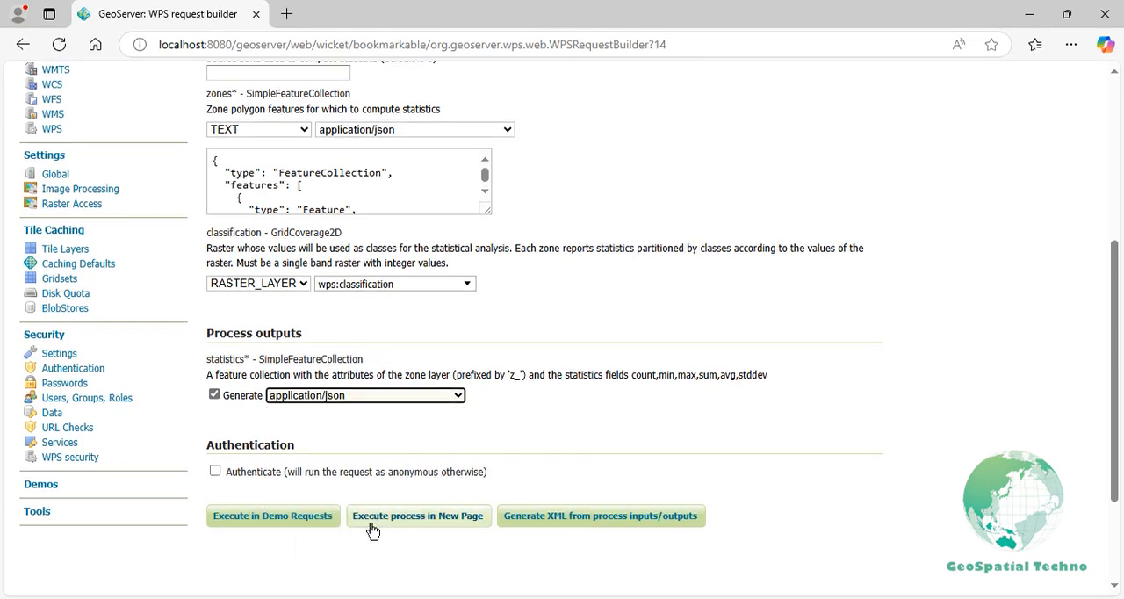
{"action": "left_click", "coordinate": [418, 516]}
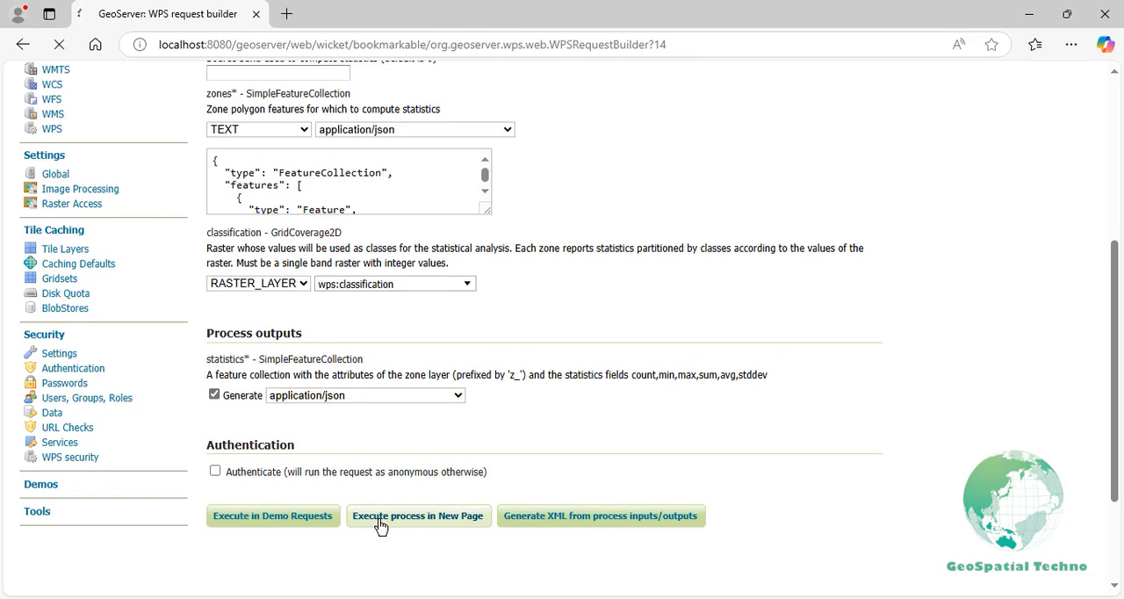
- Read the returned JSON, highlighting the first zone's classification, count and sum values
{"action": "left_click", "coordinate": [418, 516]}
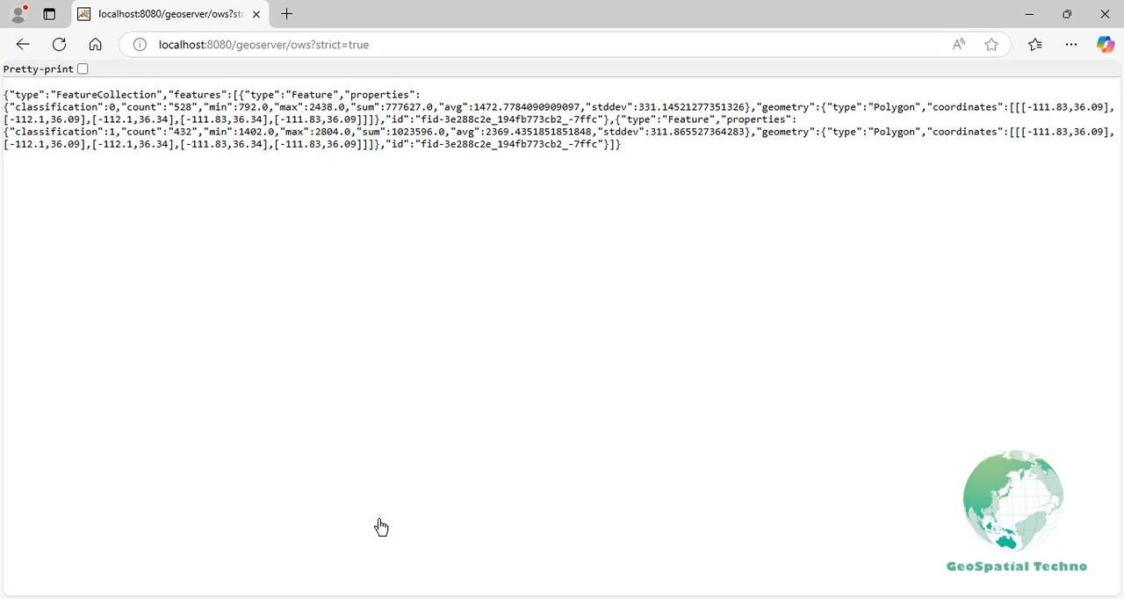
{"action": "mouse_move", "coordinate": [381, 525]}
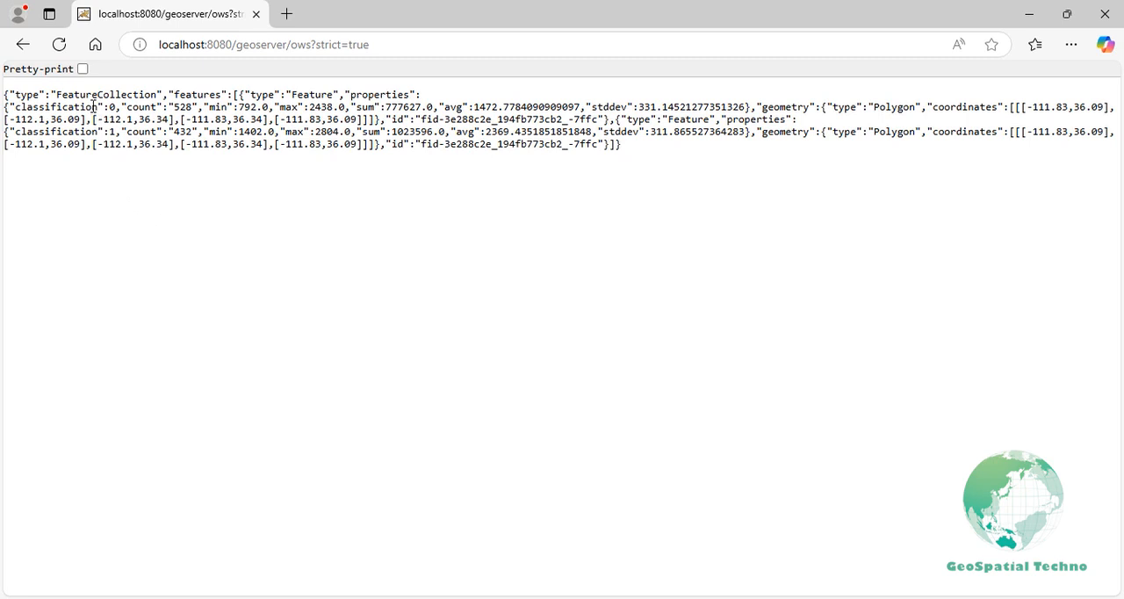
{"action": "double_click", "coordinate": [53, 105]}
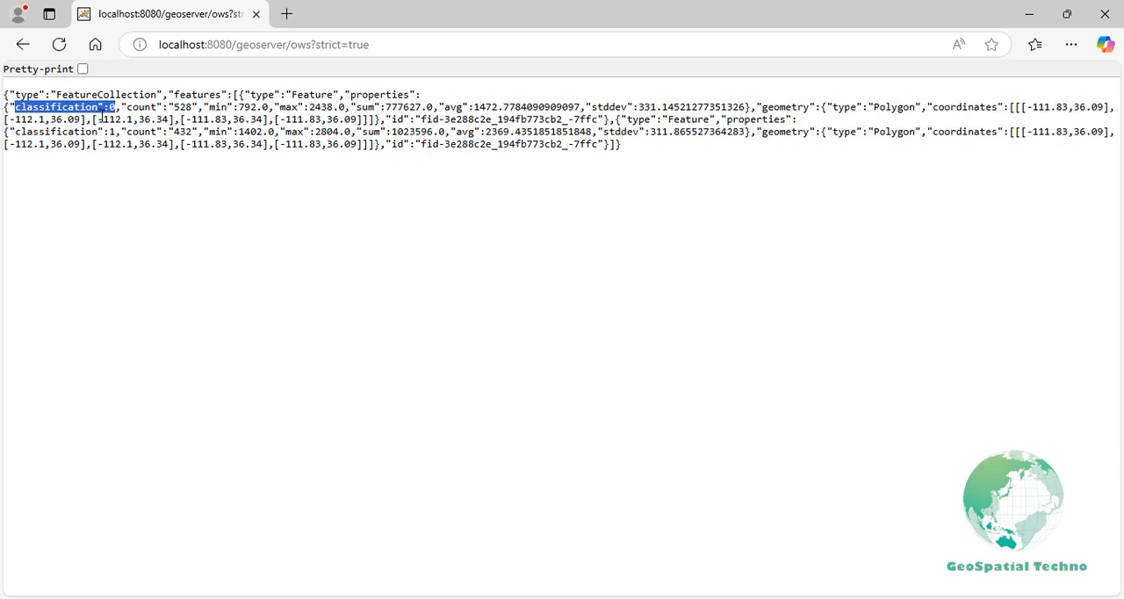
{"action": "double_click", "coordinate": [158, 106]}
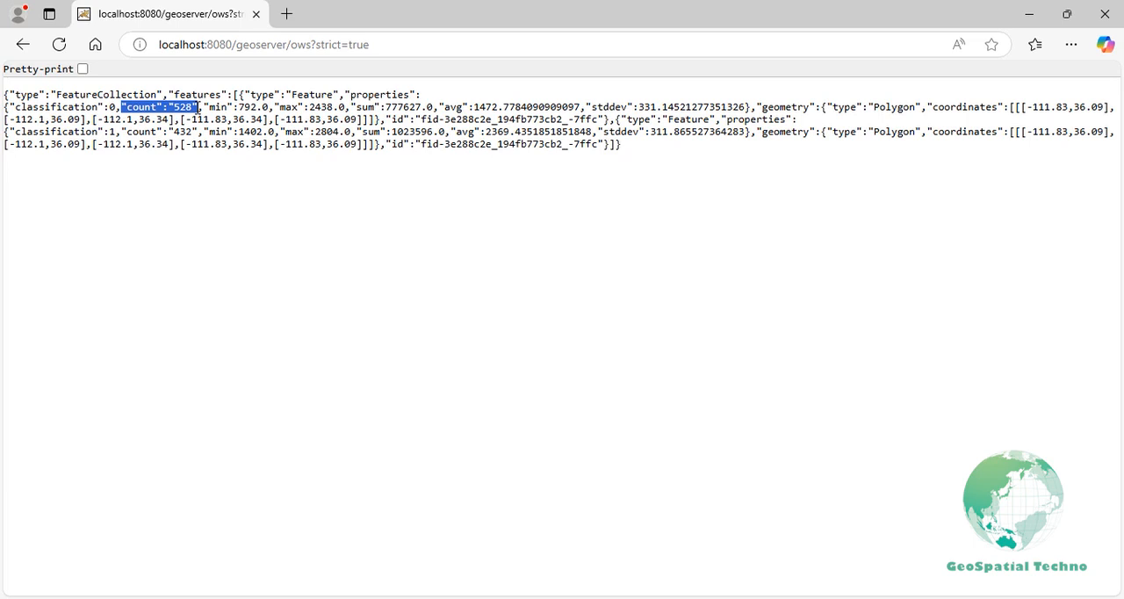
{"action": "left_click_drag", "start_coordinate": [203, 105], "coordinate": [348, 105]}
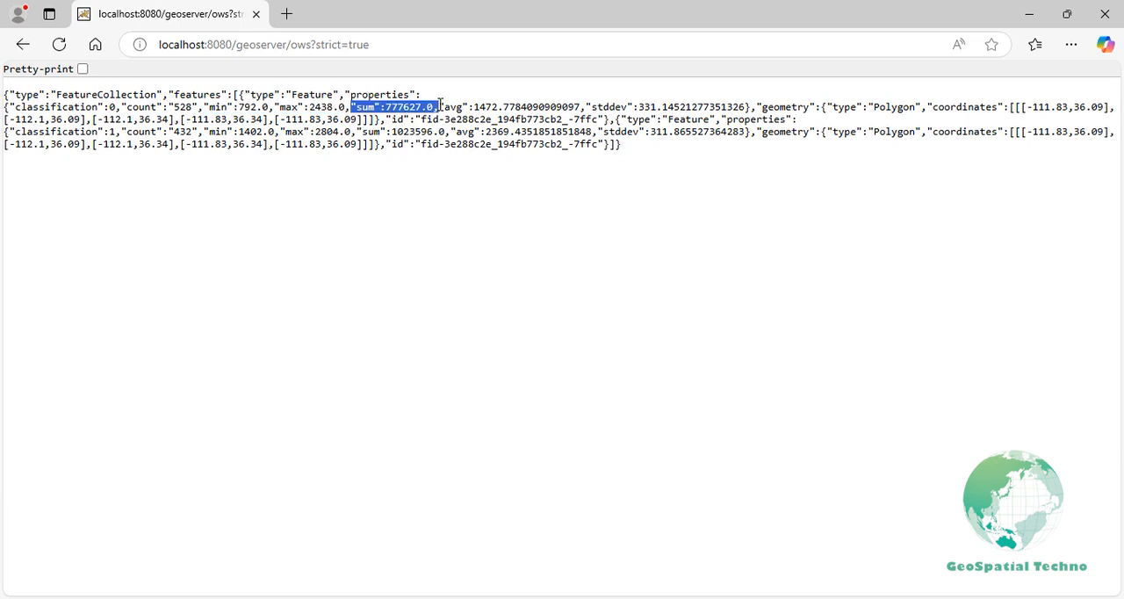
{"action": "mouse_move", "coordinate": [566, 109]}
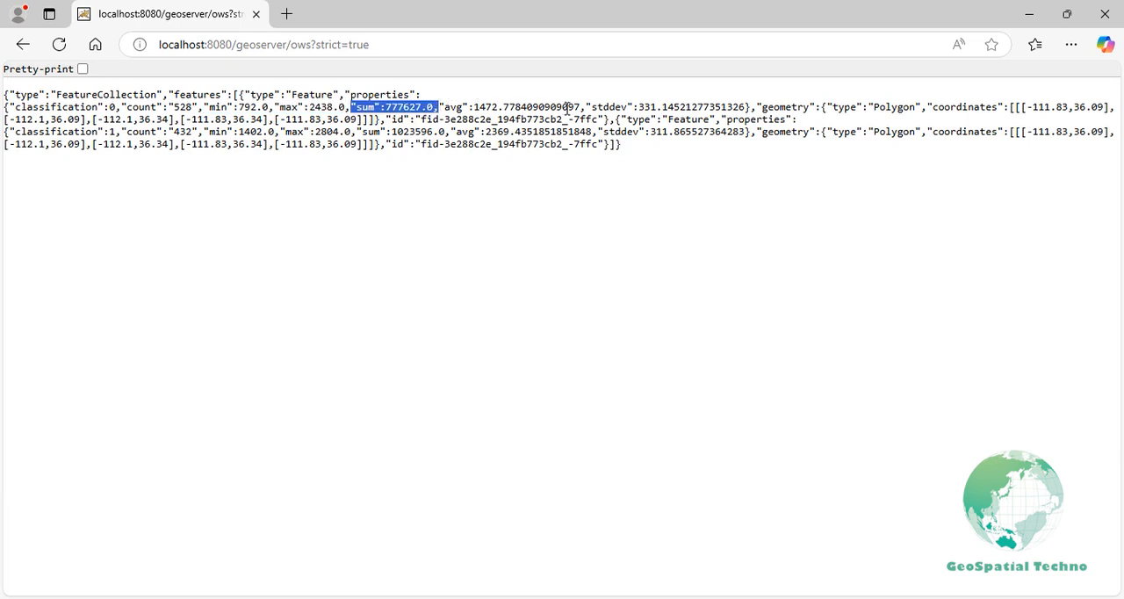